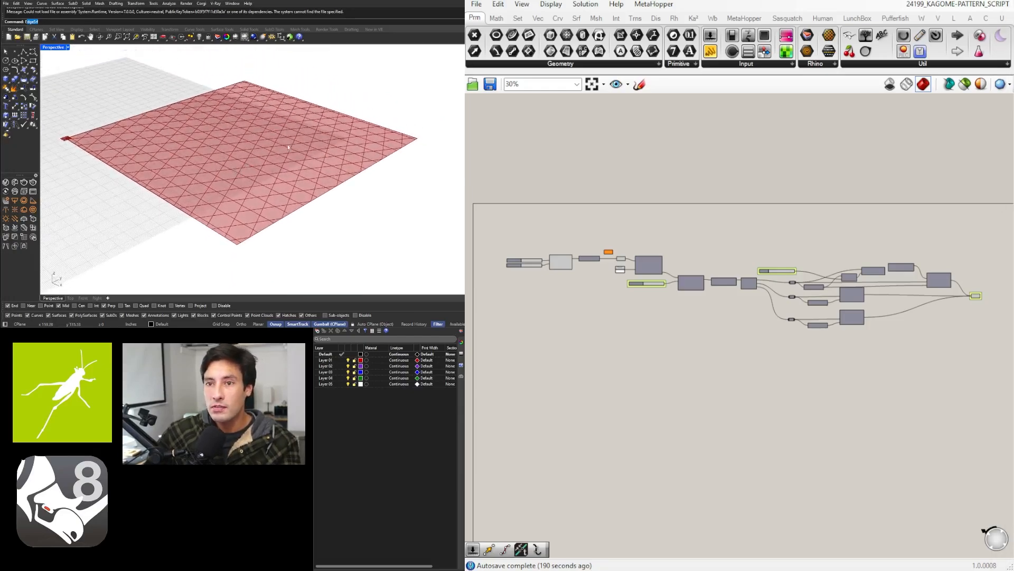
Step: Pick the round surface in the Rhino viewport as the Surface parameter input and inspect the List Item and Relay parts
scroll("up", 3)
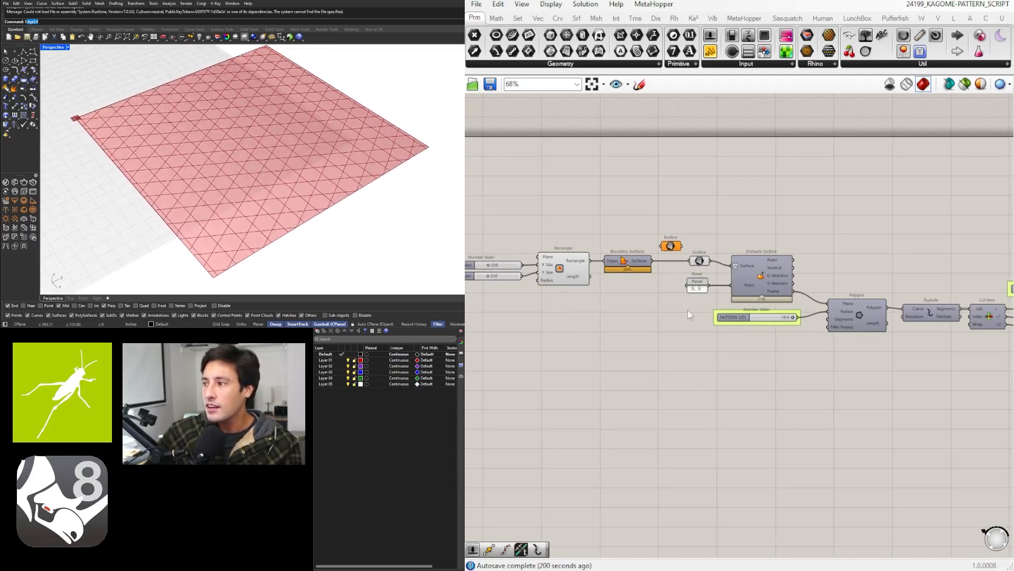
scroll("up", 3)
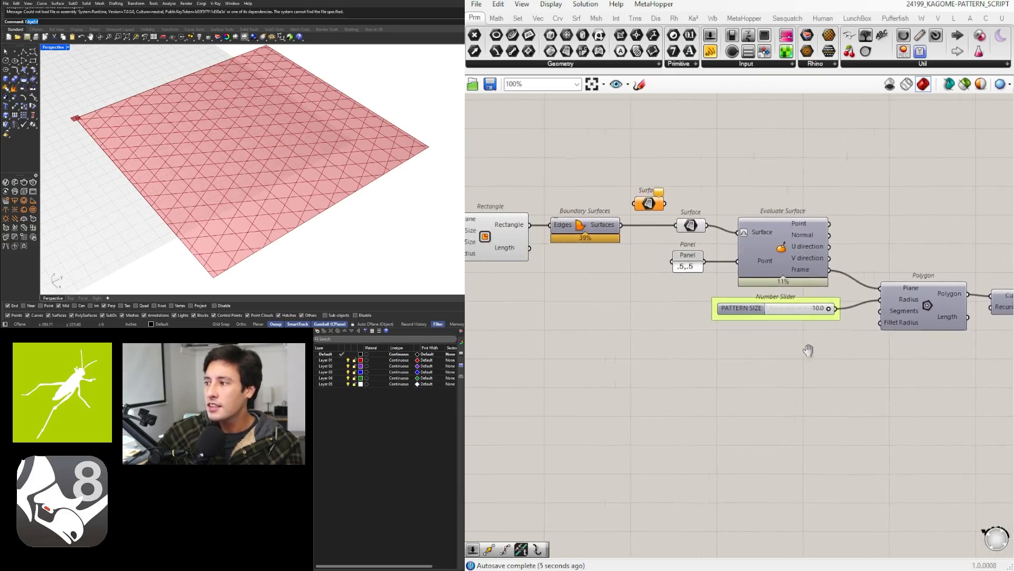
scroll("down", 3)
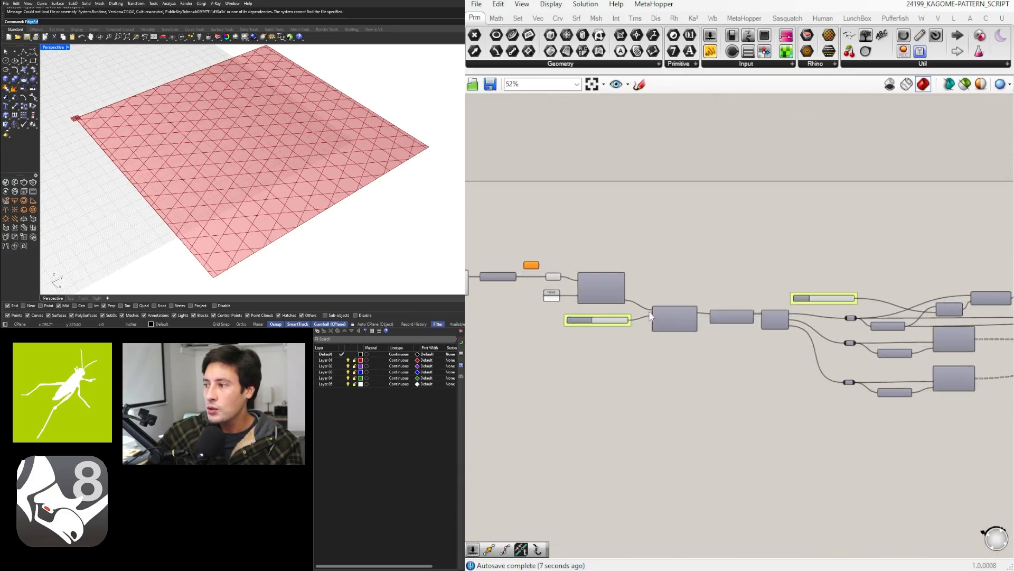
scroll("up", 3)
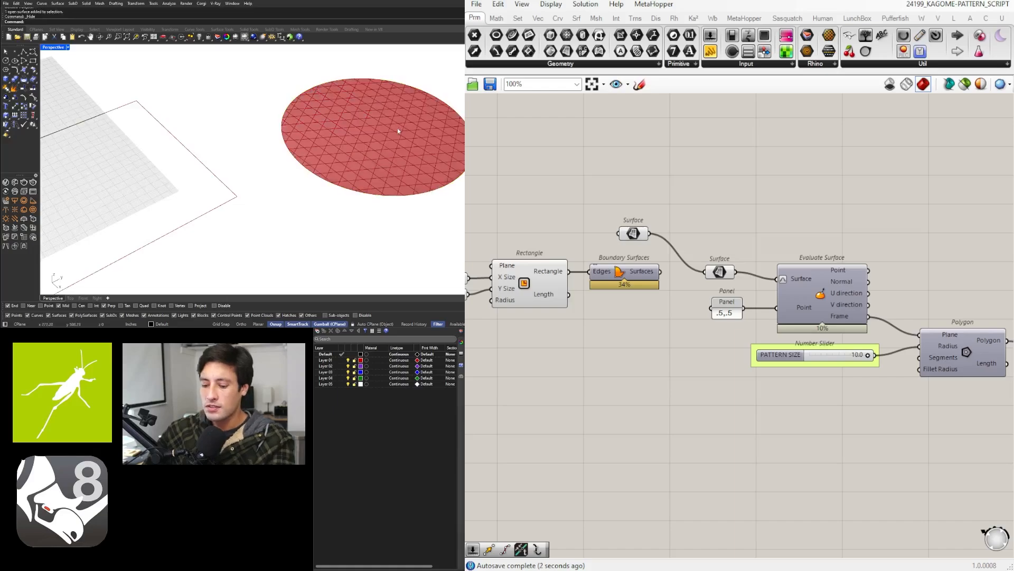
left_click(633, 233)
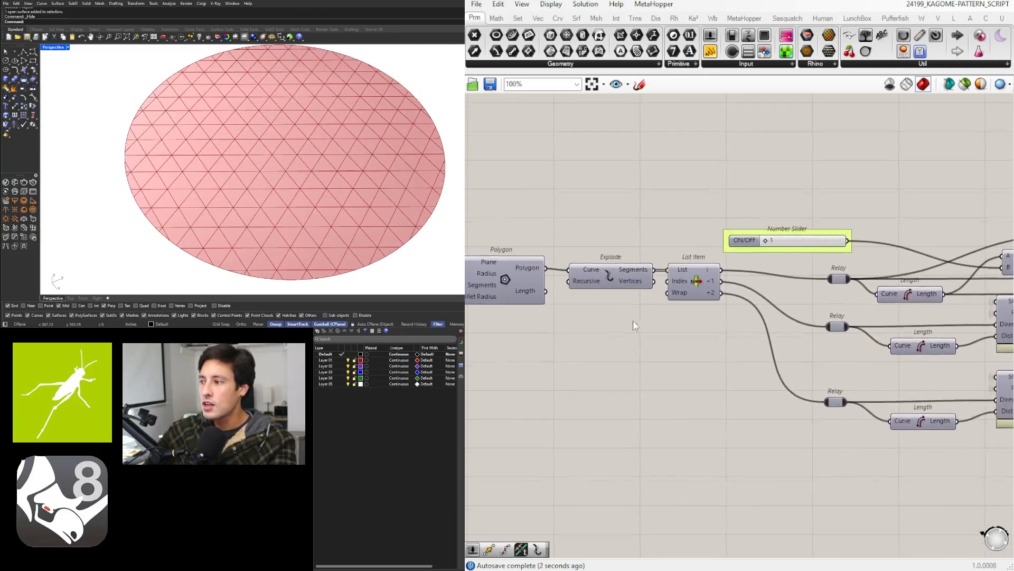
scroll("down", 3)
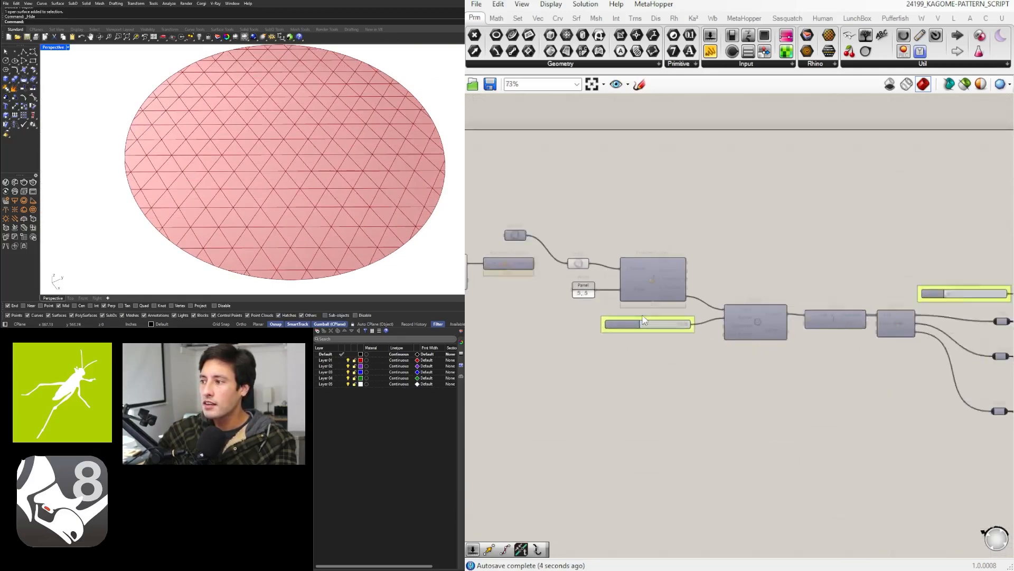
scroll("up", 3)
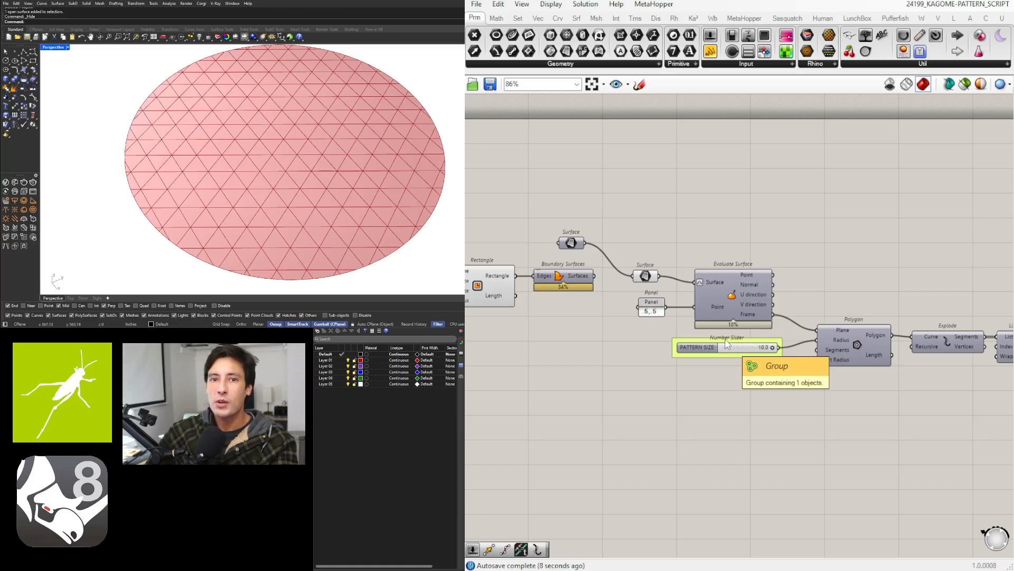
mouse_move(766, 395)
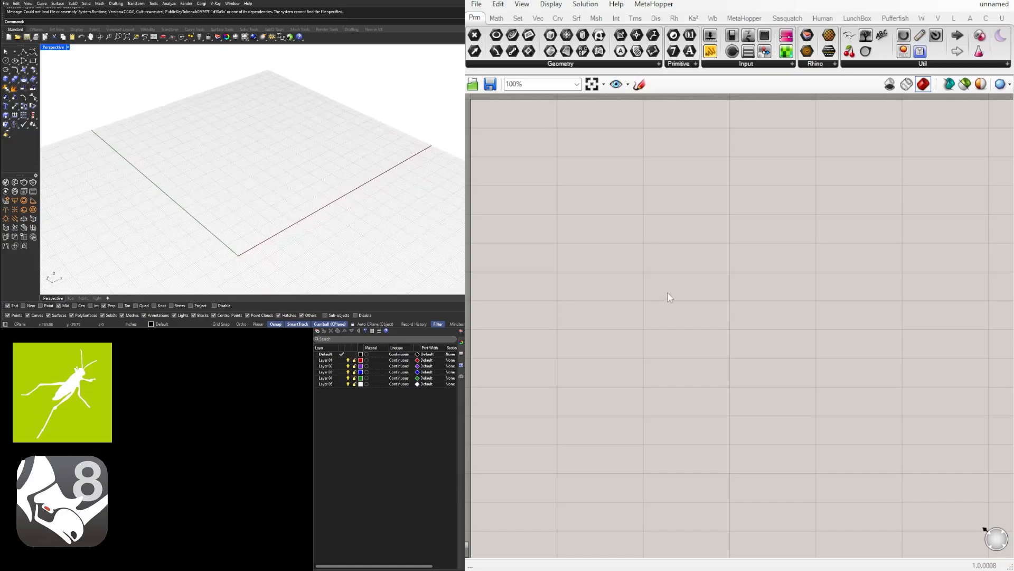
mouse_move(323, 176)
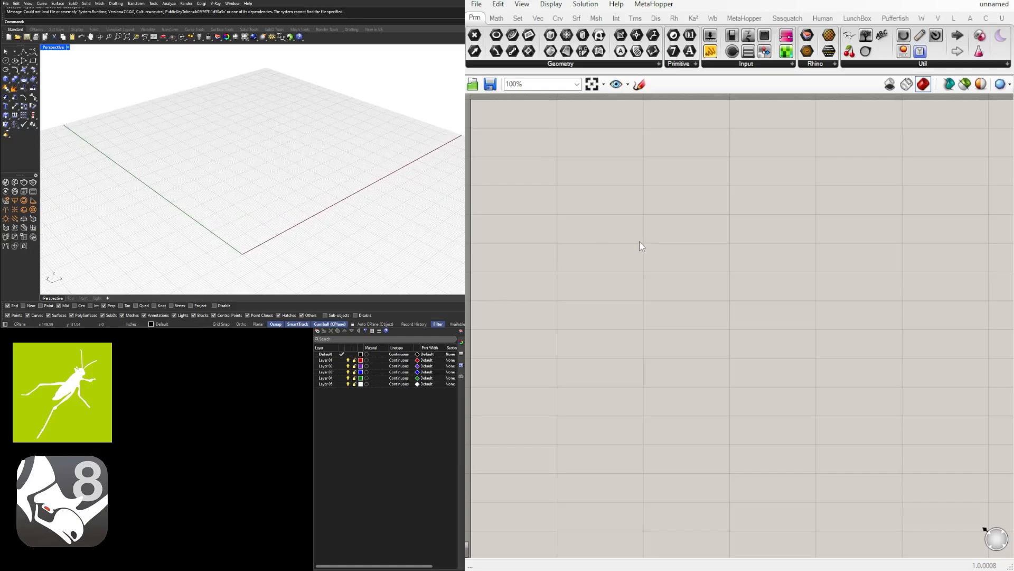
Step: Place a Rectangle component driven by two sliders at 250 for X and Y size
type("rec")
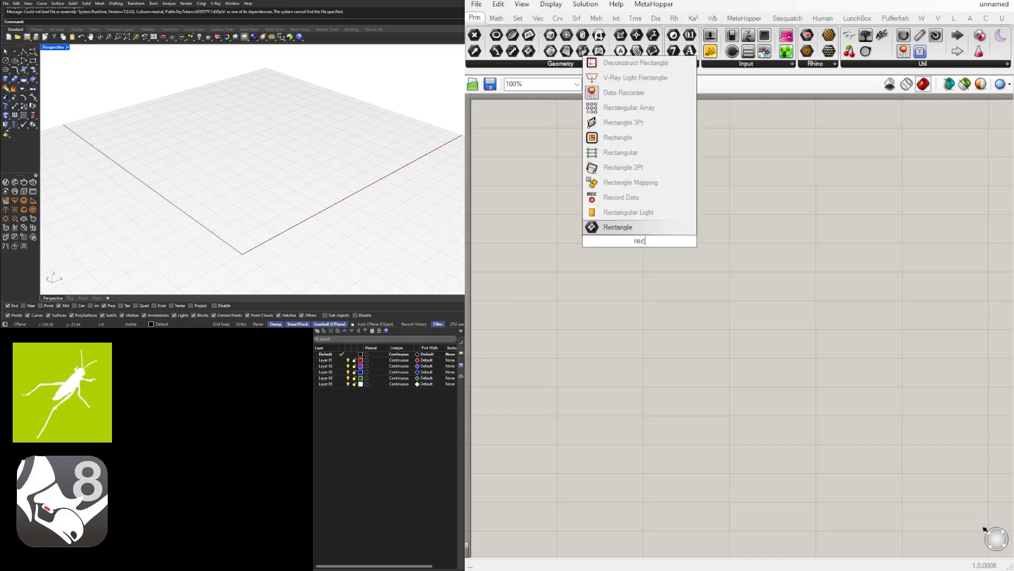
left_click(617, 227)
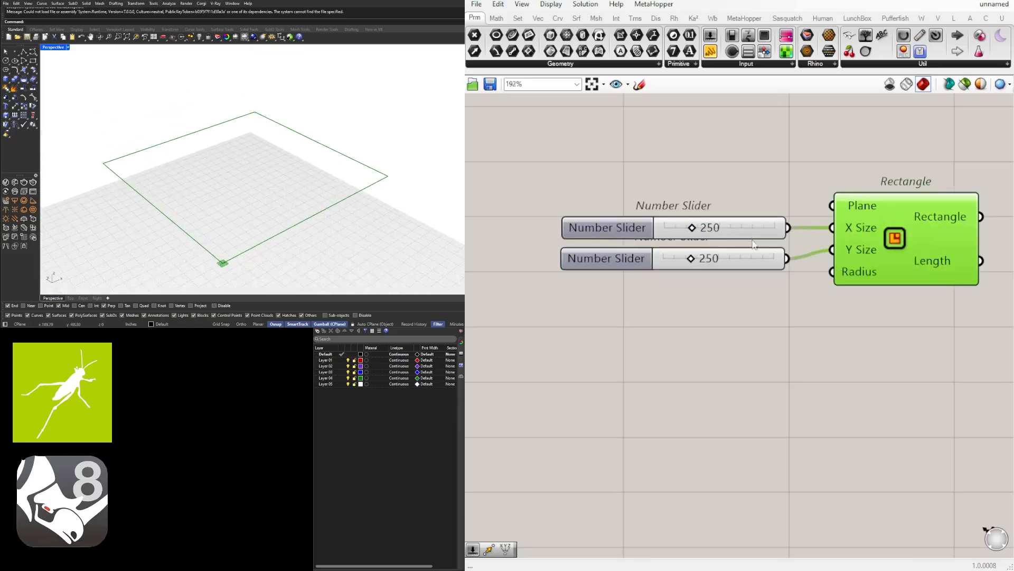
scroll("down", 3)
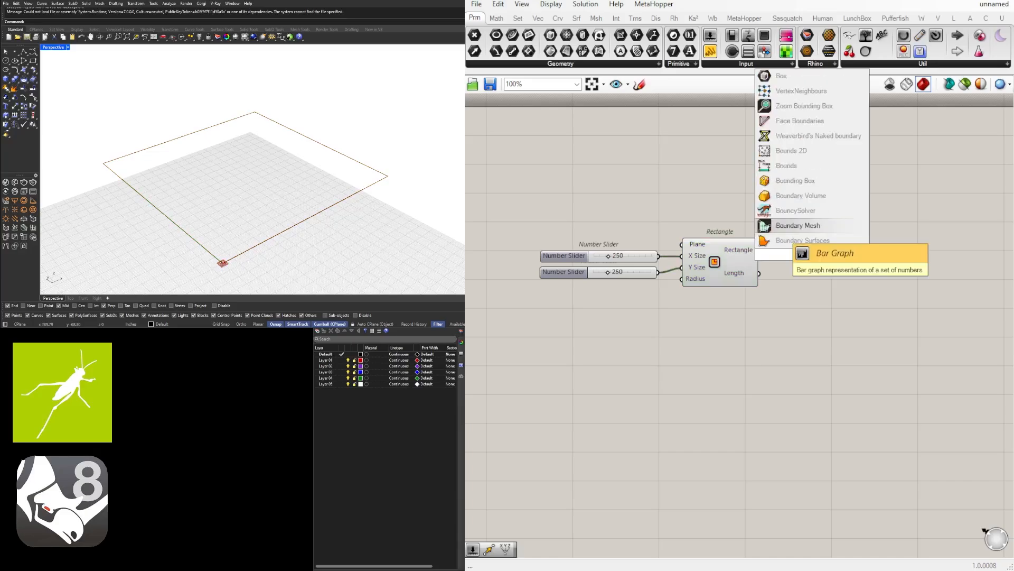
Step: Feed the Rectangle into Boundary Surfaces to get a planar surface
left_click(802, 240)
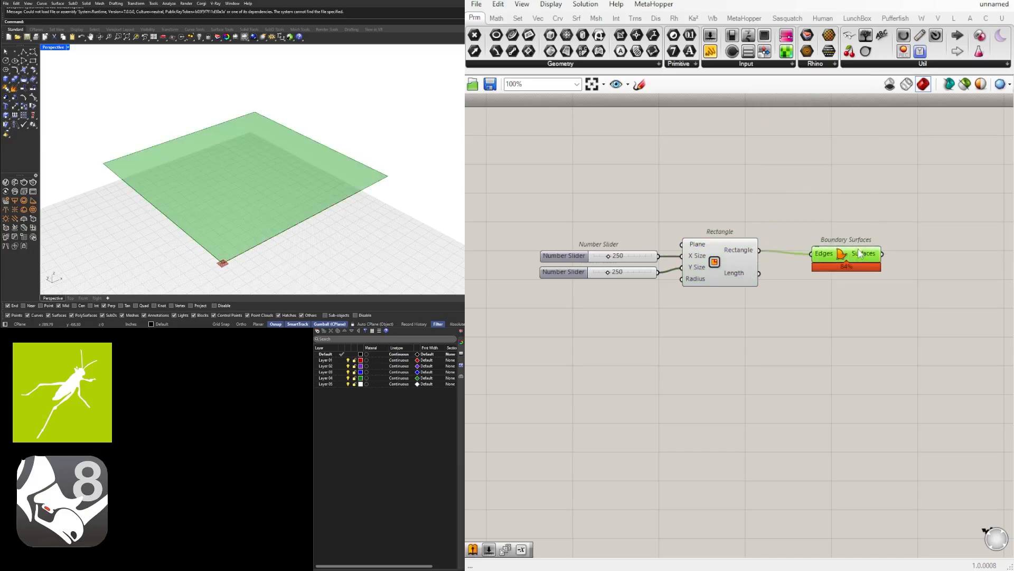
scroll("down", 3)
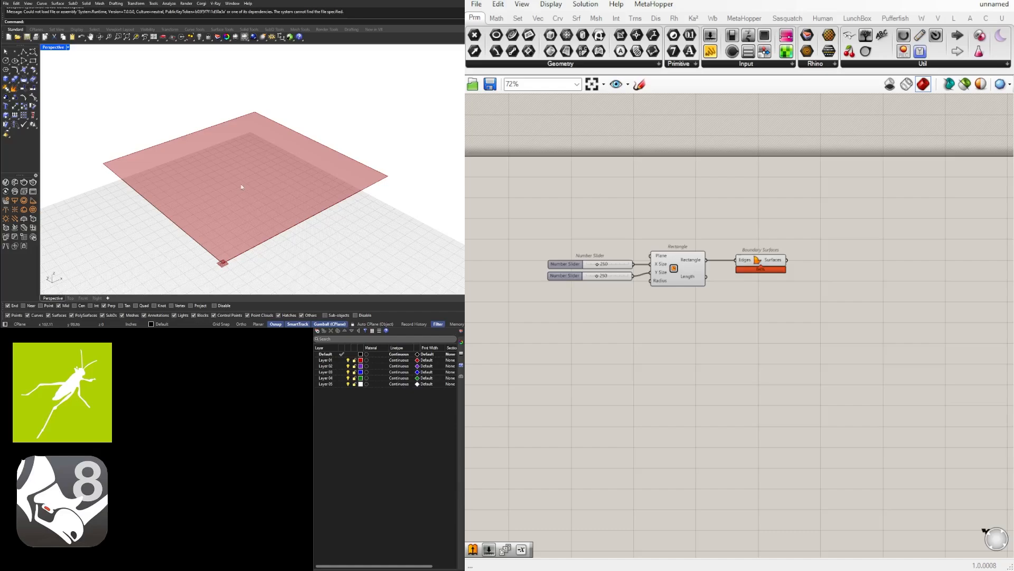
mouse_move(239, 186)
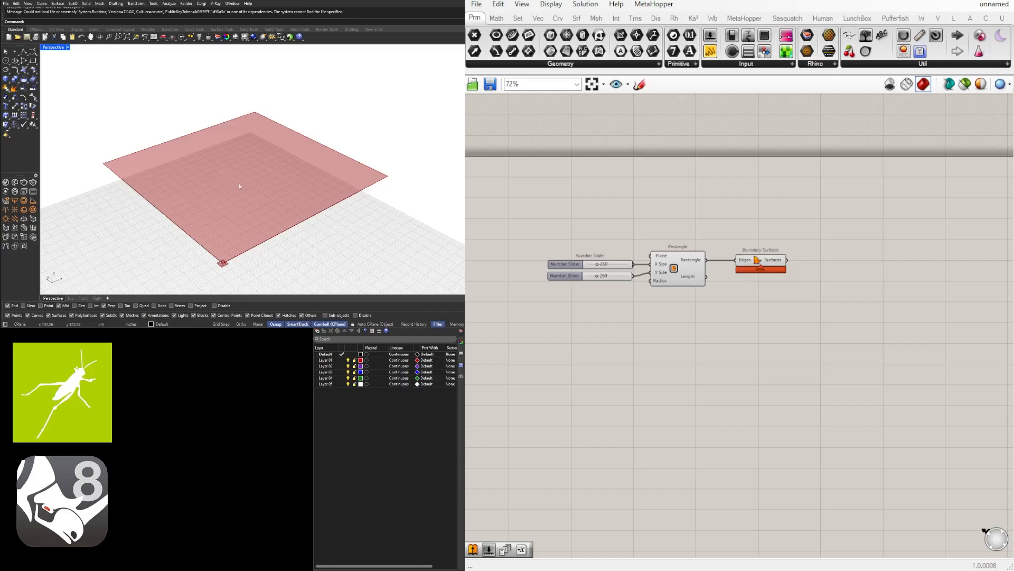
mouse_move(249, 177)
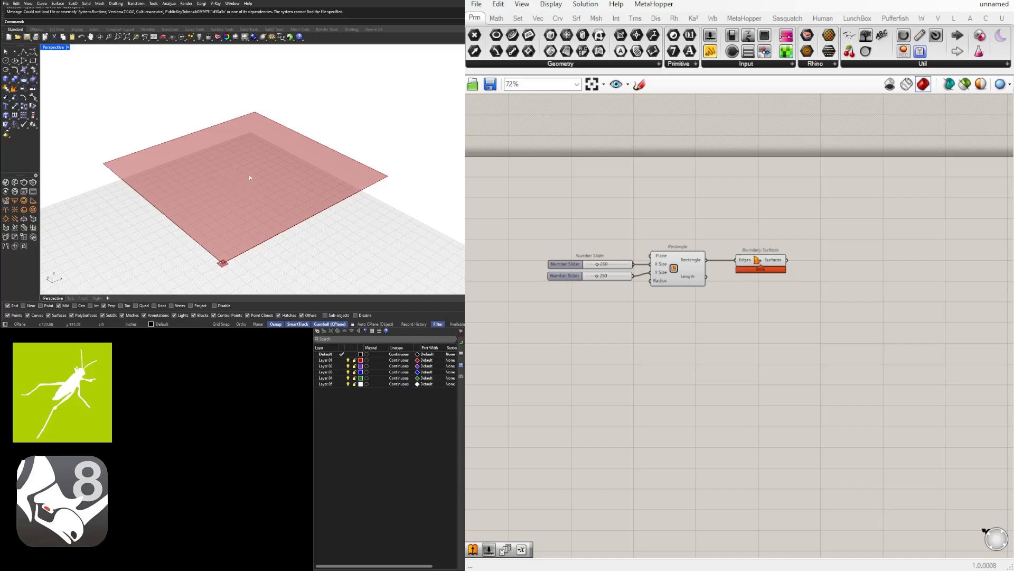
mouse_move(245, 180)
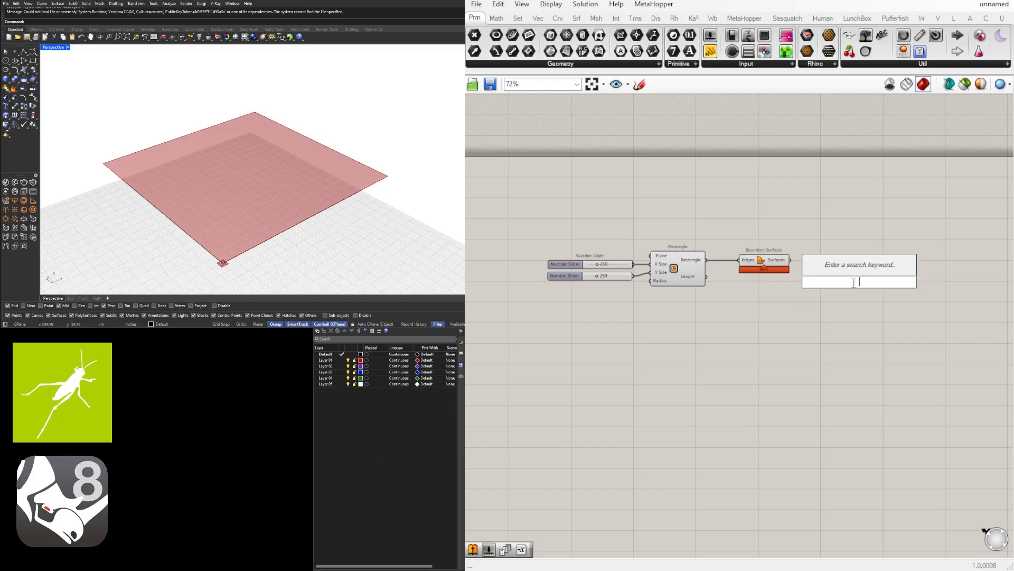
Step: Add Evaluate Surface with a Panel point .5,.5 and a reparameterized Surface input
type("eval")
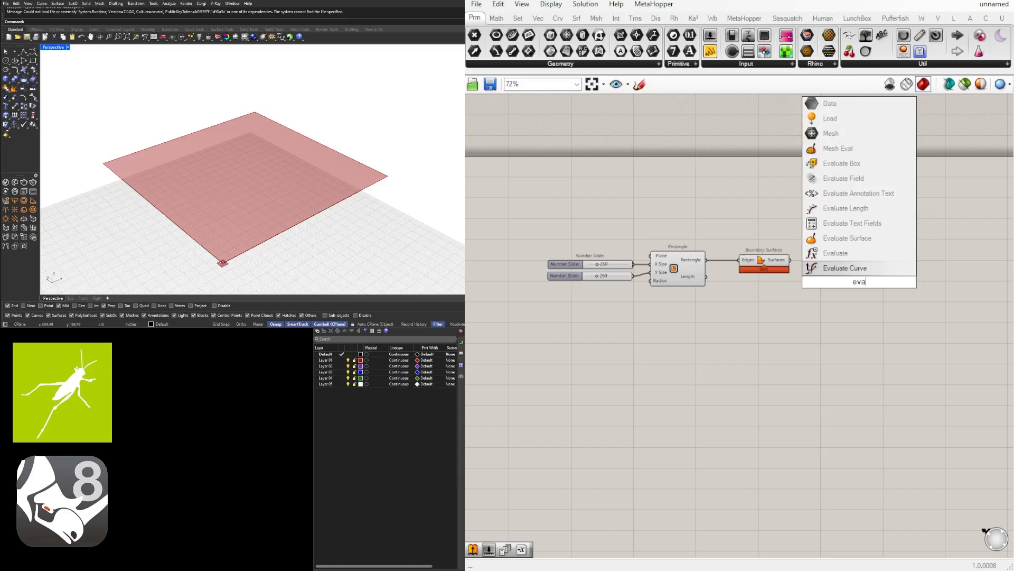
left_click(848, 238)
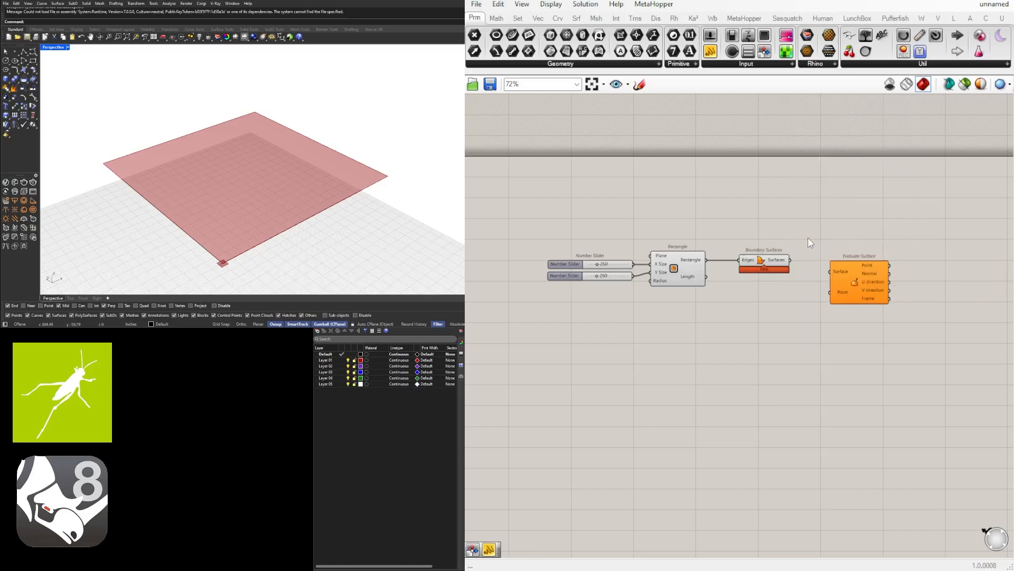
mouse_move(795, 268)
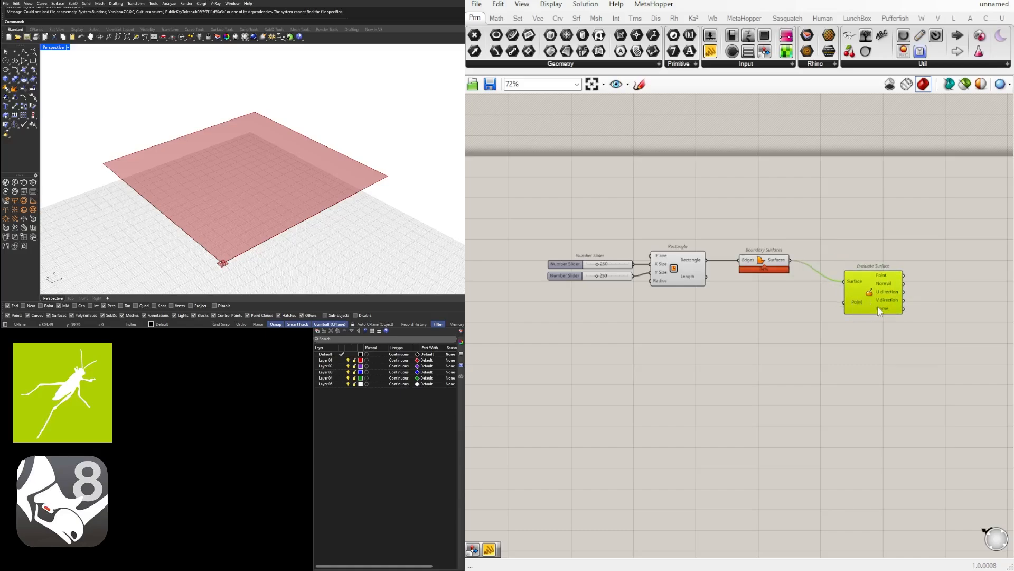
mouse_move(861, 304)
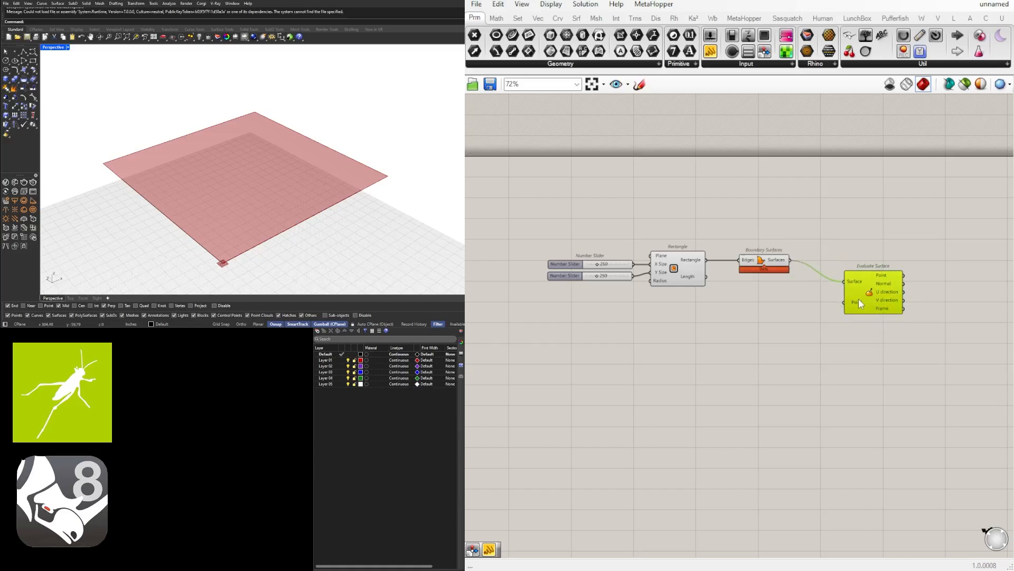
mouse_move(855, 303)
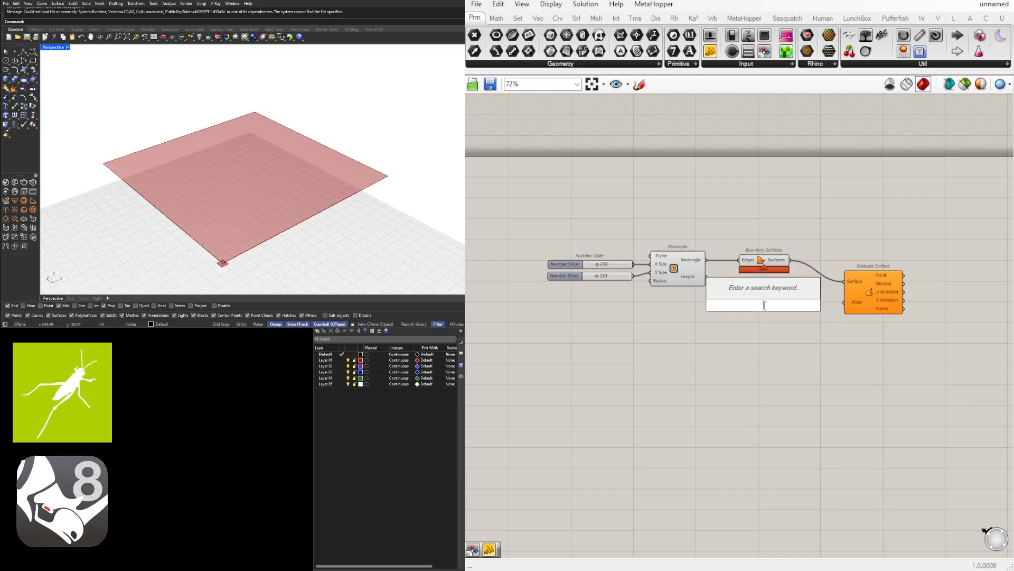
type("Panel")
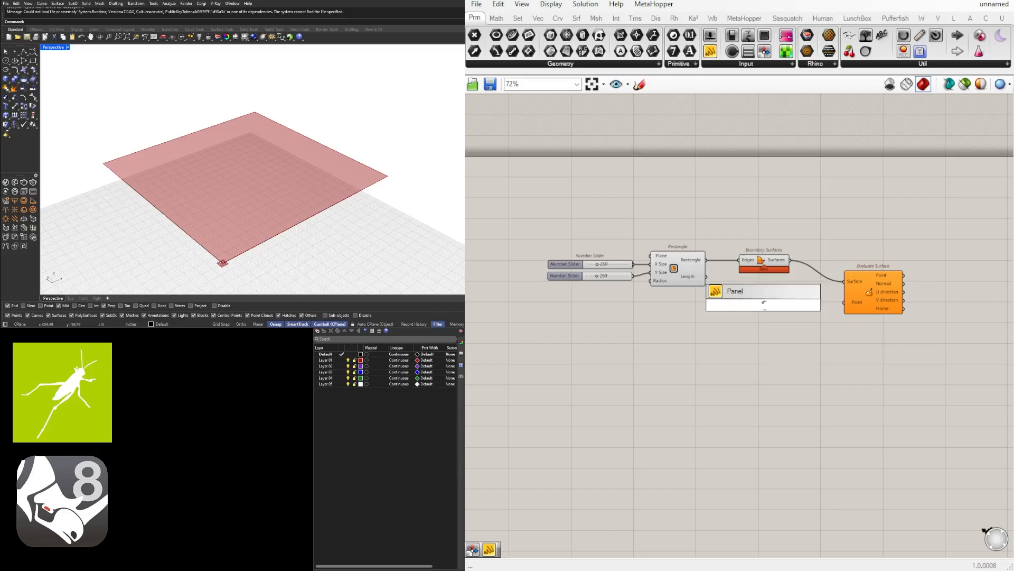
type("5")
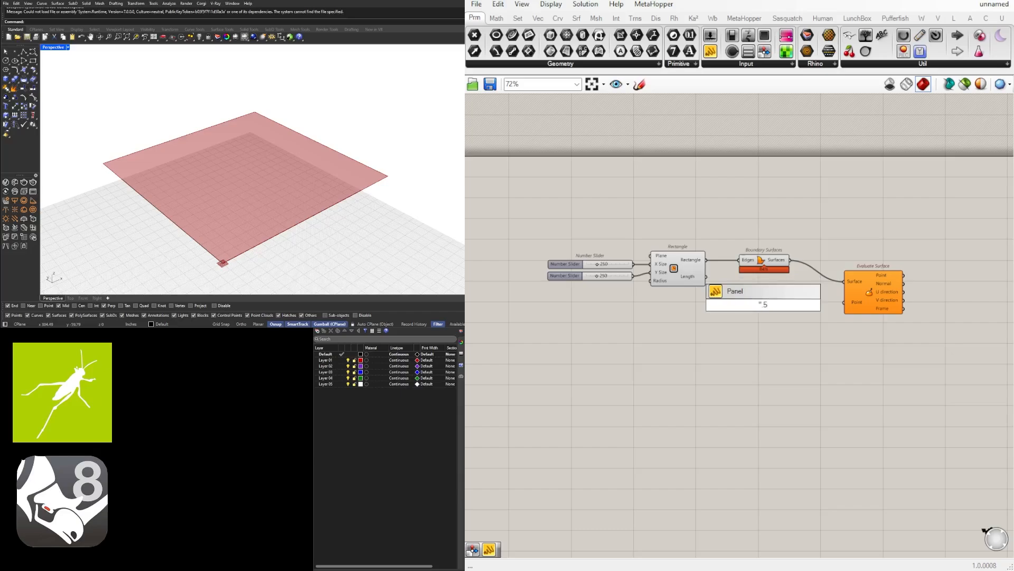
type(". 5")
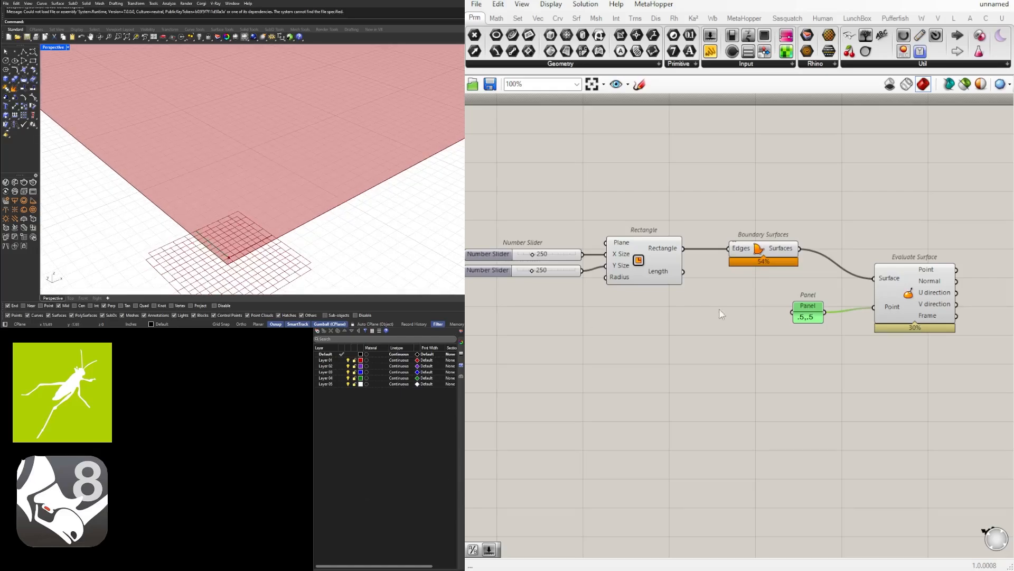
right_click(890, 277)
type("poly")
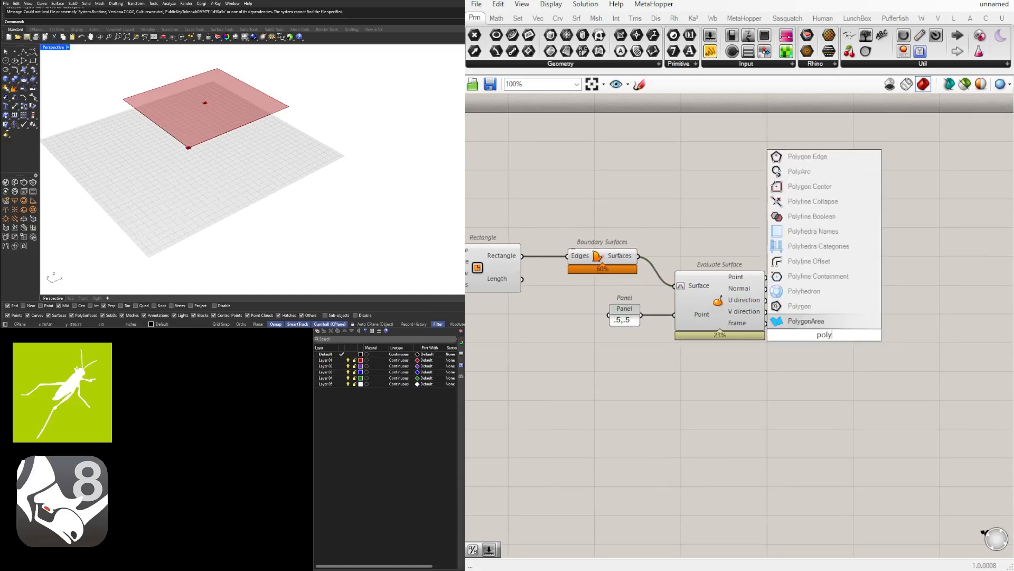
Step: Place a Polygon on the surface frame and set its Segments input to 3
left_click(799, 306)
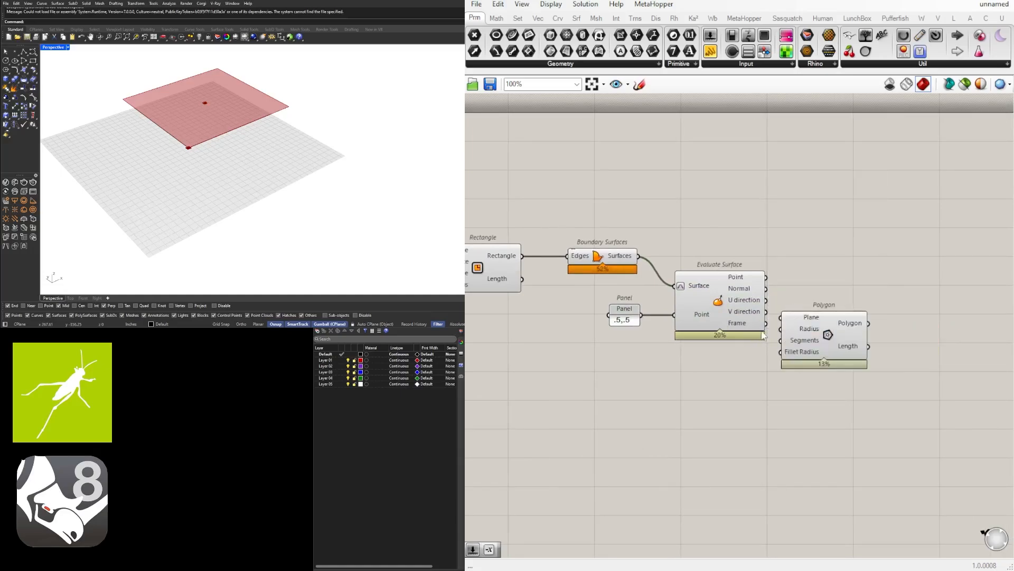
scroll("up", 3)
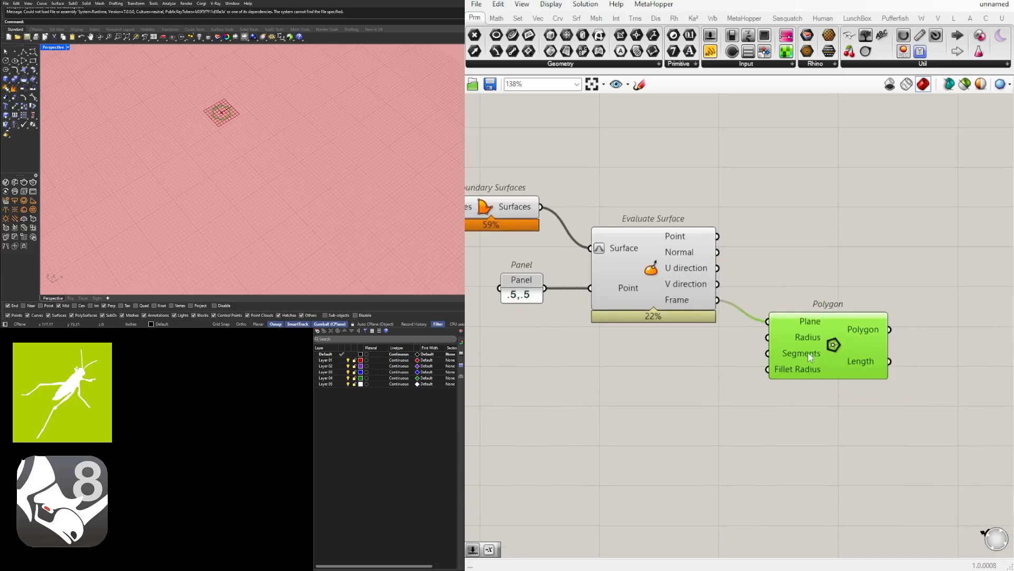
right_click(802, 353)
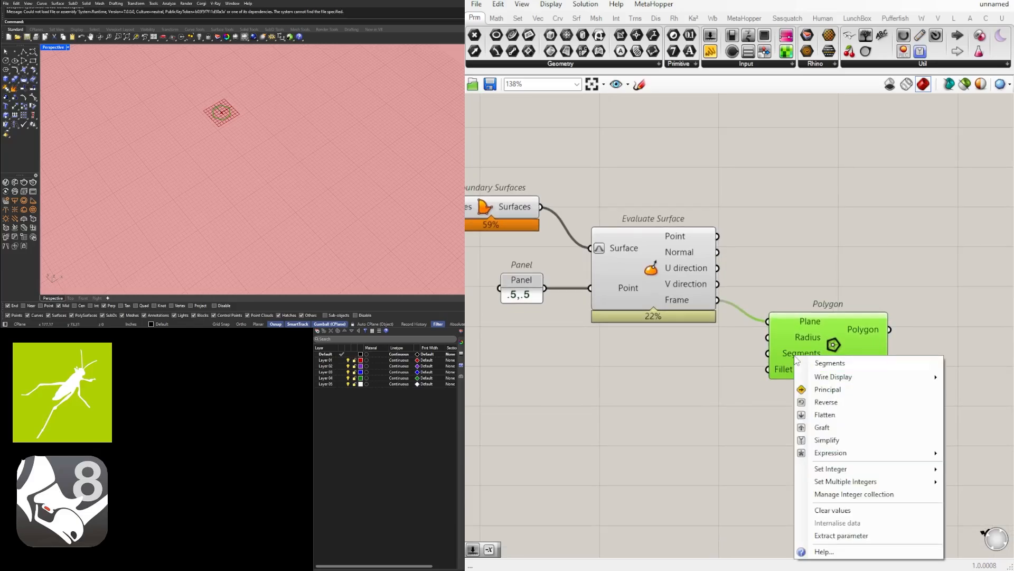
left_click(654, 391)
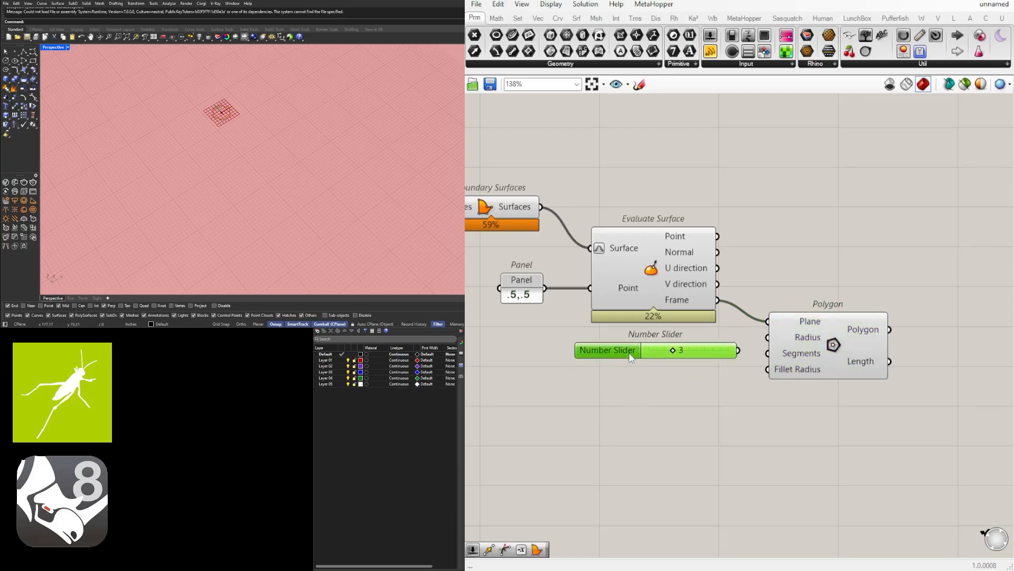
mouse_move(747, 358)
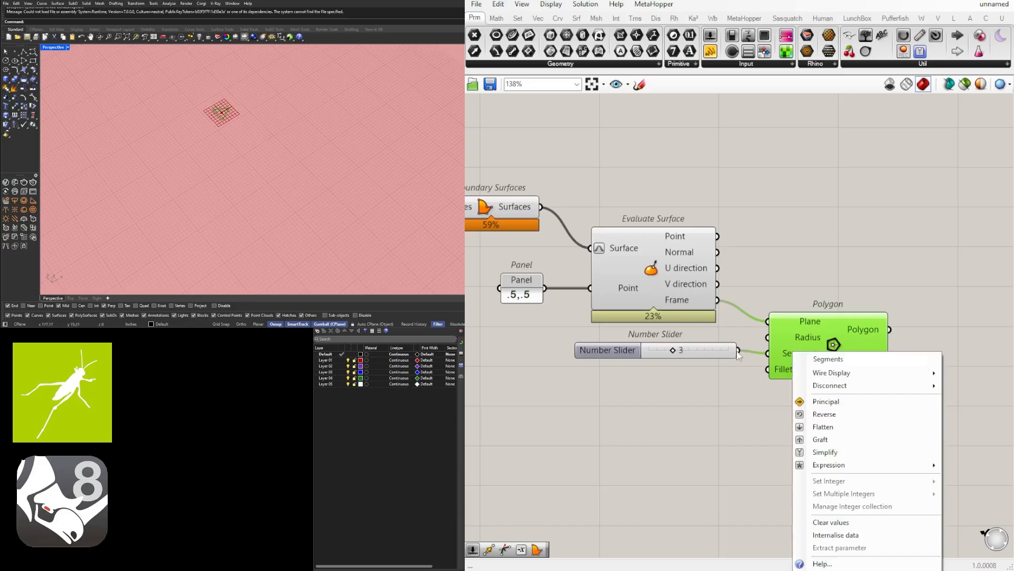
mouse_move(836, 534)
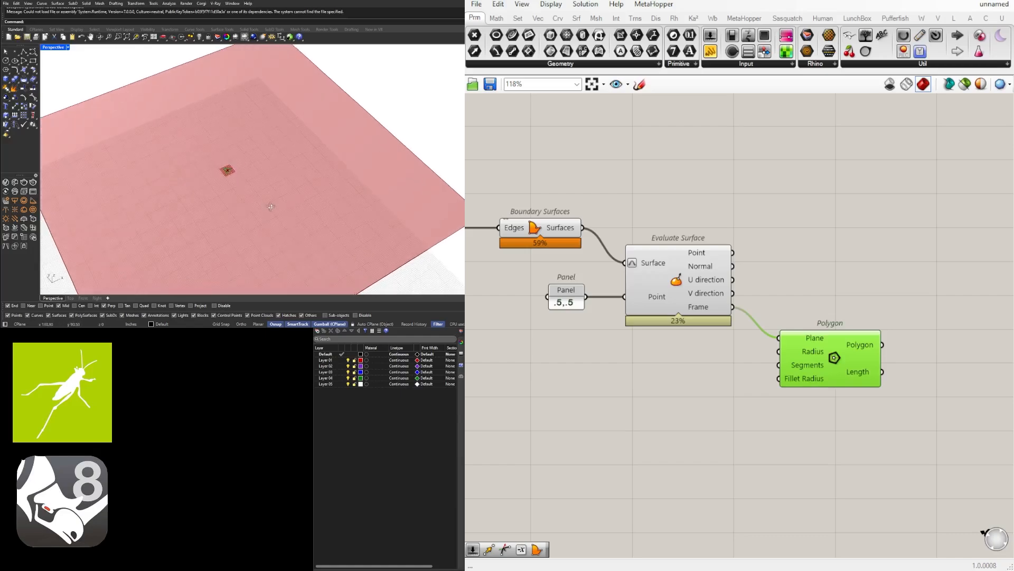
Step: Drive the Polygon radius with a number slider at 10 so a triangle sits at the centre
double_click(743, 349)
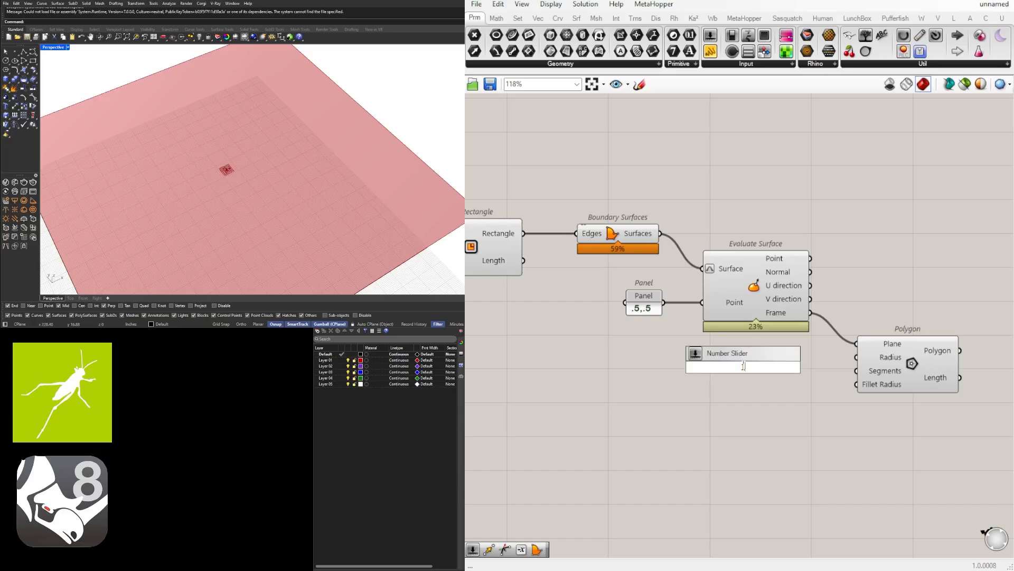
scroll("up", 3)
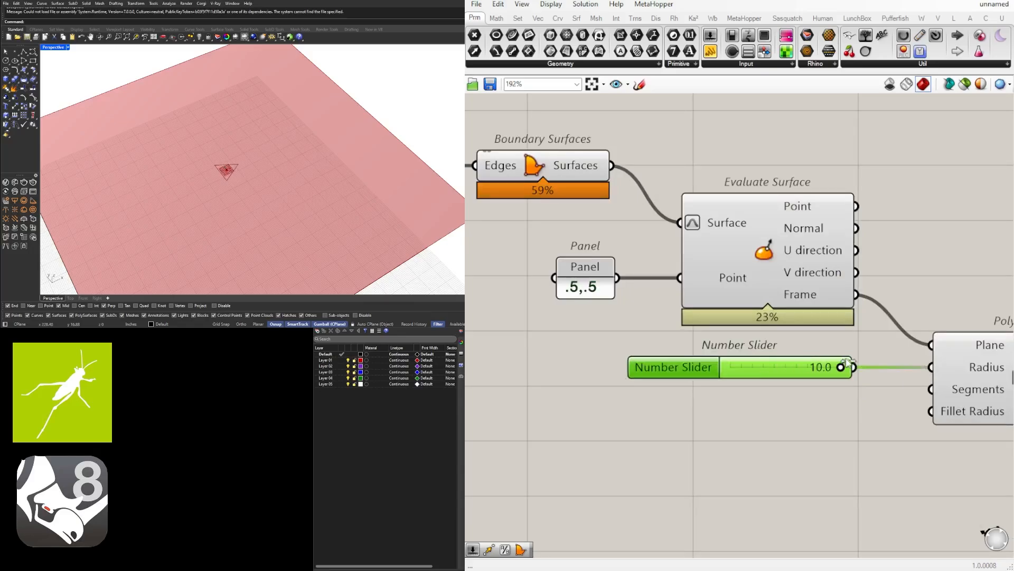
scroll("down", 3)
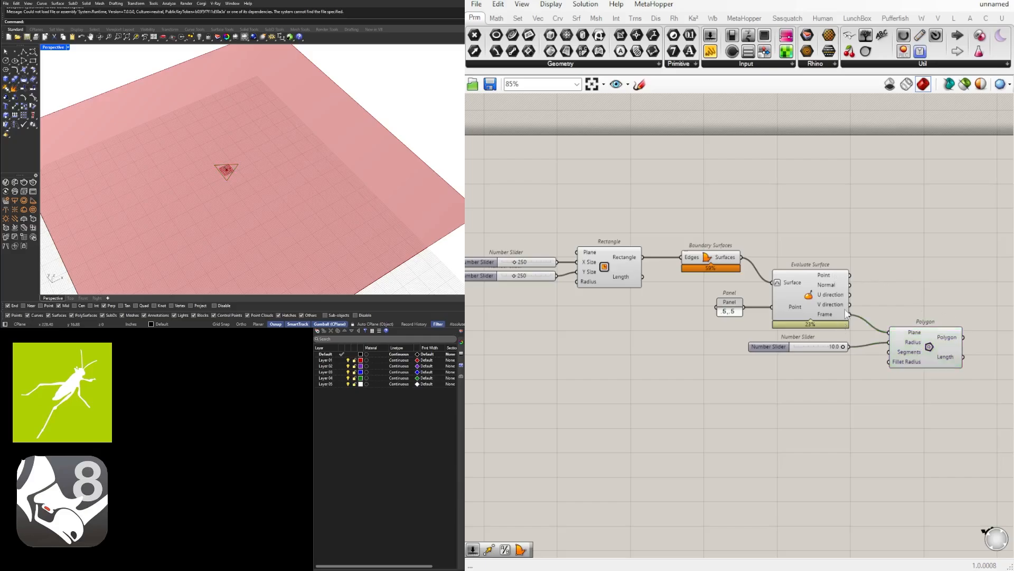
left_click(810, 294)
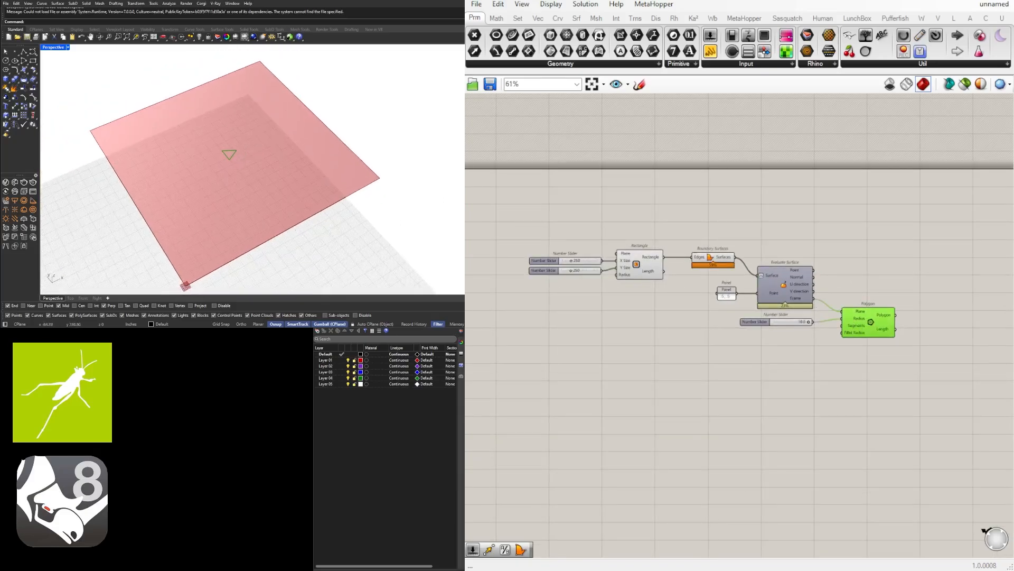
mouse_move(869, 395)
type("ex")
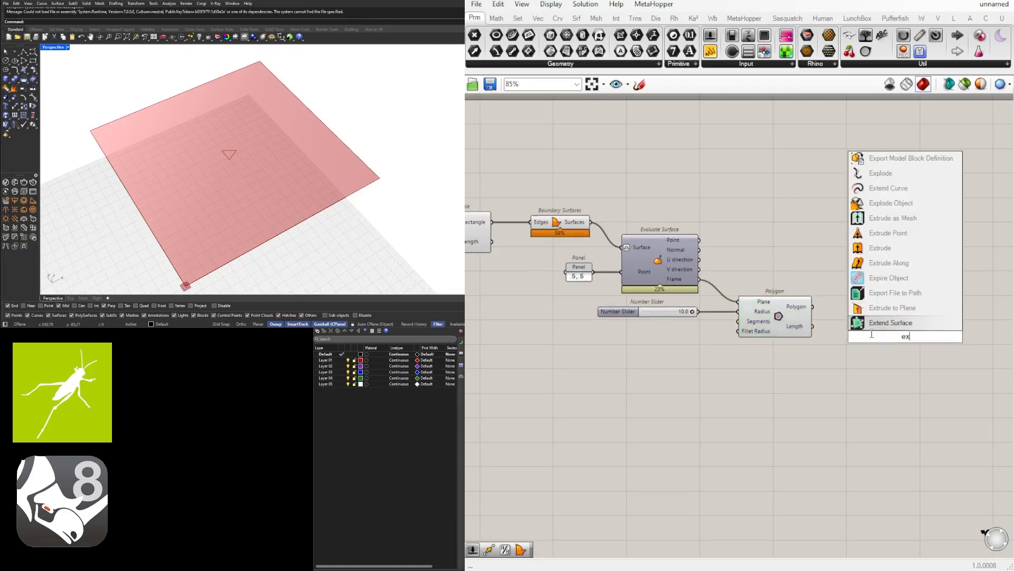
Step: Explode the triangle into segments and give List Item outputs i, +1 and +2
left_click(881, 173)
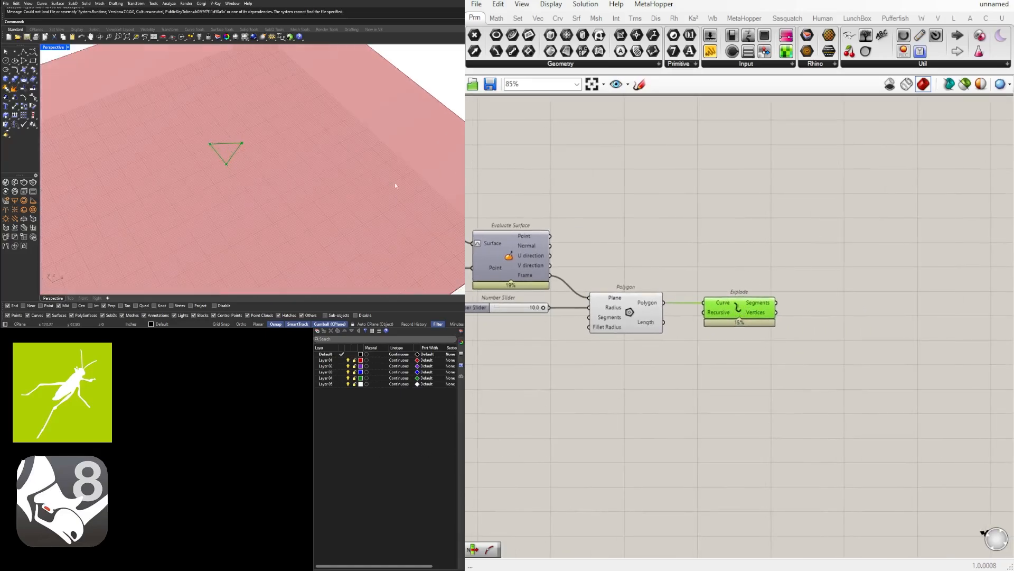
mouse_move(757, 302)
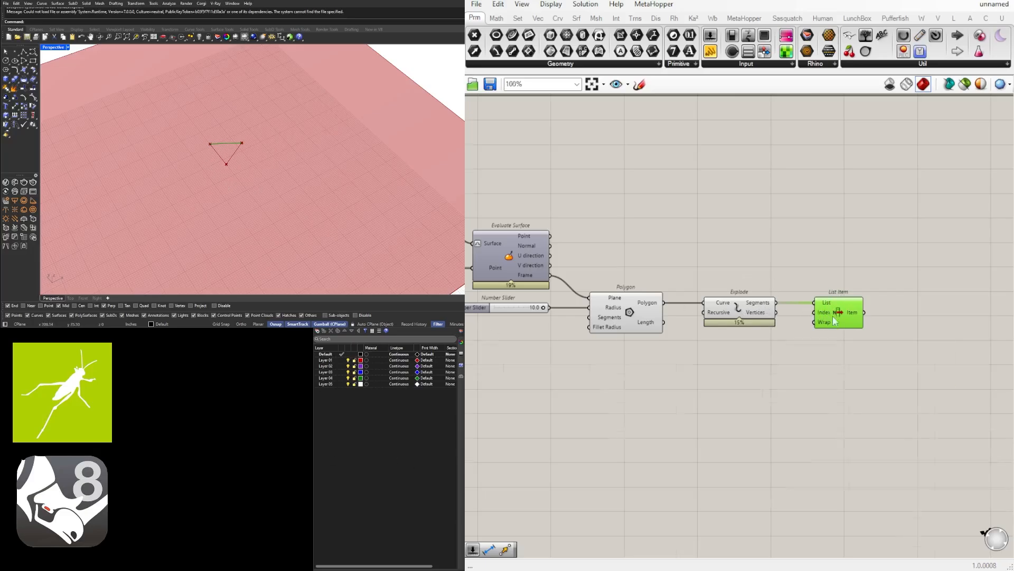
scroll("up", 3)
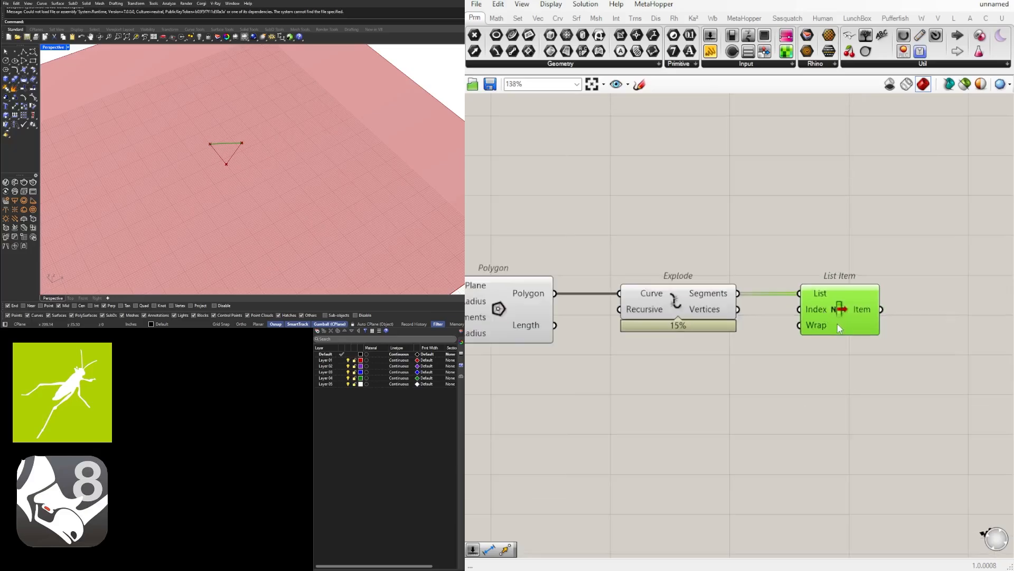
scroll("up", 3)
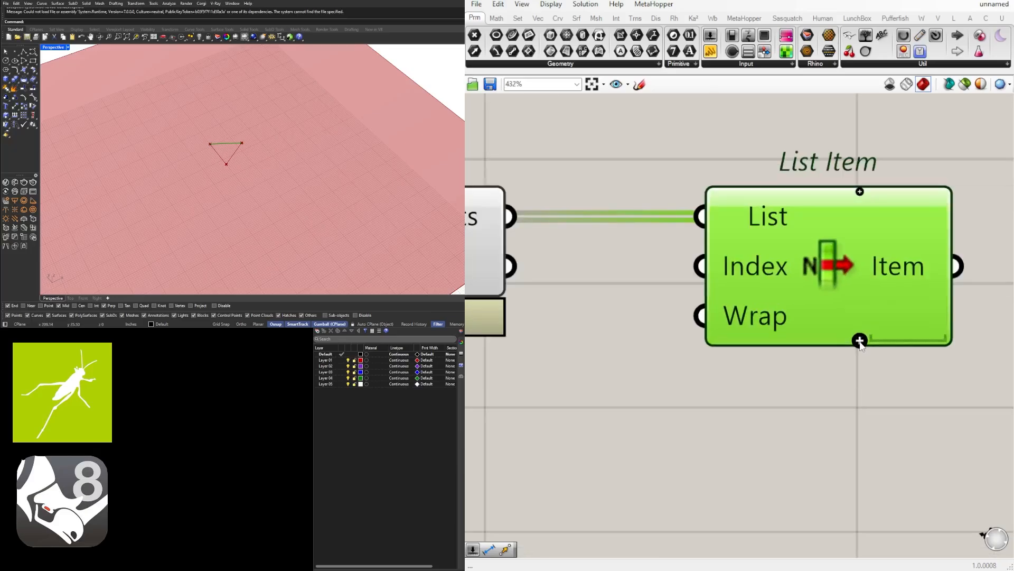
left_click(860, 340)
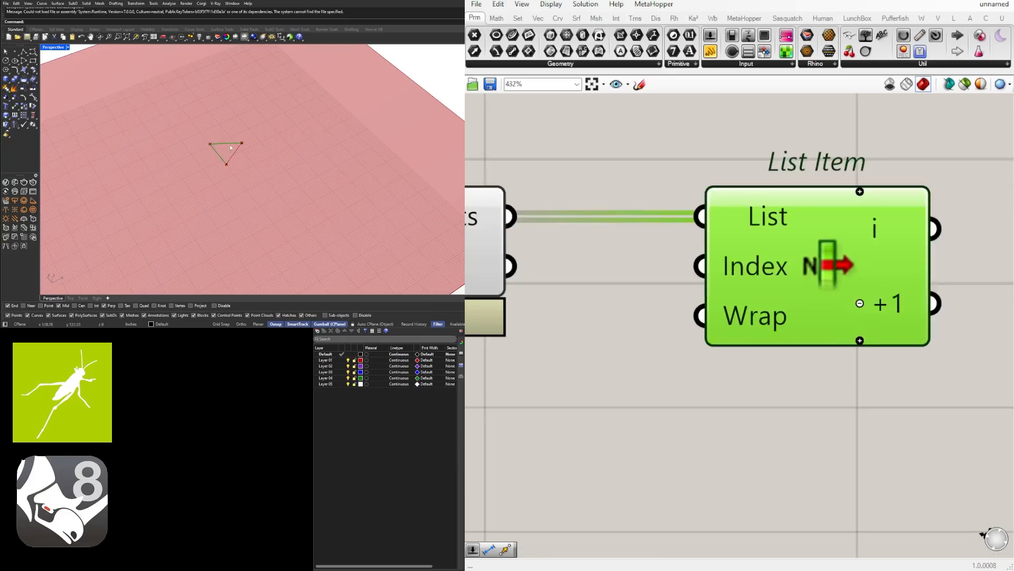
mouse_move(733, 335)
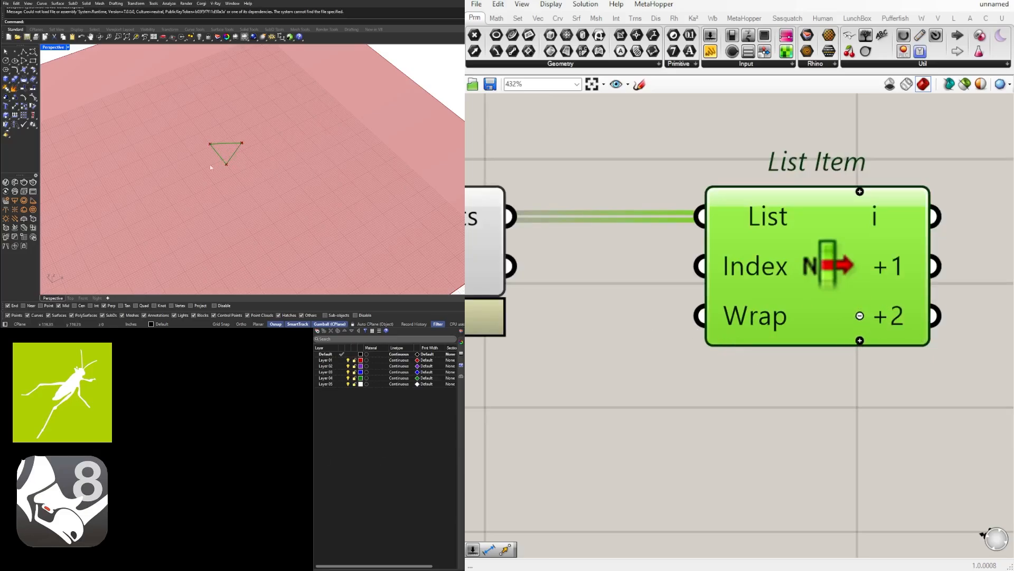
scroll("down", 3)
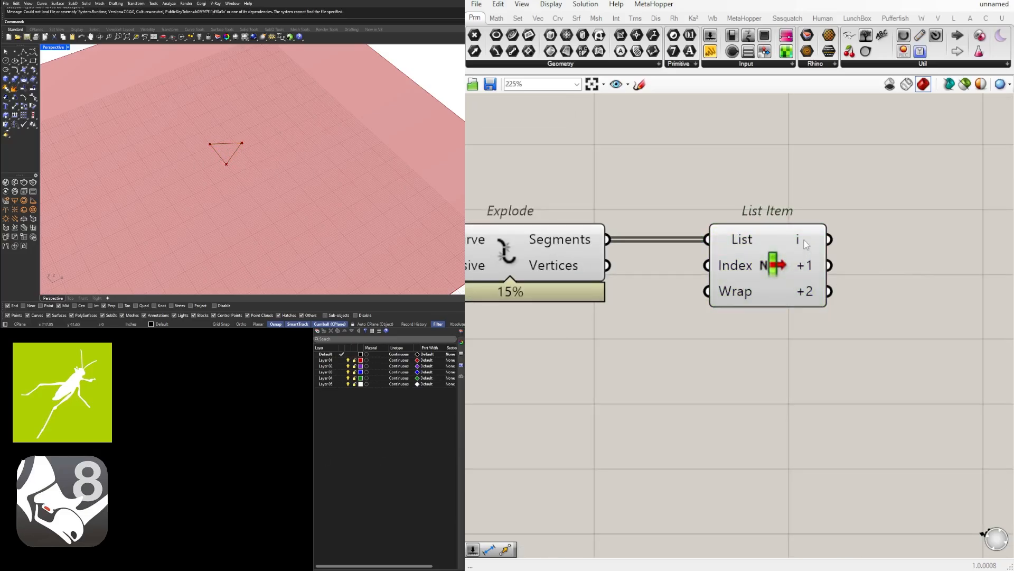
scroll("down", 3)
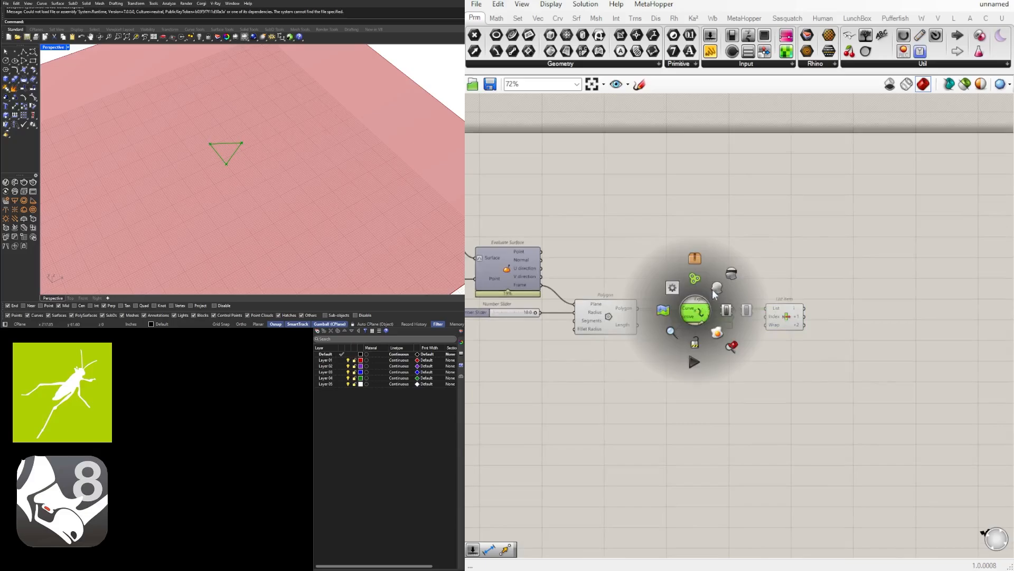
Step: Route the boundary surface through a Surface parameter into Evaluate Surface and start a Contour component
left_click(694, 310)
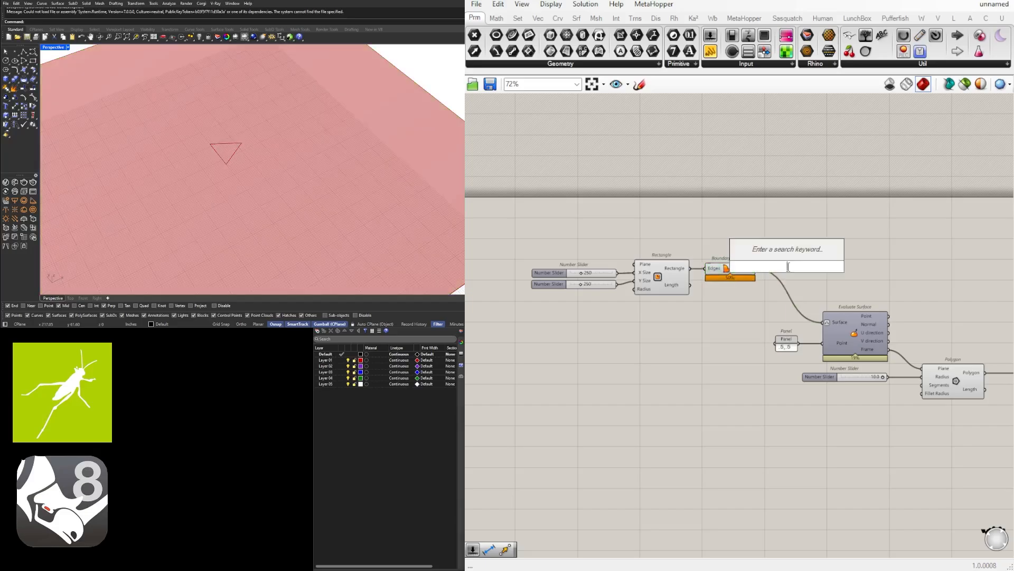
type("surface")
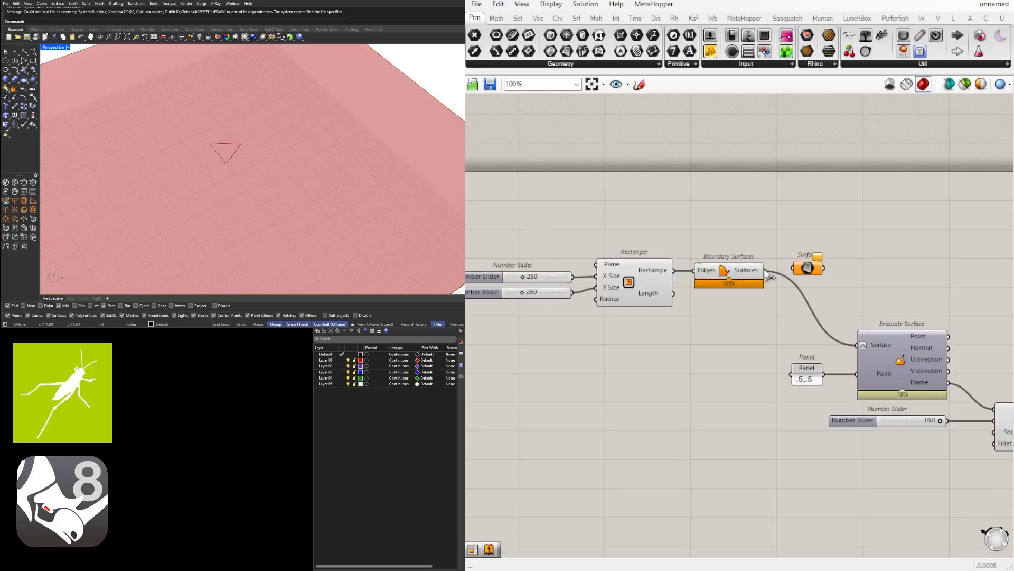
left_click(800, 271)
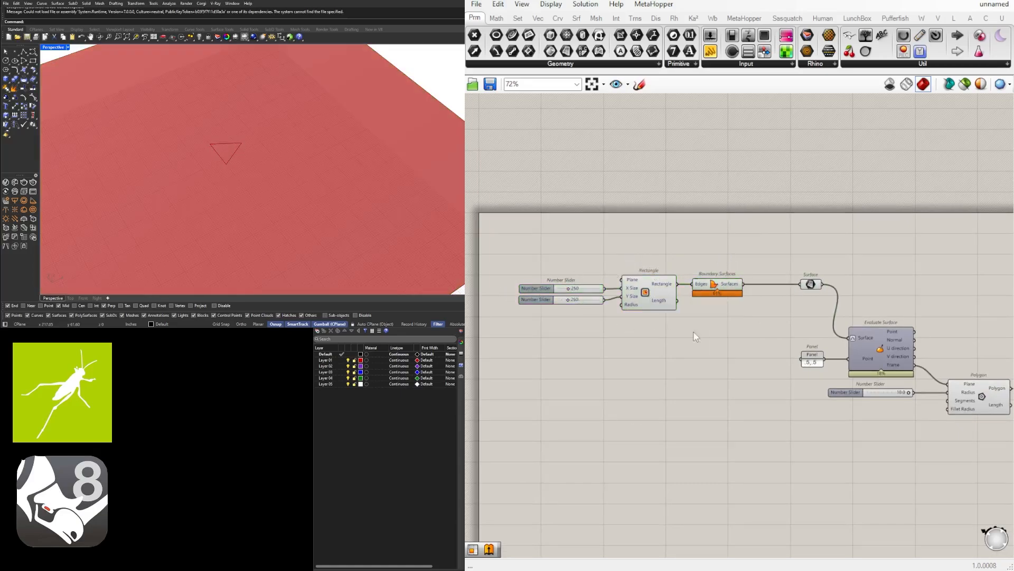
left_click(808, 283)
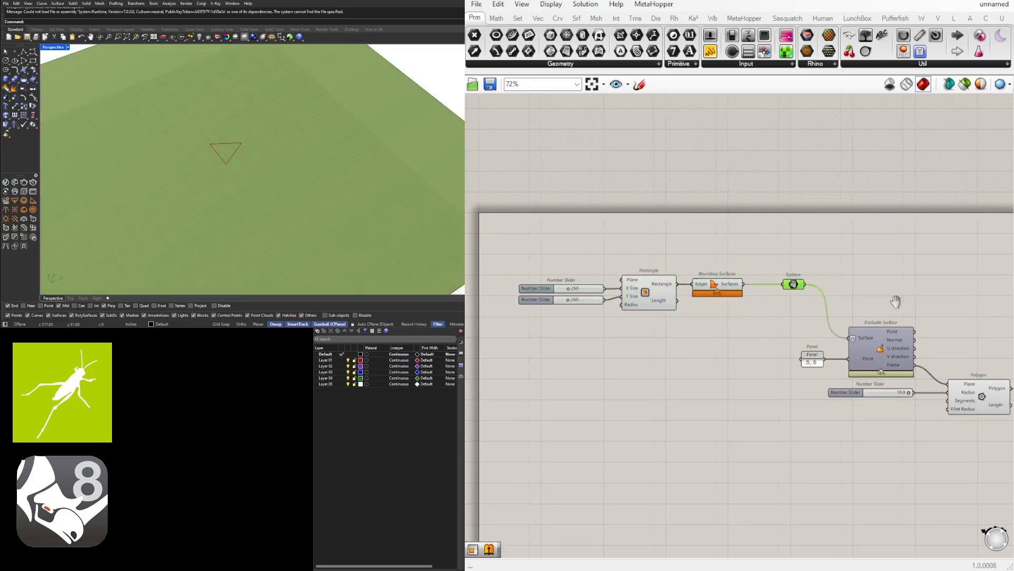
scroll("up", 3)
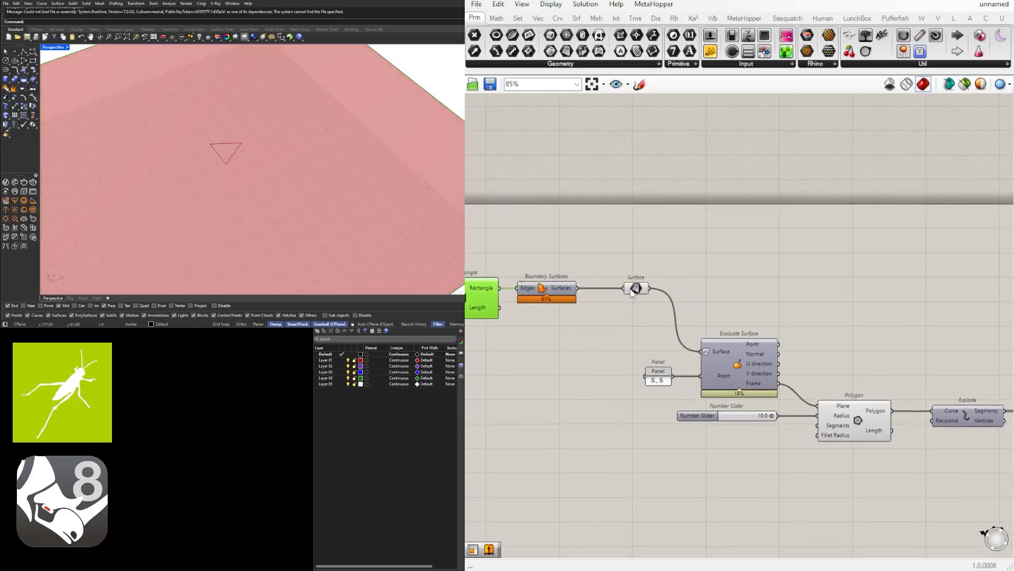
type("co")
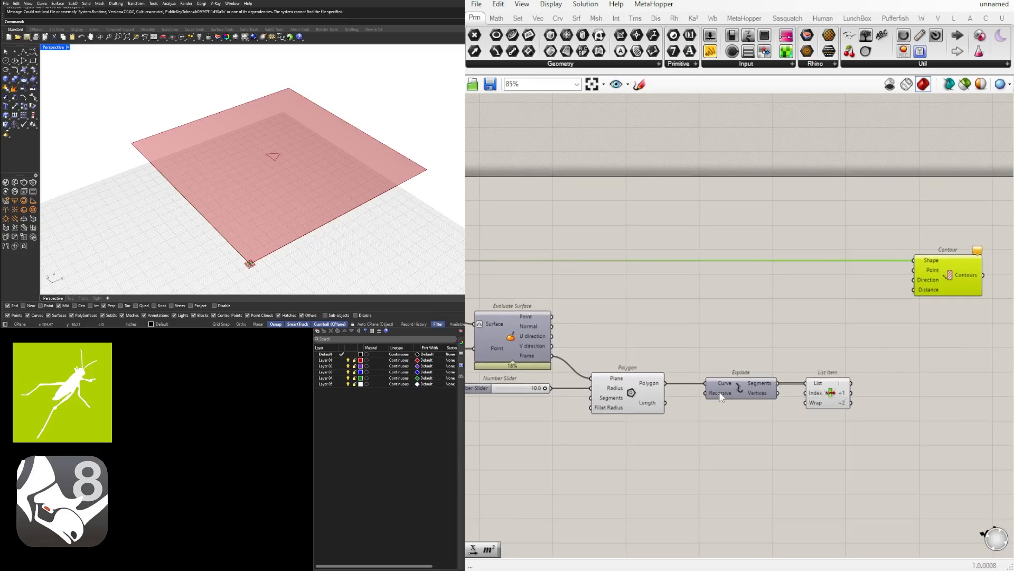
Step: Wire the evaluated frame into Contour and add a Length component measuring the relayed triangle edge for the distance
left_click(720, 393)
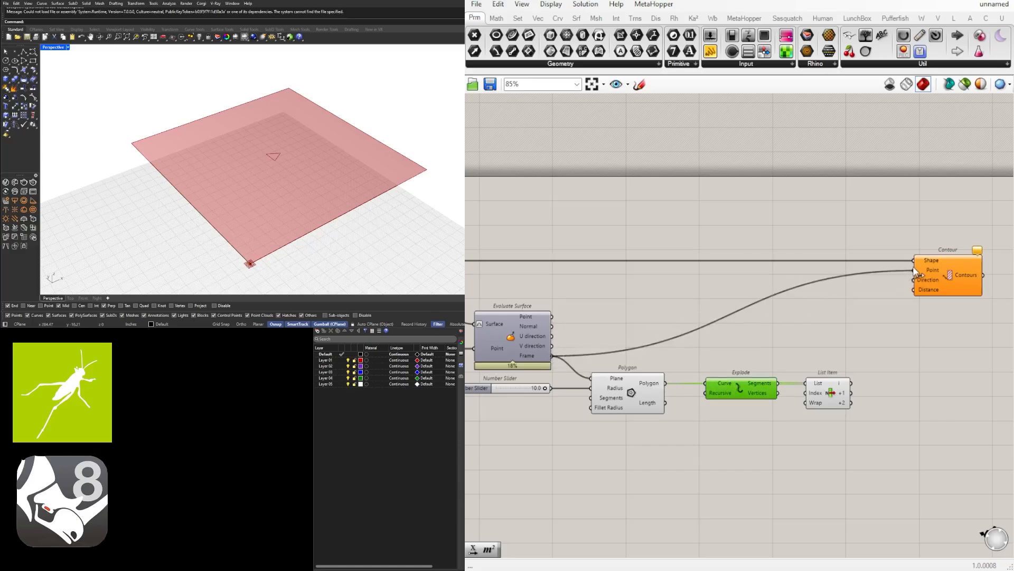
mouse_move(928, 280)
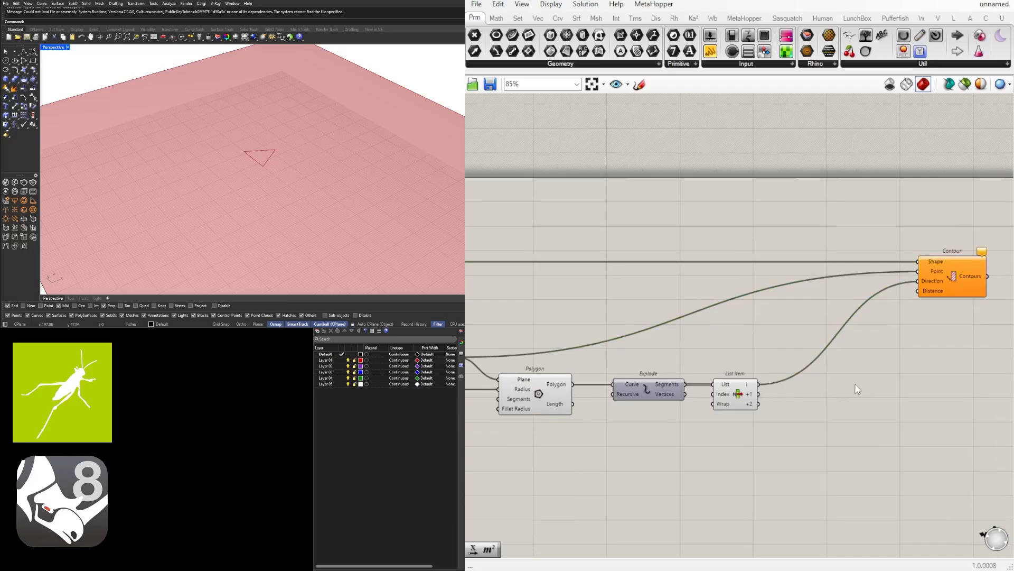
double_click(856, 389)
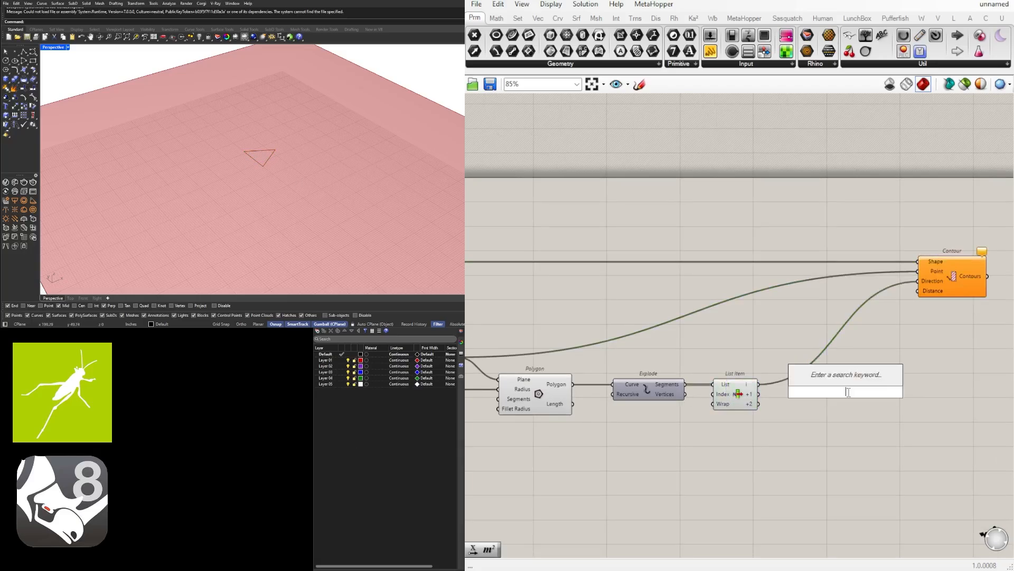
type("leng")
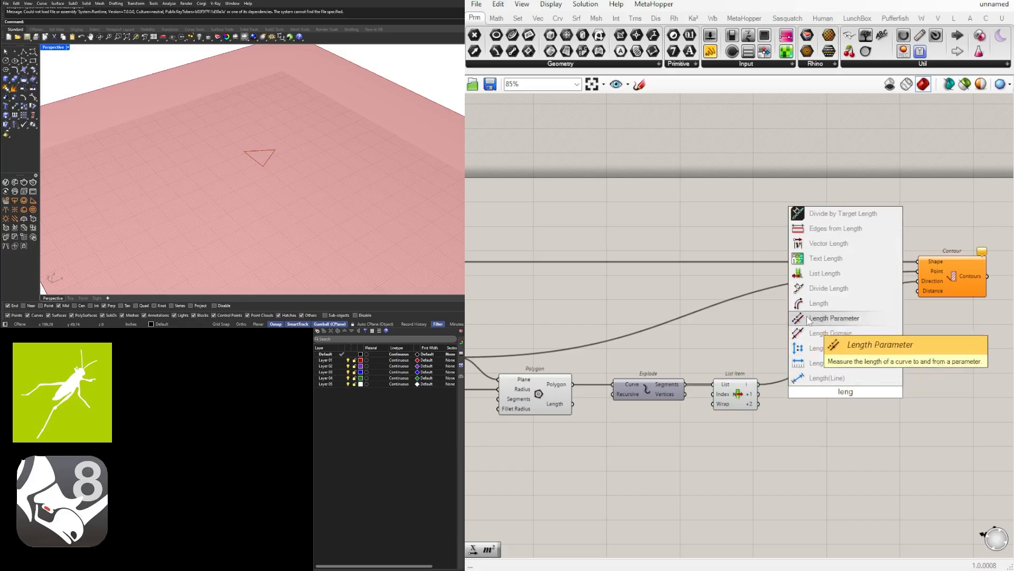
left_click(818, 303)
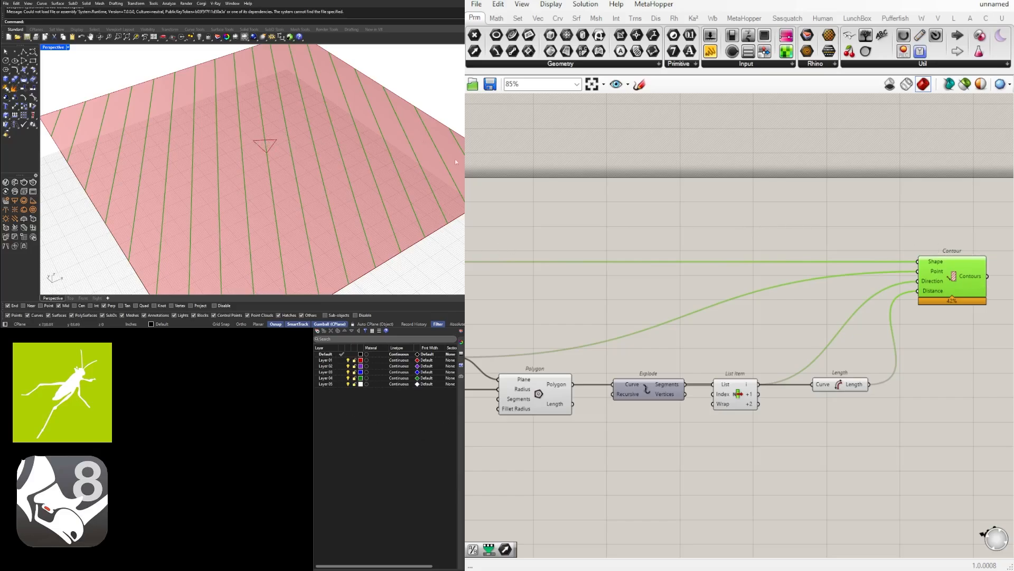
mouse_move(264, 143)
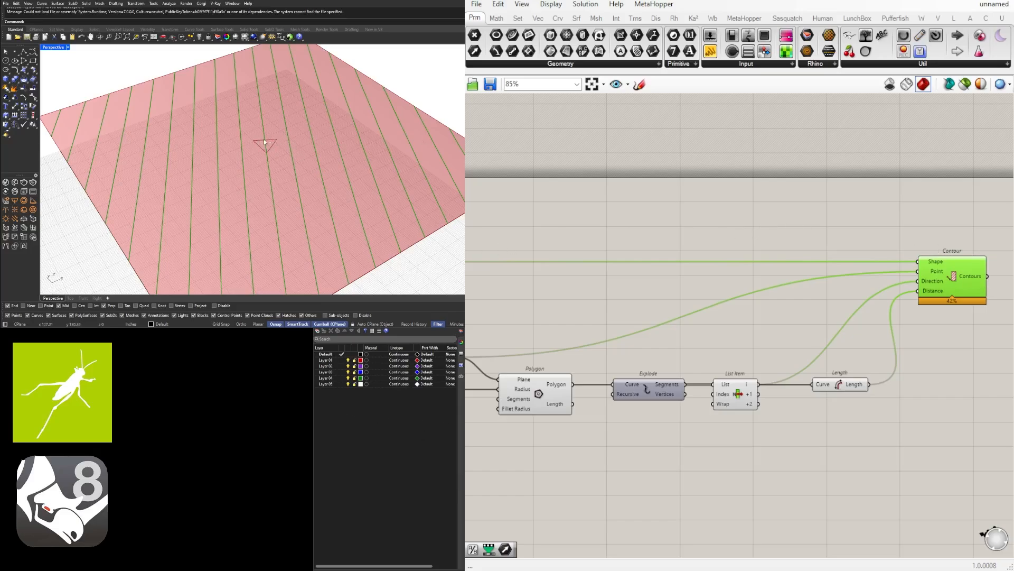
mouse_move(323, 415)
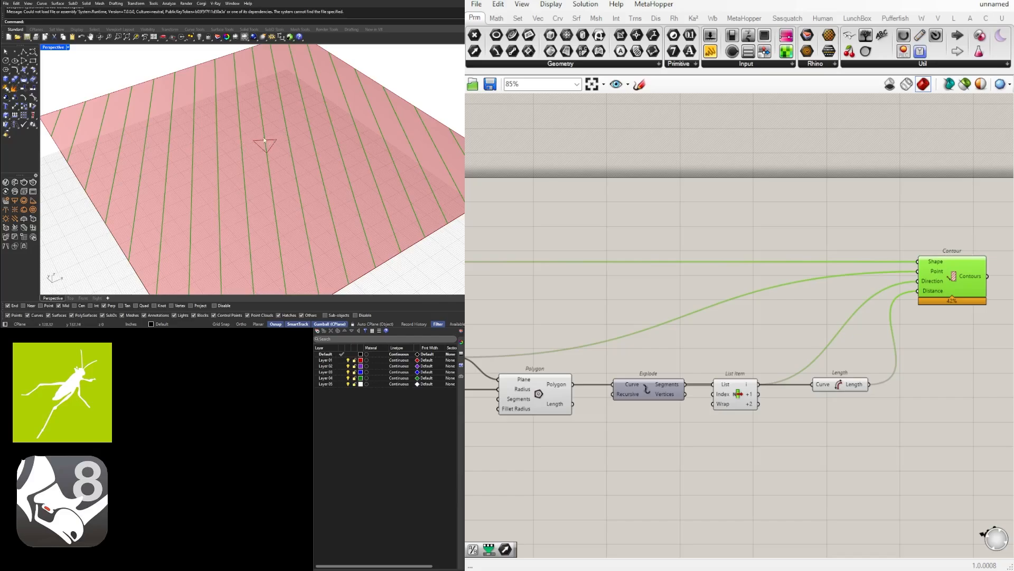
mouse_move(775, 288)
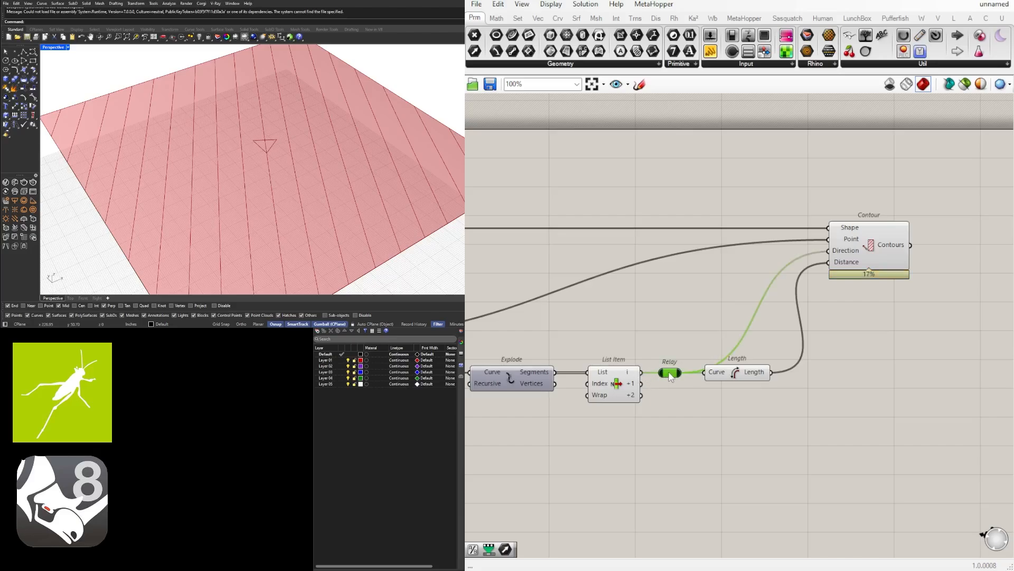
Step: Copy the Relay/Length/Contour chain for edges 0, 1 and 2 and lower the radius slider to about 7.6
scroll("down", 3)
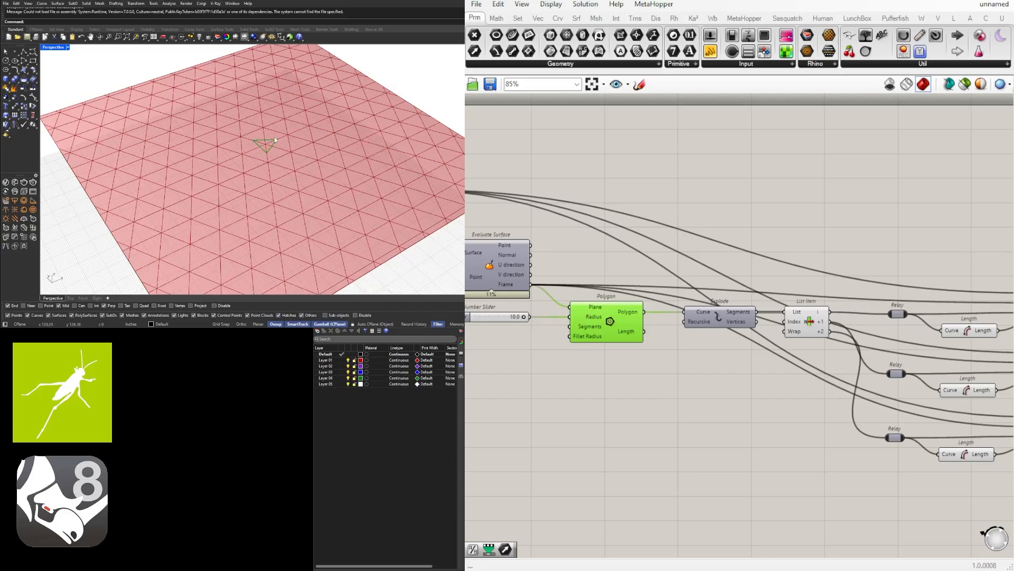
mouse_move(734, 373)
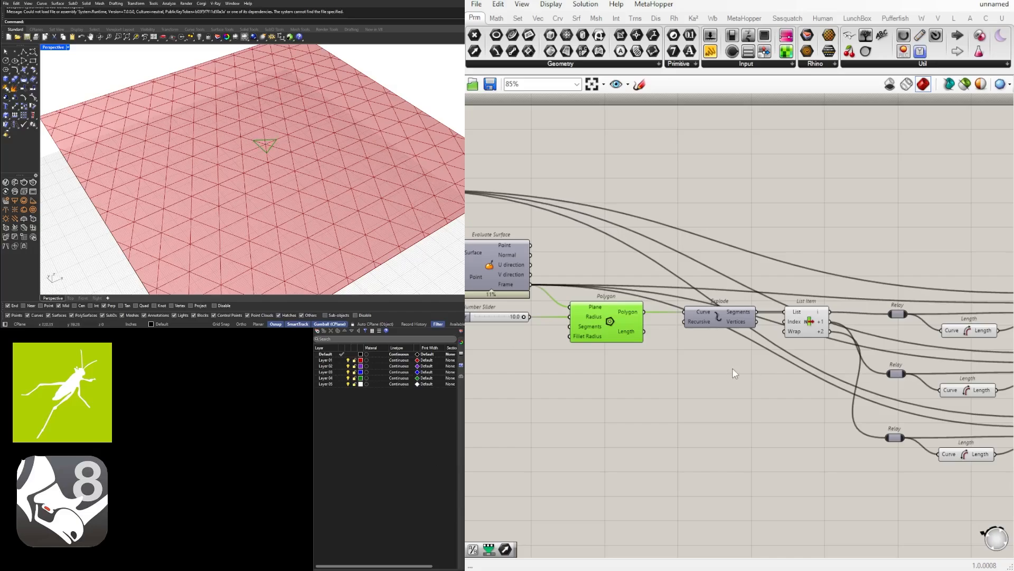
scroll("up", 3)
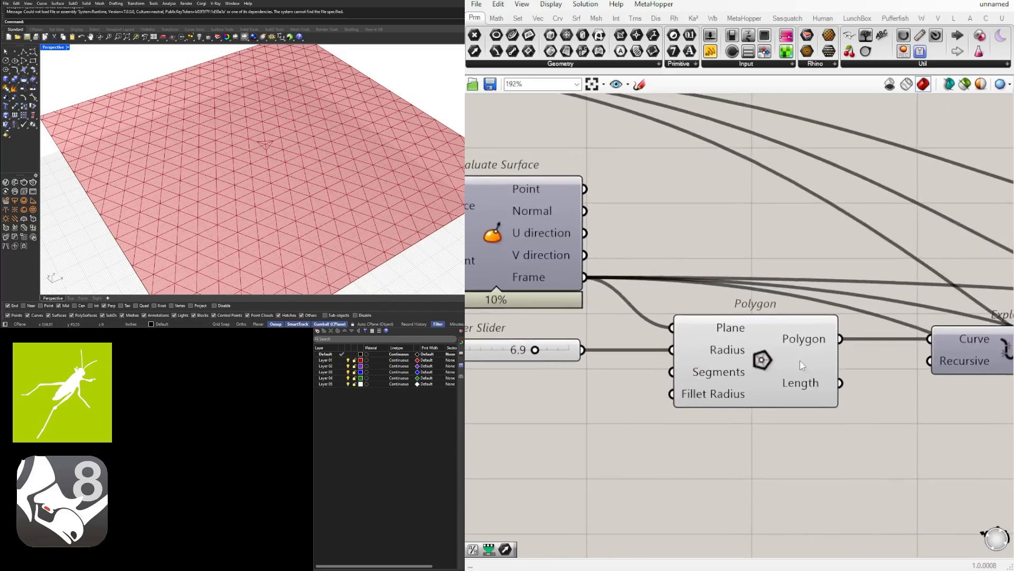
scroll("down", 3)
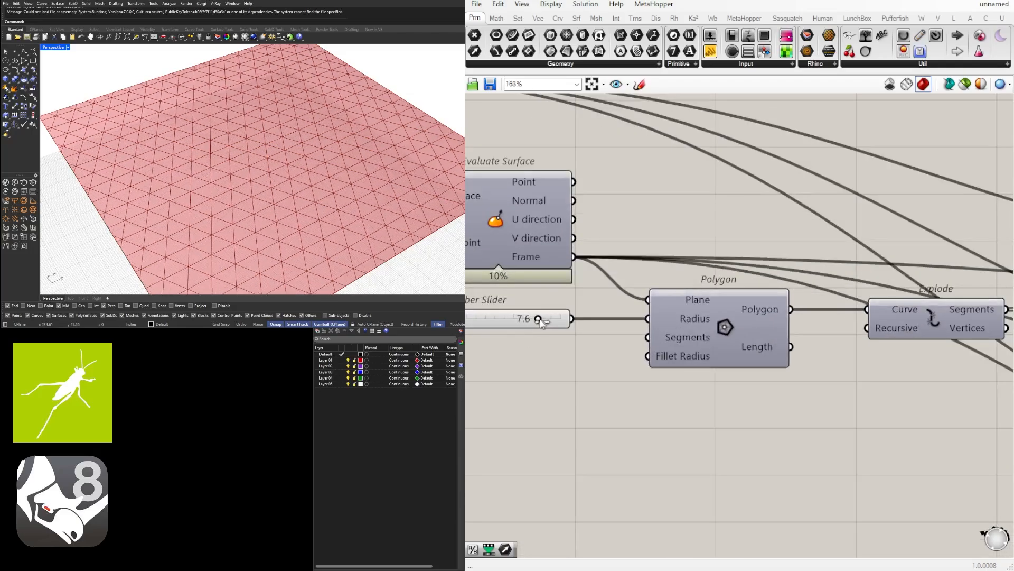
Step: Check the first contour set and its edge length, then paste a duplicate of the whole definition below
scroll("down", 3)
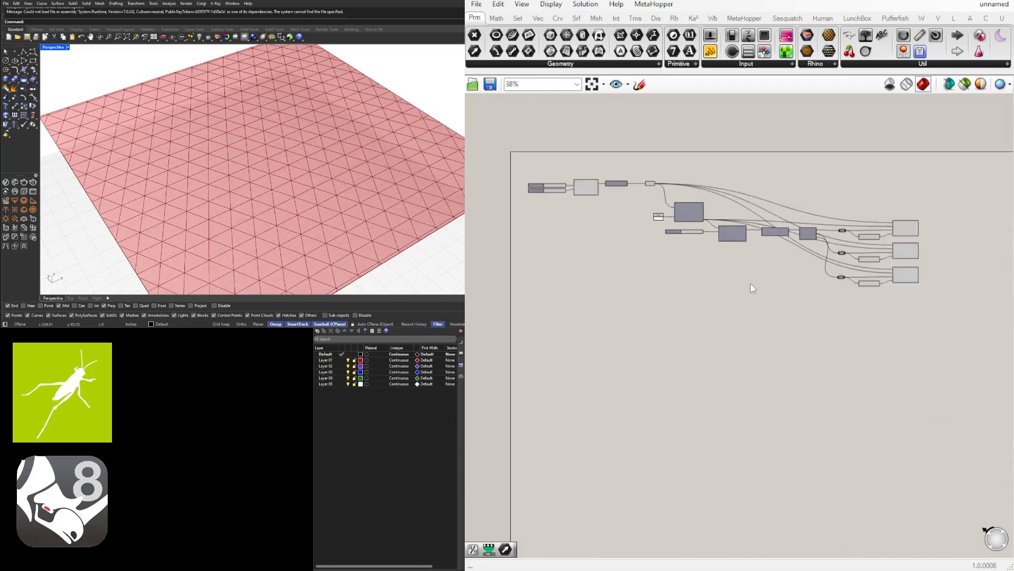
scroll("down", 3)
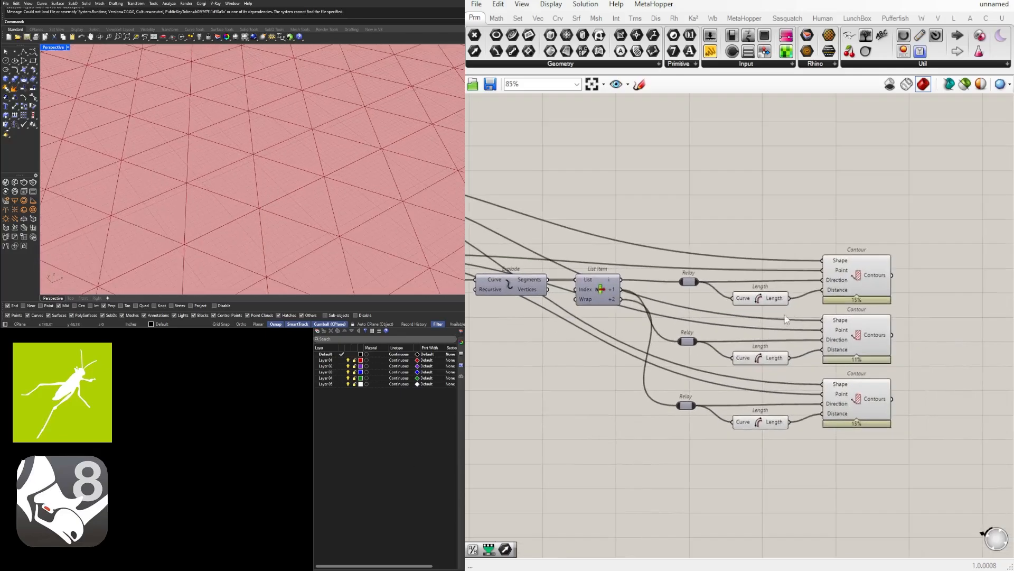
scroll("down", 3)
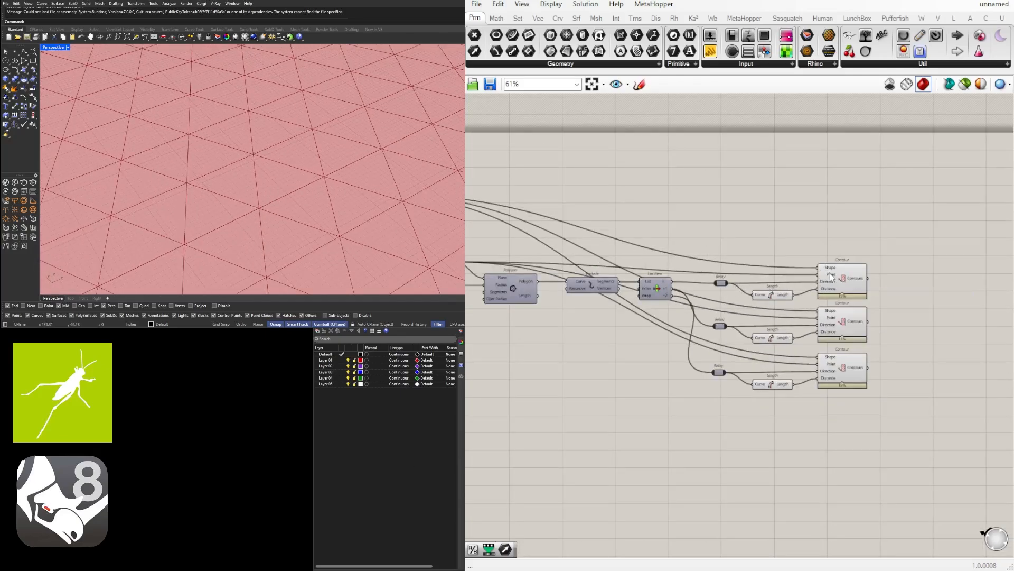
left_click(842, 278)
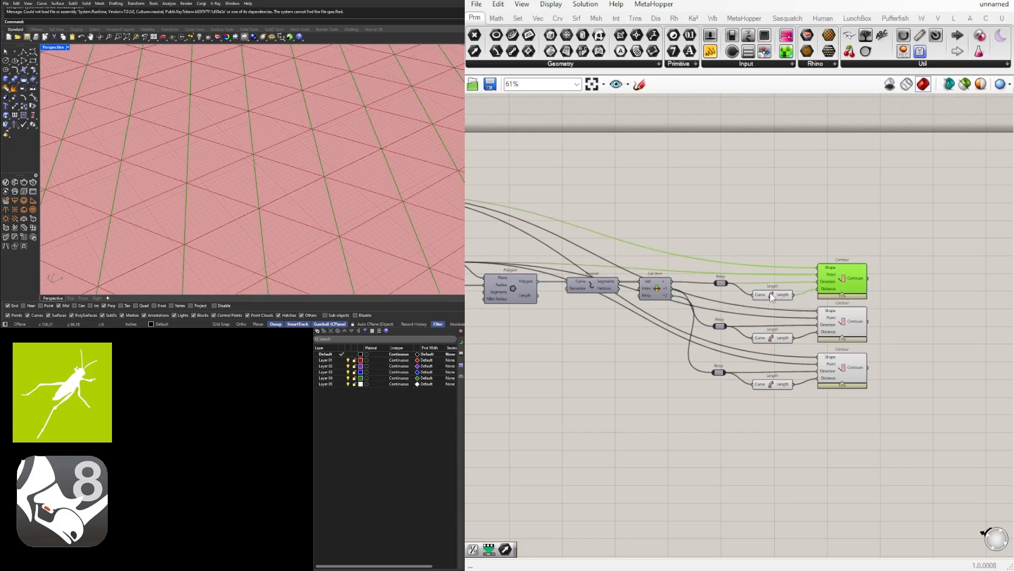
left_click(770, 295)
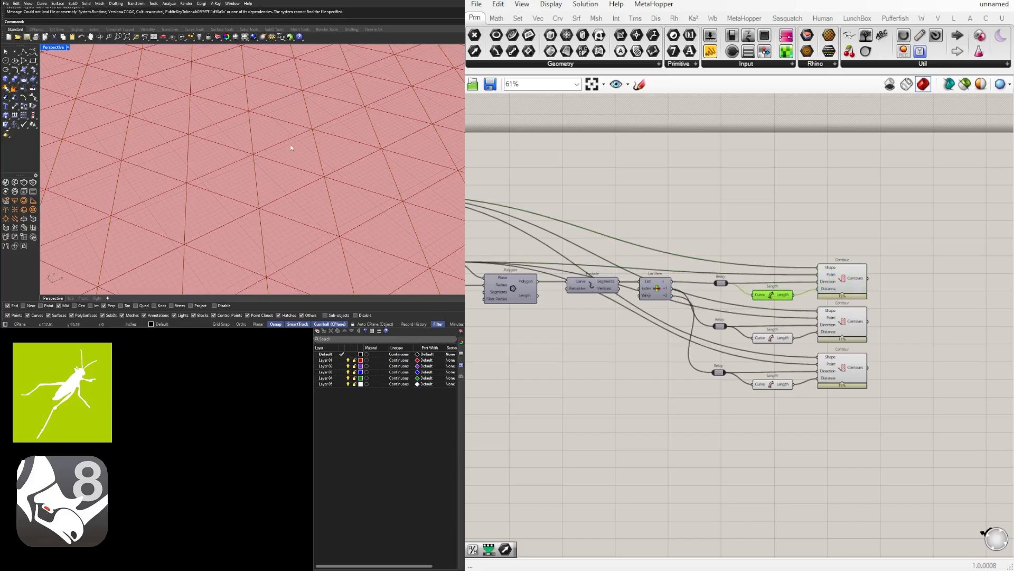
mouse_move(312, 130)
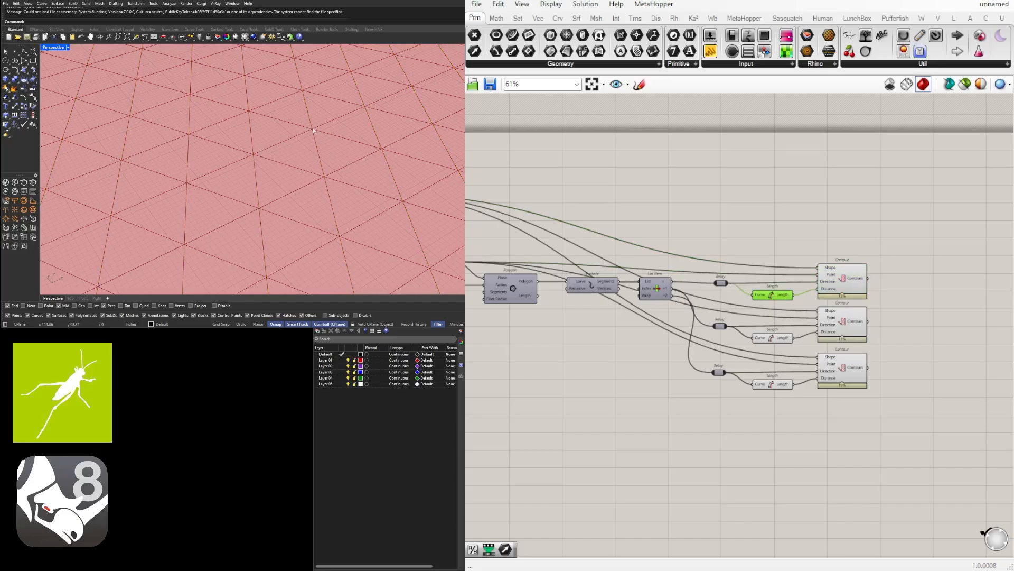
scroll("down", 3)
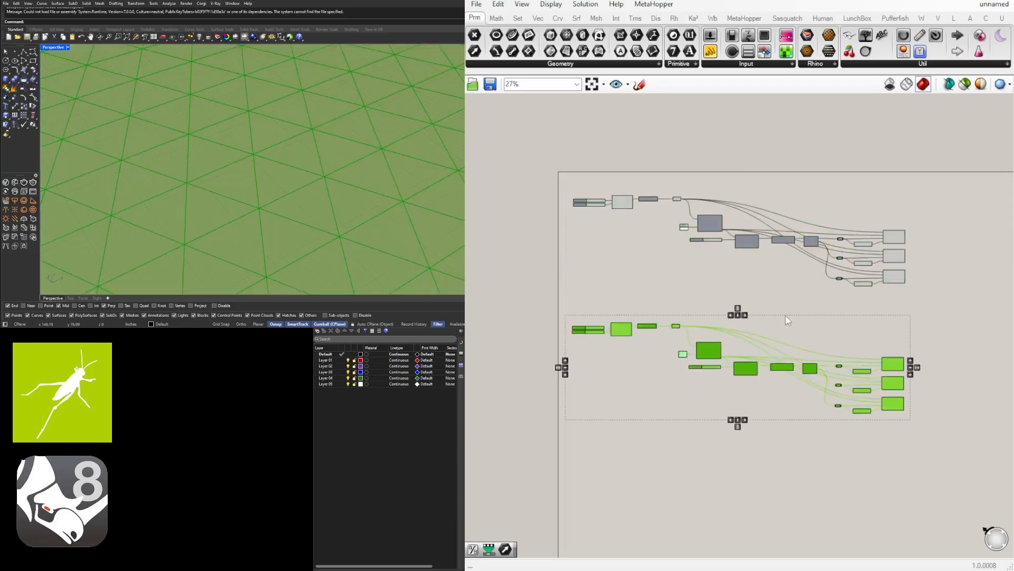
mouse_move(507, 360)
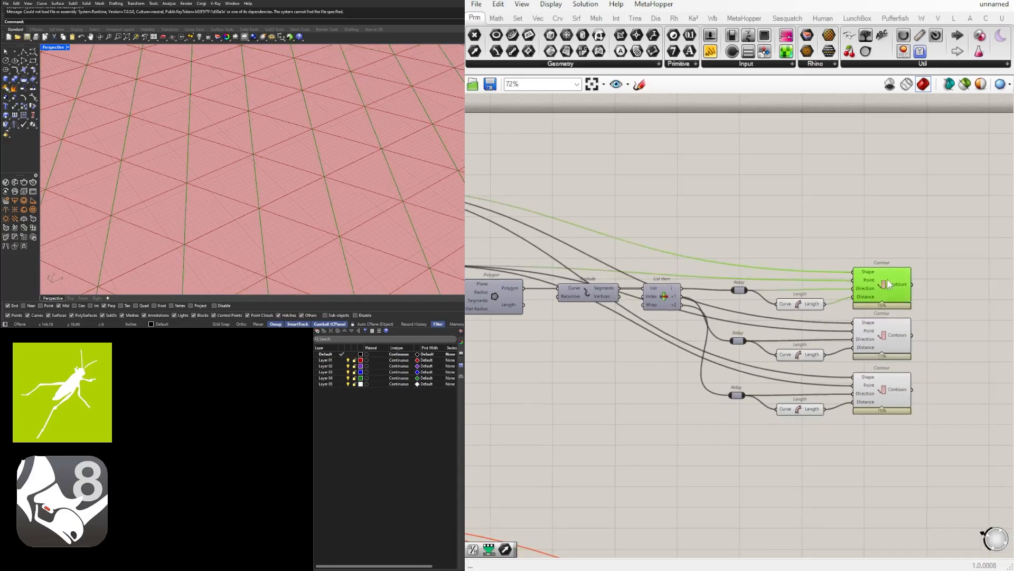
mouse_move(852, 285)
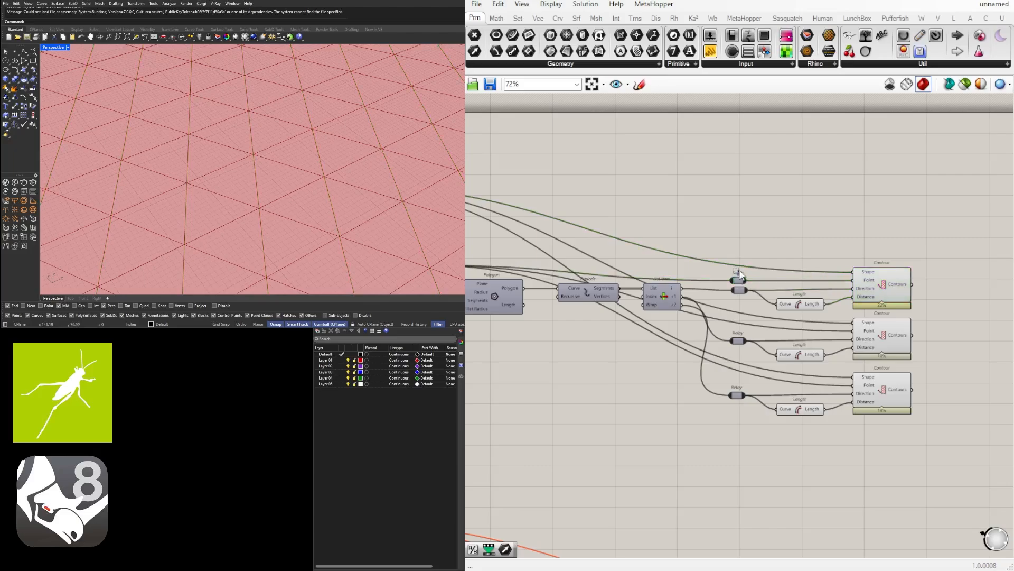
Step: Add a Move component to the definition after viewing the full triangular pattern
left_click(738, 273)
type("mo")
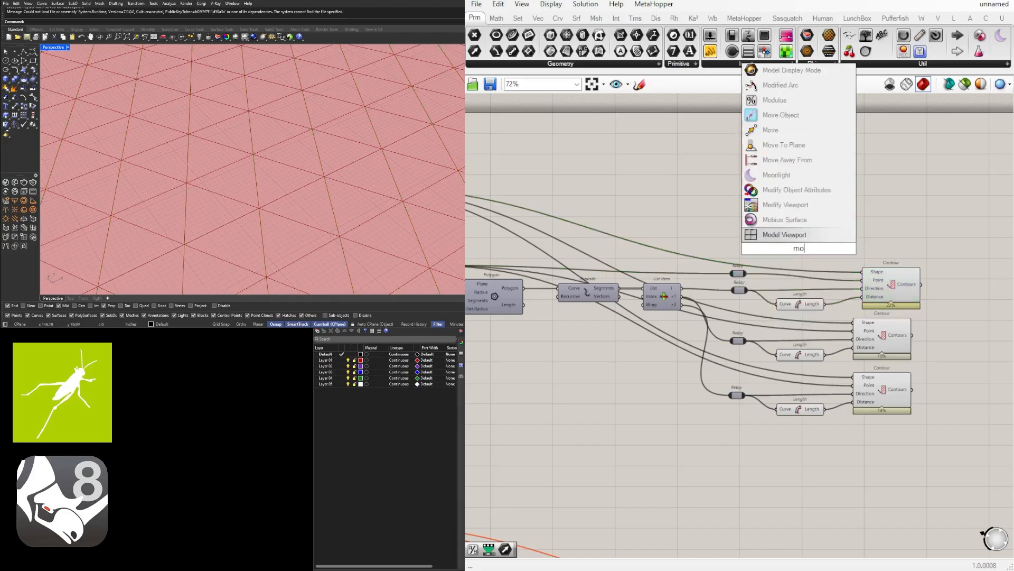
left_click(780, 129)
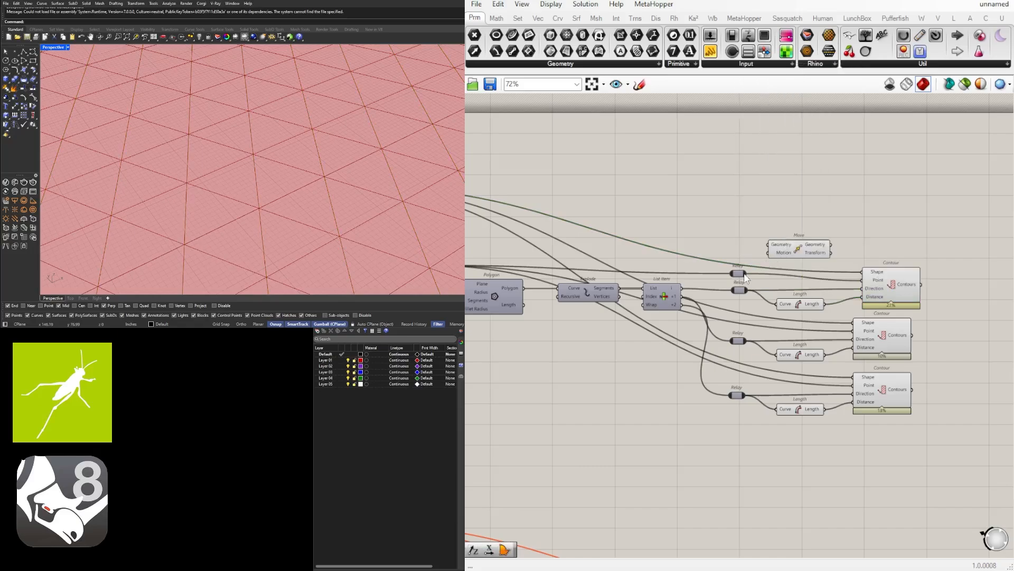
scroll("down", 3)
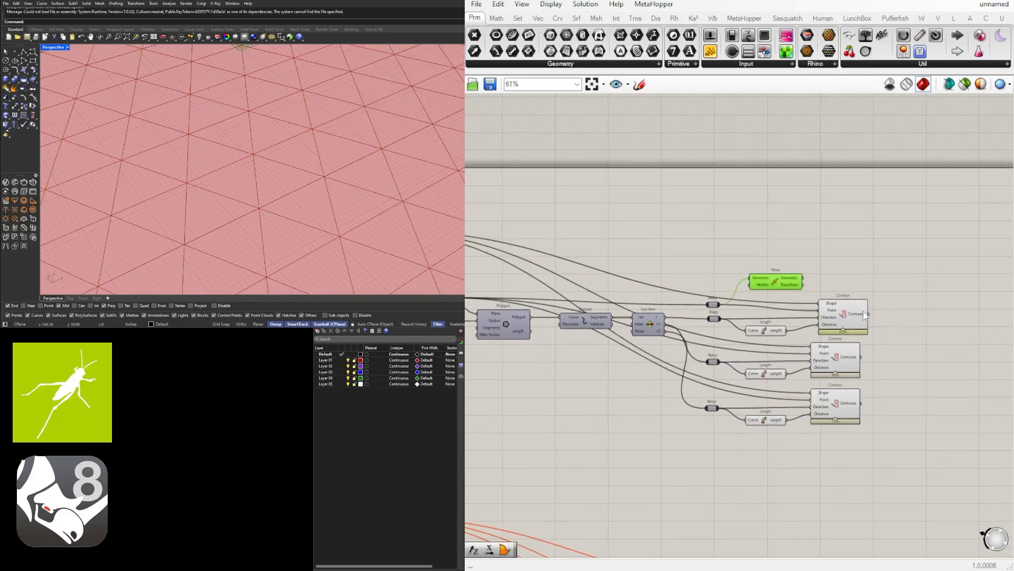
scroll("up", 3)
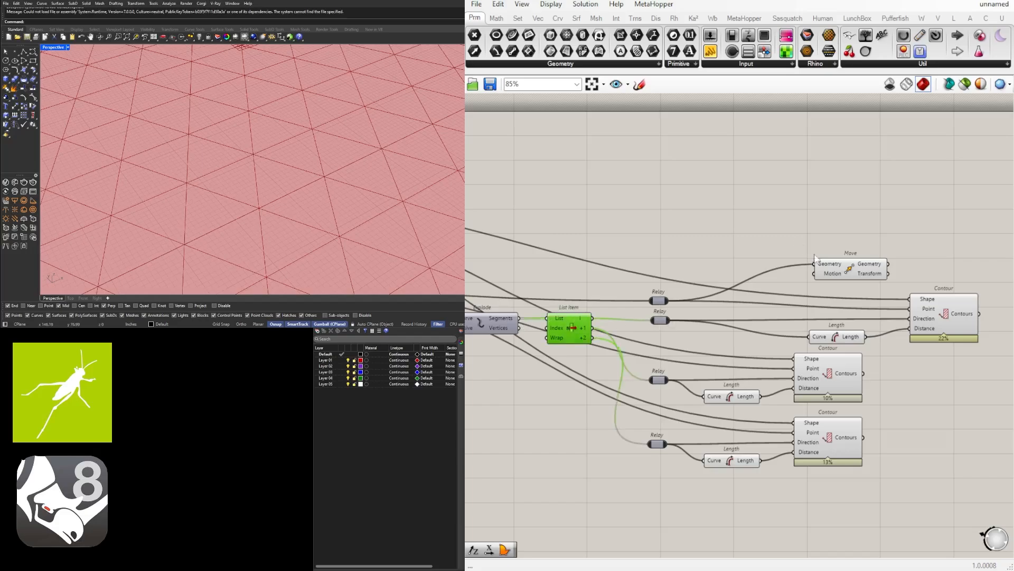
Step: Add an Amplitude vector along the edge direction, scaled by the divided edge length
double_click(792, 265)
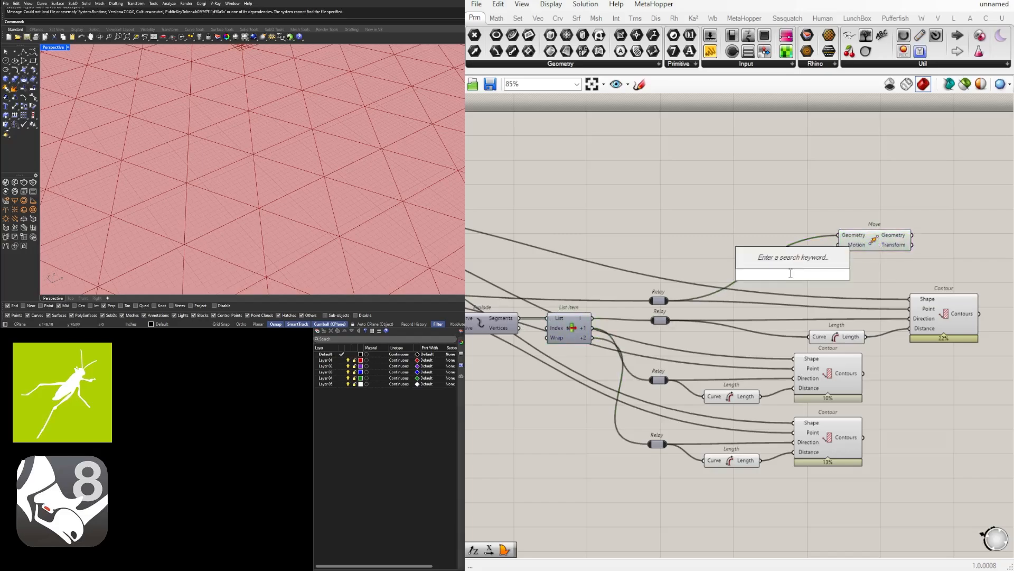
type("eampl")
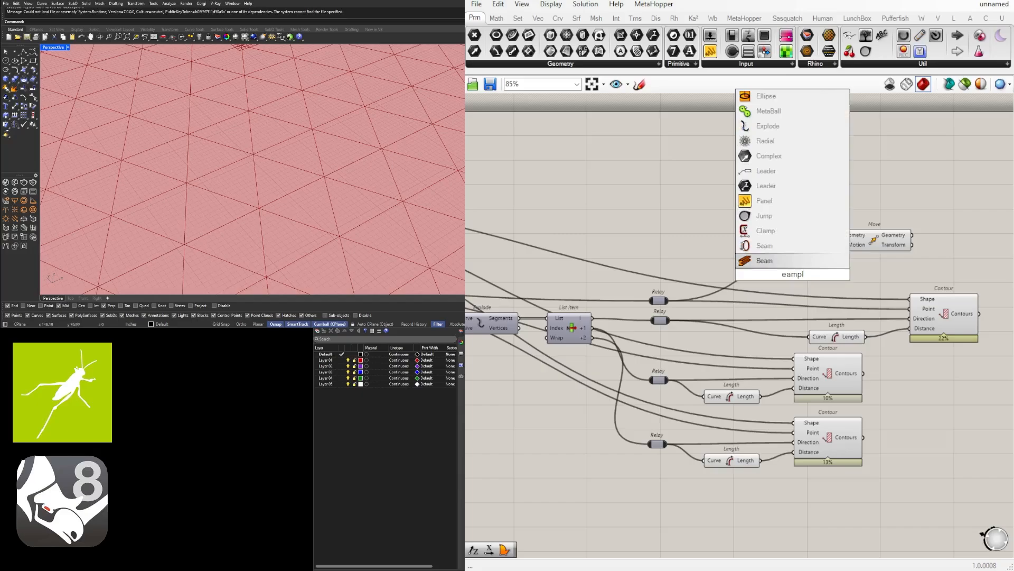
type("am")
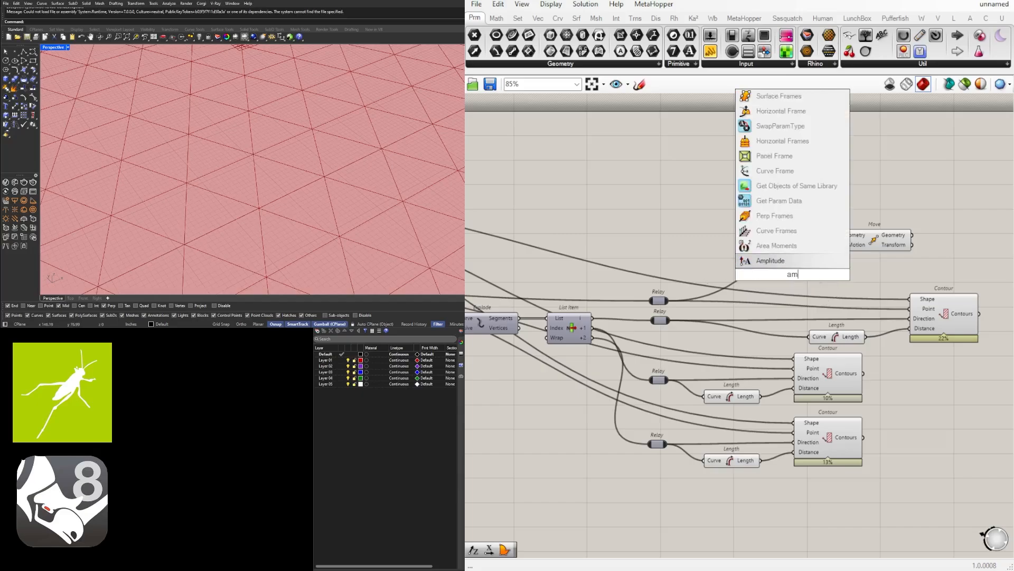
left_click(770, 260)
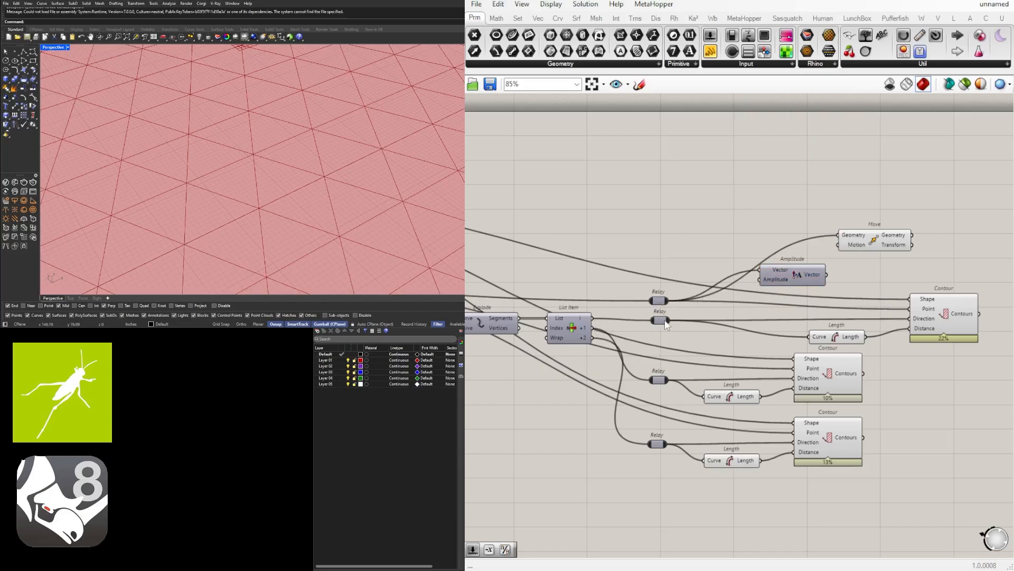
left_click(790, 274)
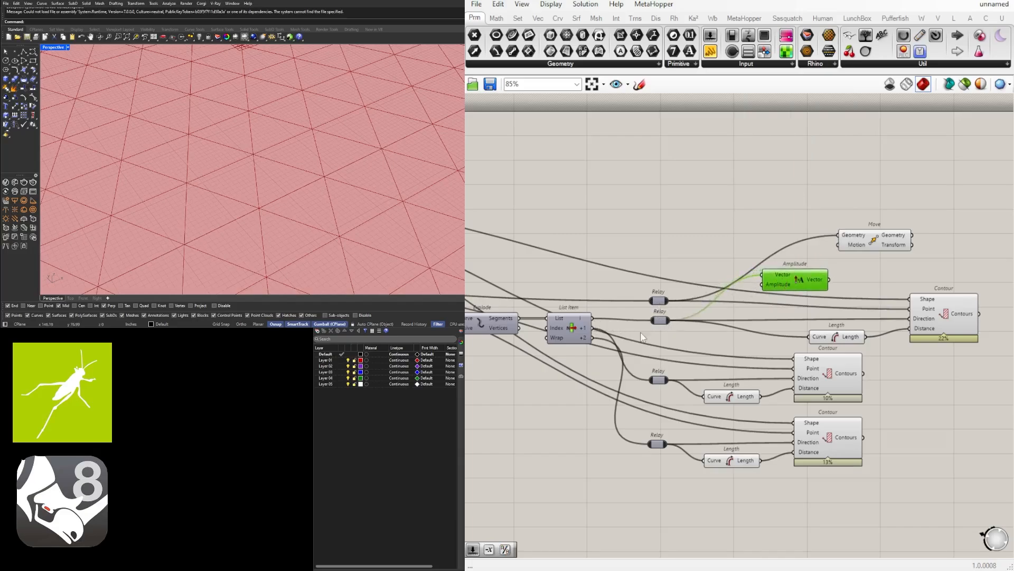
mouse_move(750, 283)
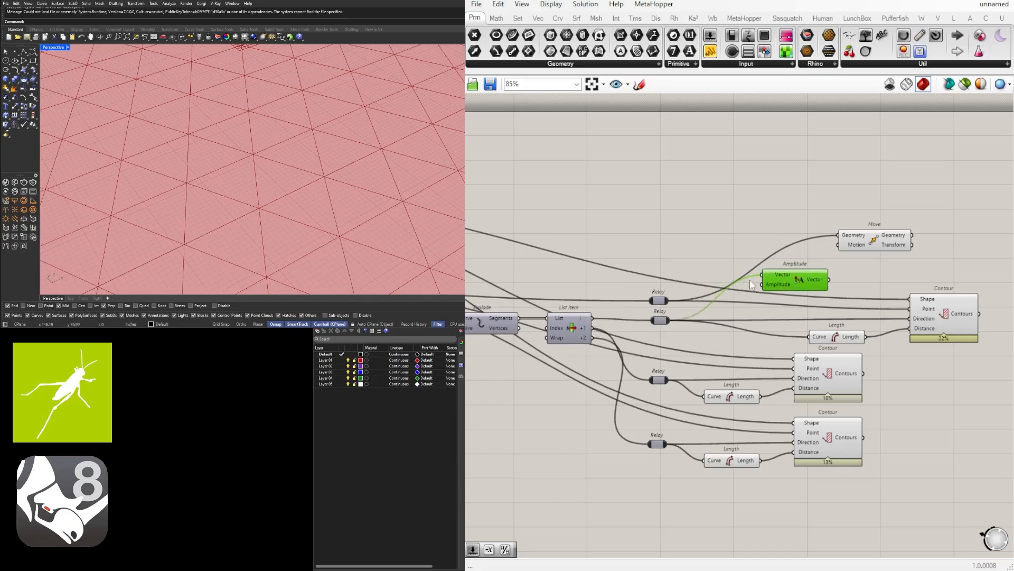
mouse_move(775, 286)
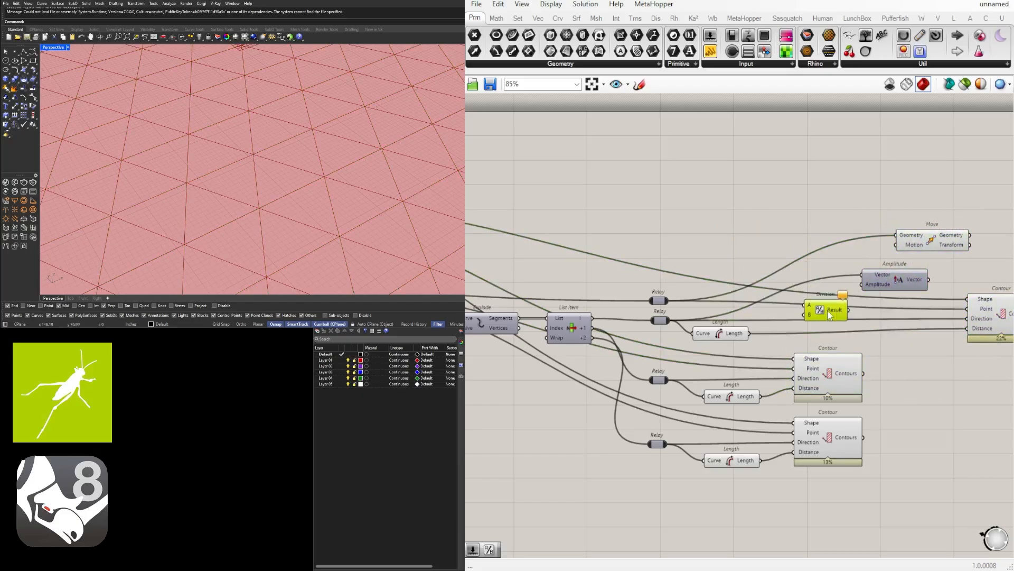
scroll("up", 3)
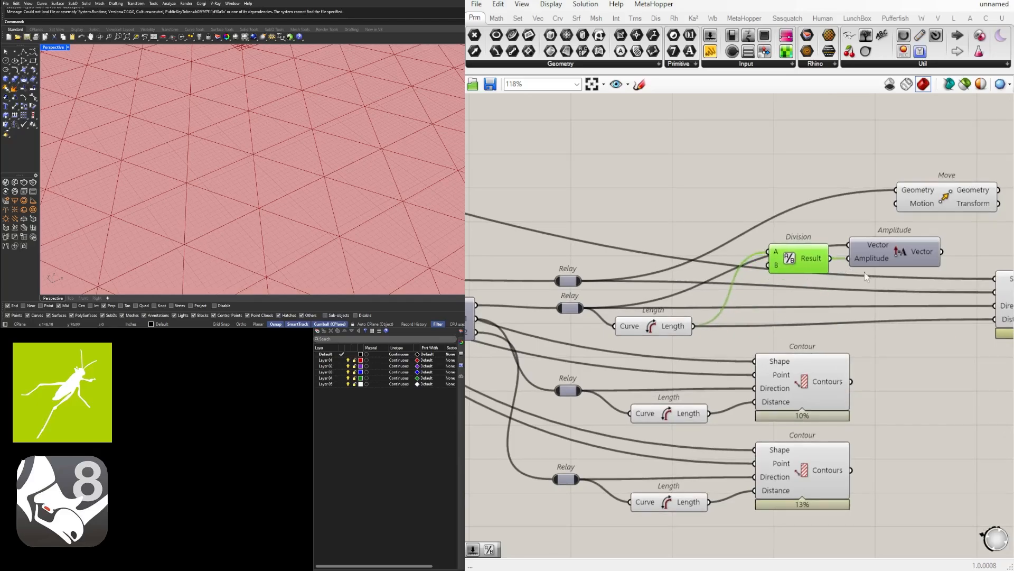
scroll("down", 3)
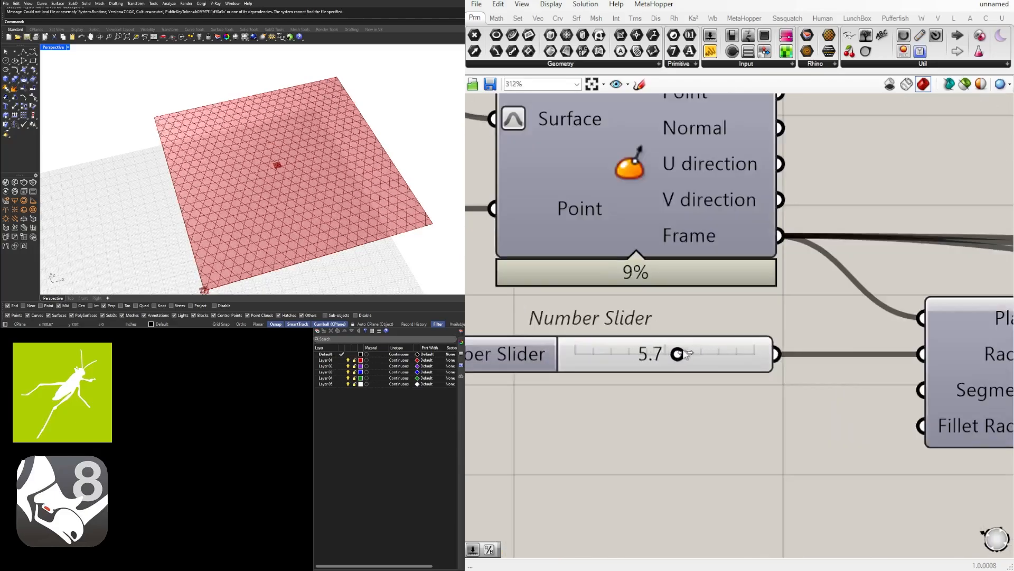
Step: Name the polygon radius Number Slider PATTERN SIZE and leave it at 10
scroll("down", 3)
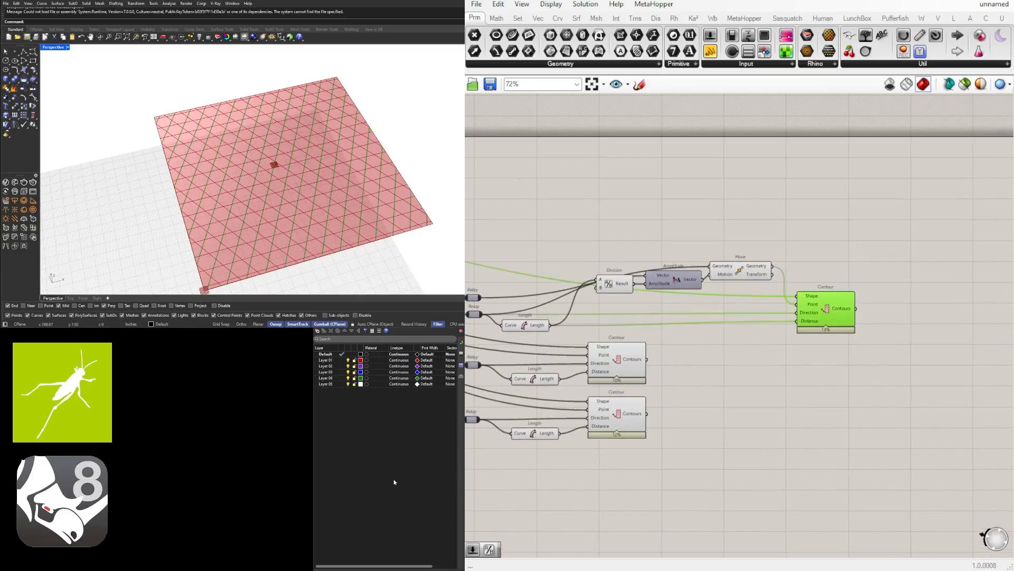
scroll("down", 3)
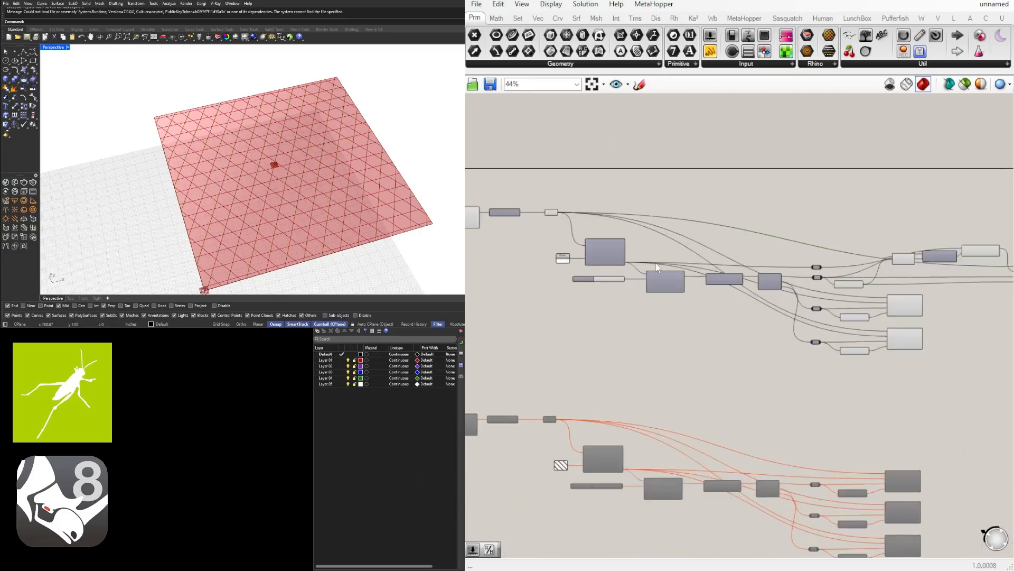
scroll("down", 3)
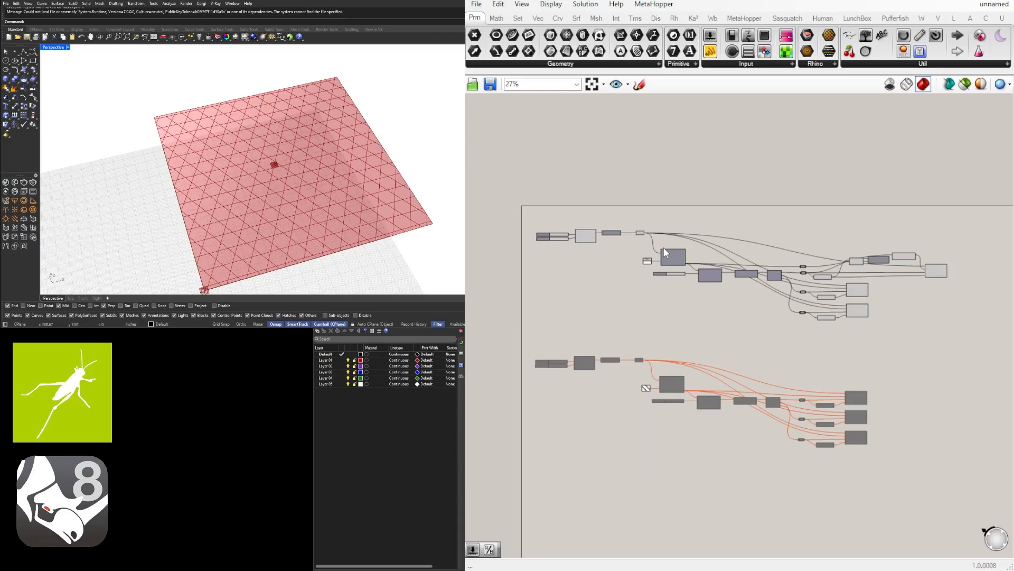
scroll("up", 3)
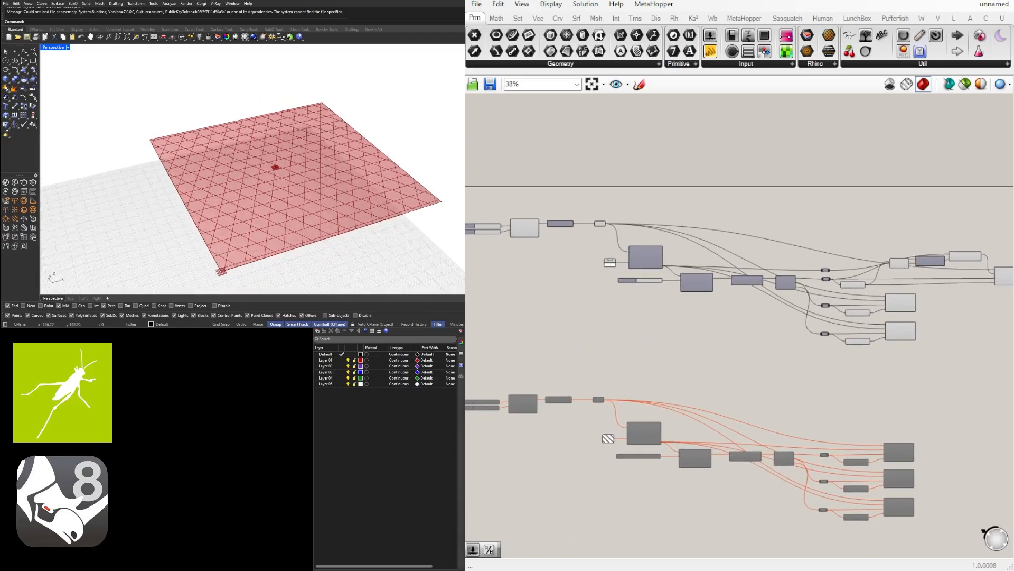
scroll("up", 3)
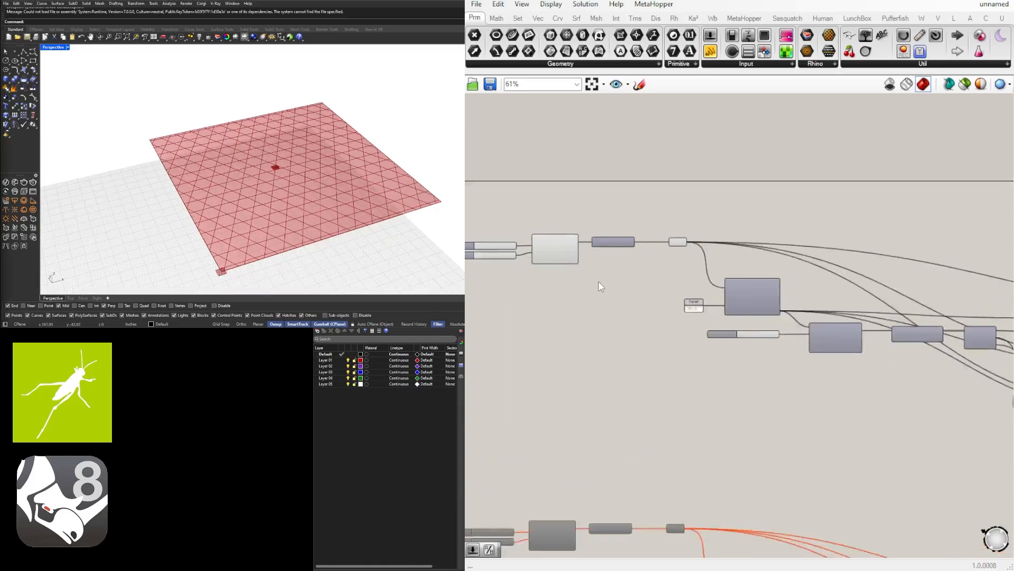
scroll("up", 3)
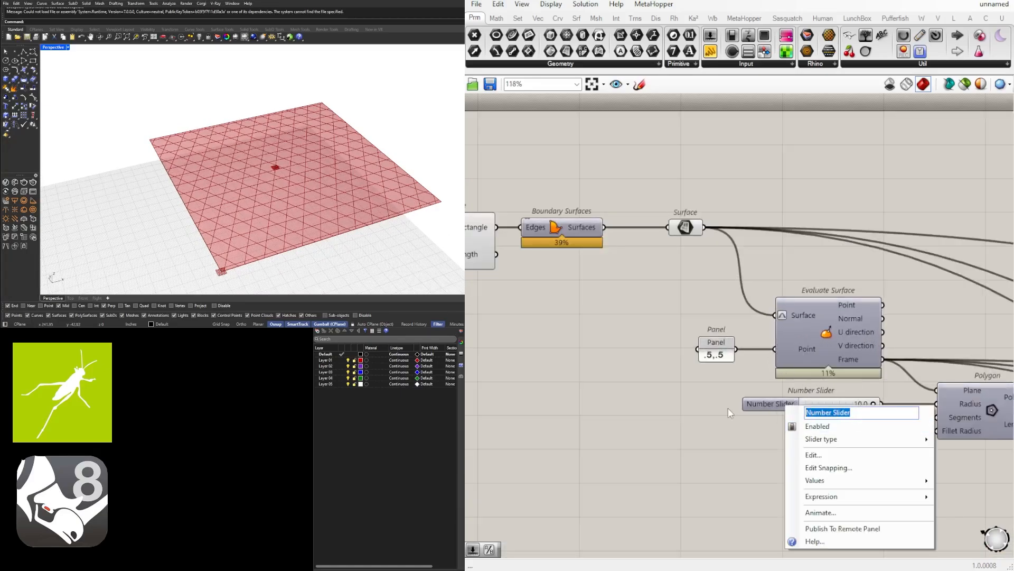
type("patt")
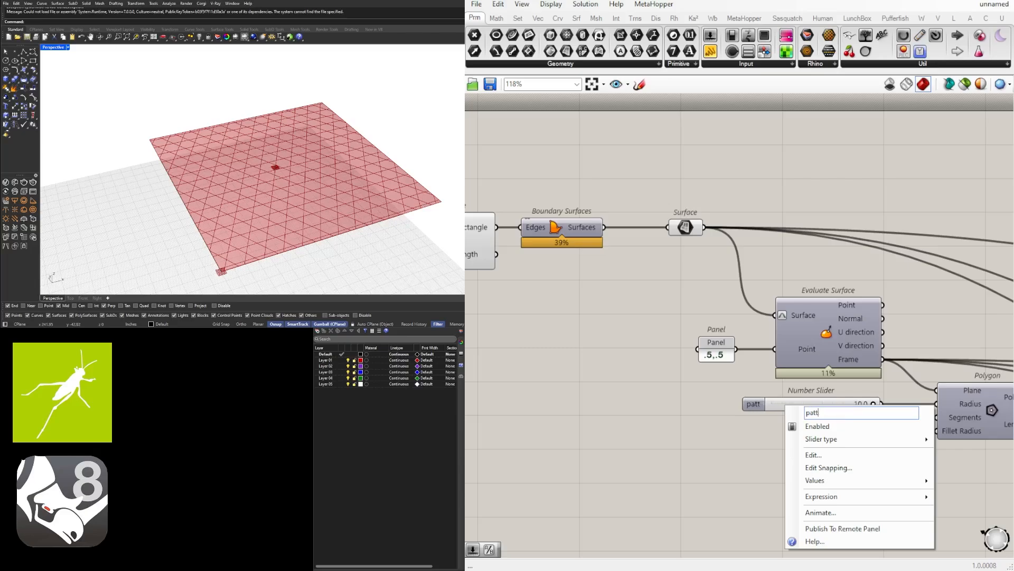
type("PATTERN SIZE")
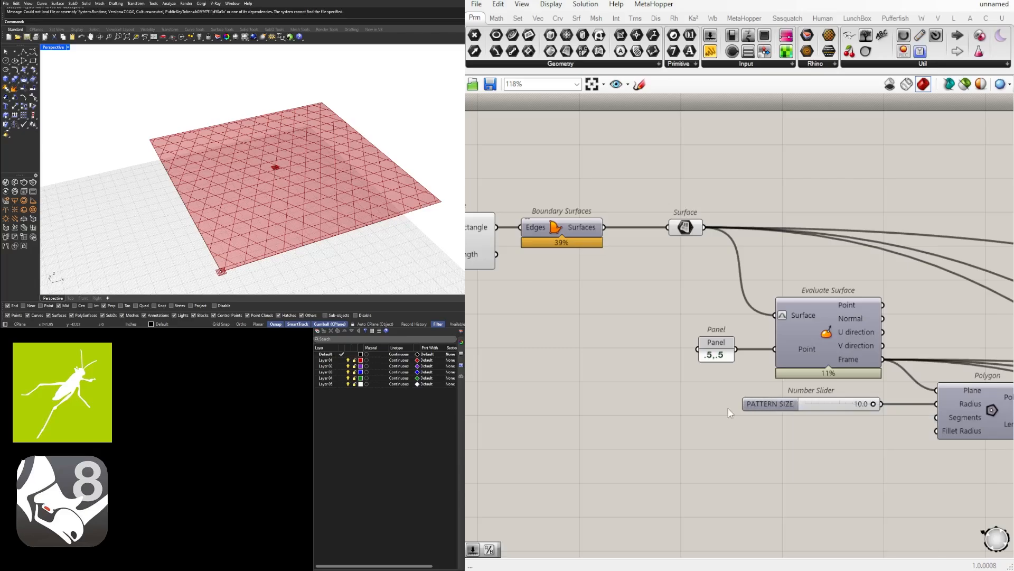
left_click(812, 403)
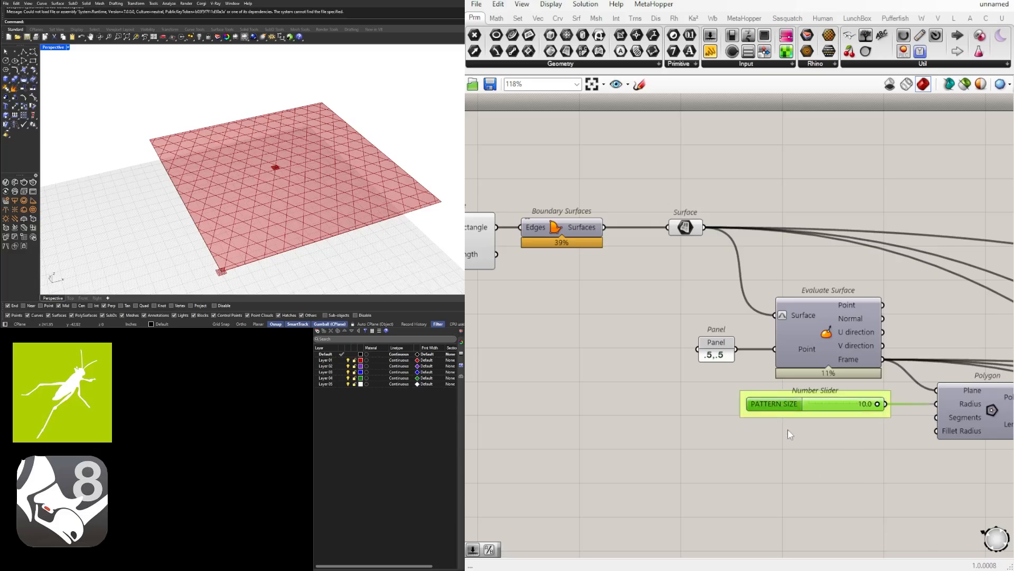
scroll("down", 3)
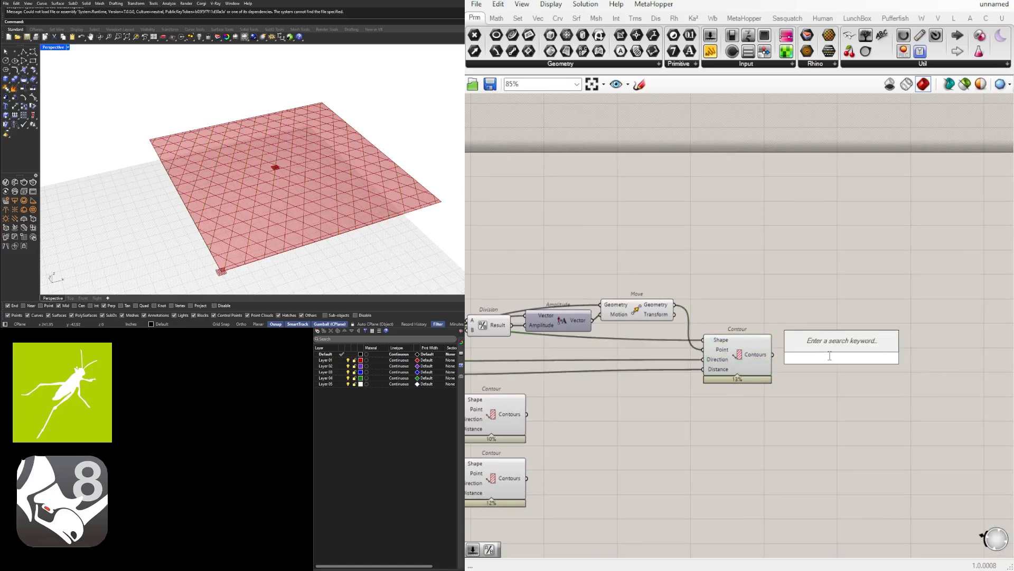
Step: Add a Curve parameter and wire all three Contour outputs into it
type("curve")
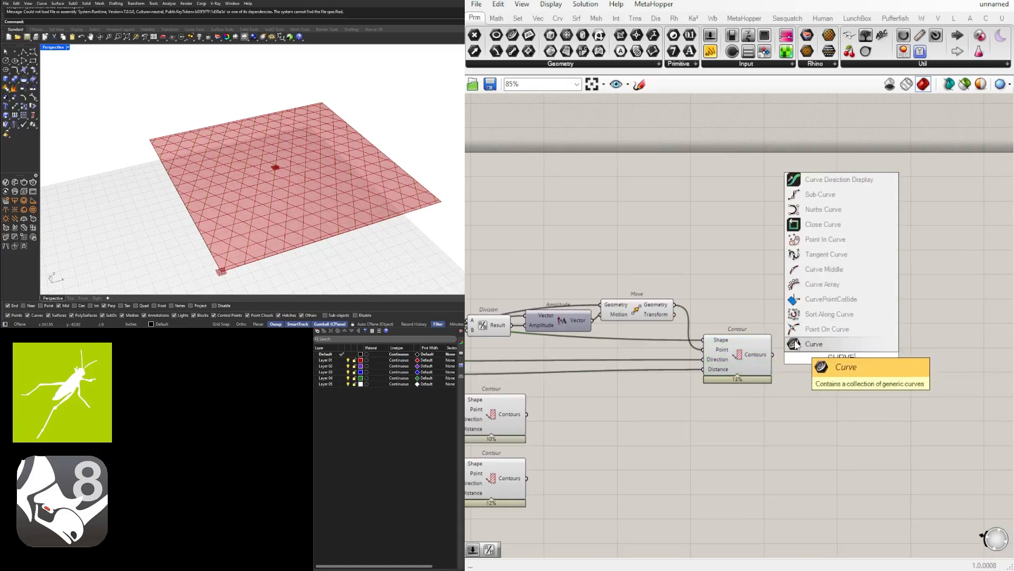
left_click(813, 344)
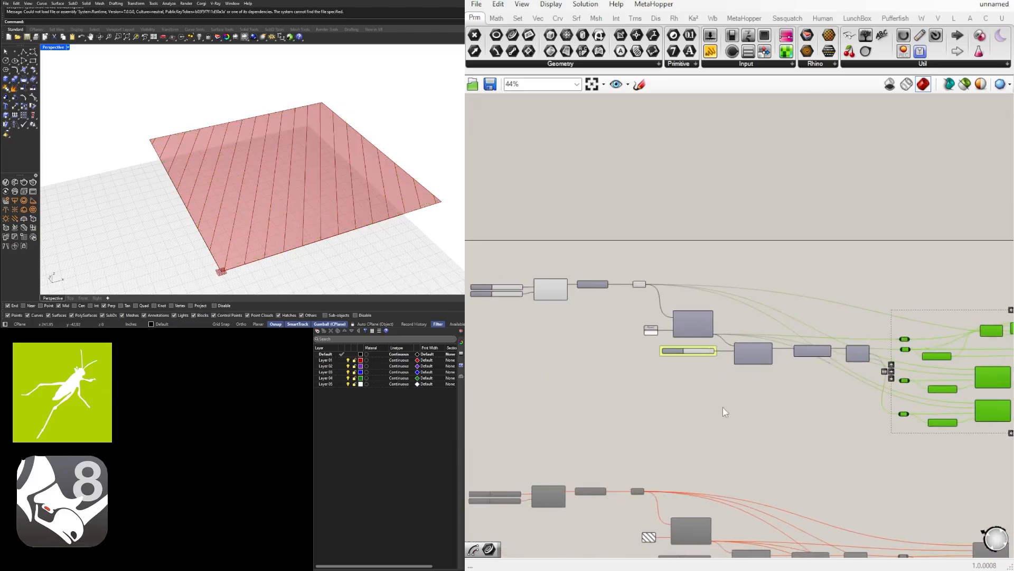
scroll("up", 3)
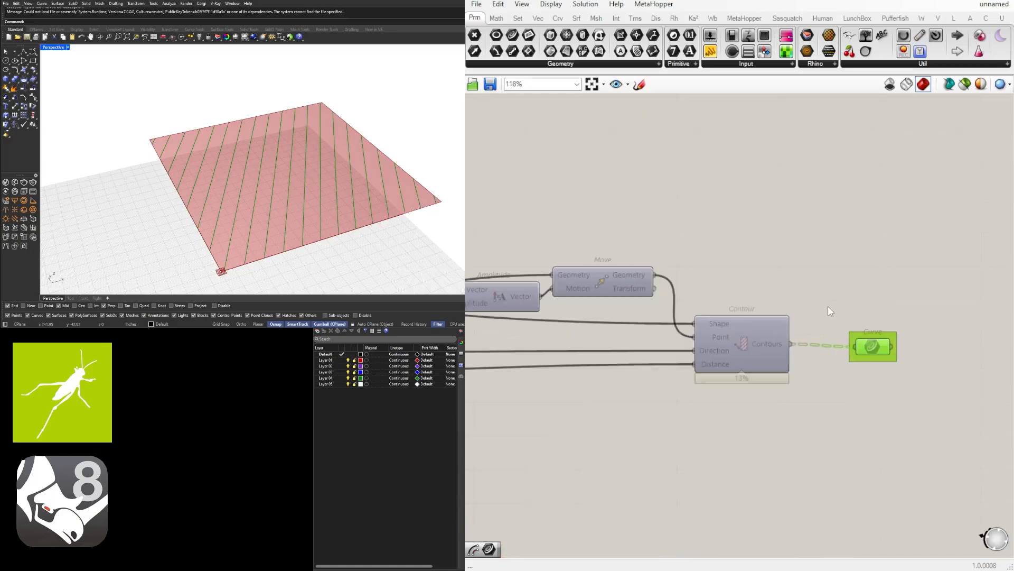
scroll("down", 3)
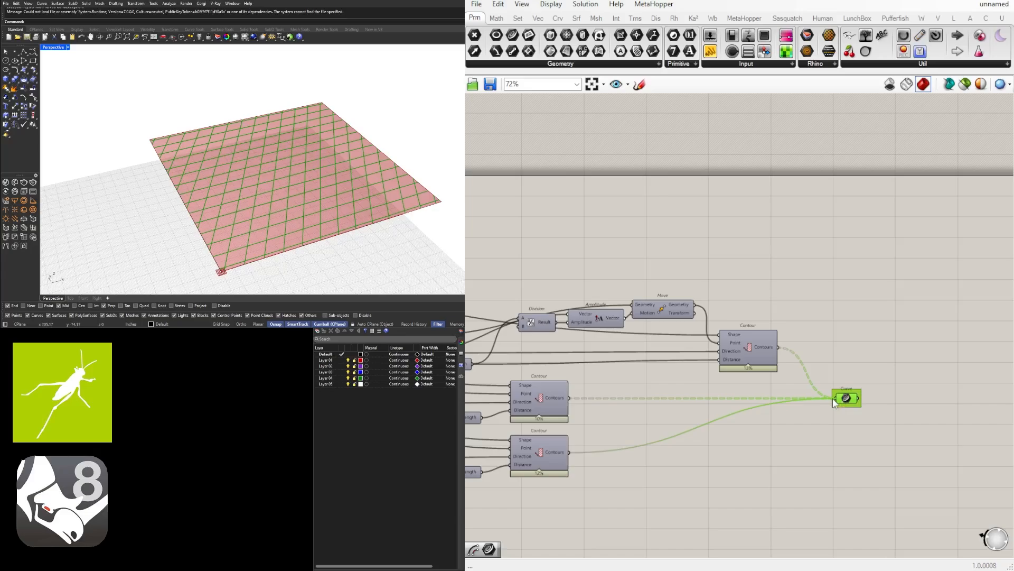
left_click(847, 397)
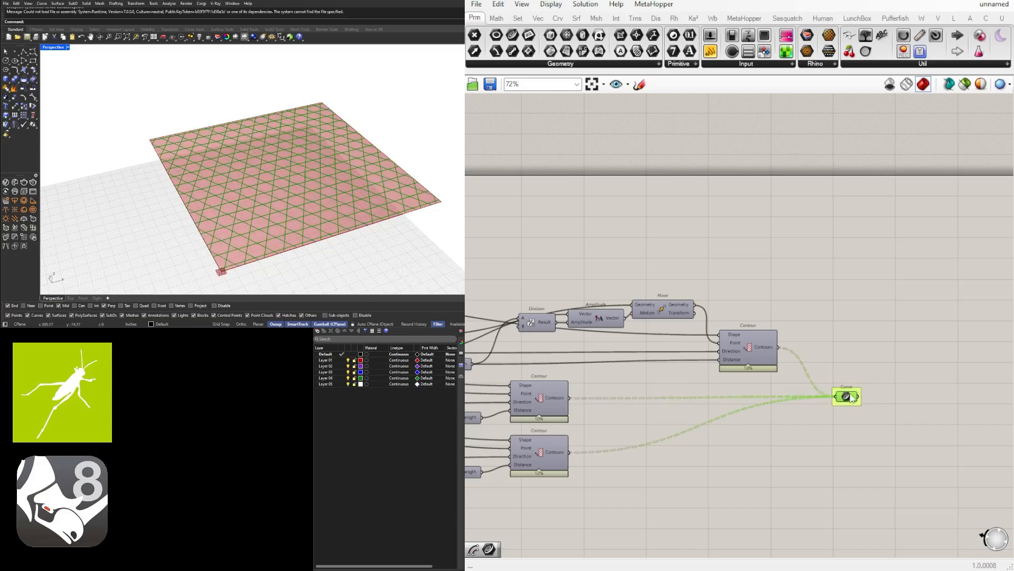
Step: Review the combined triangular lattice across the canvas and surface
scroll("down", 3)
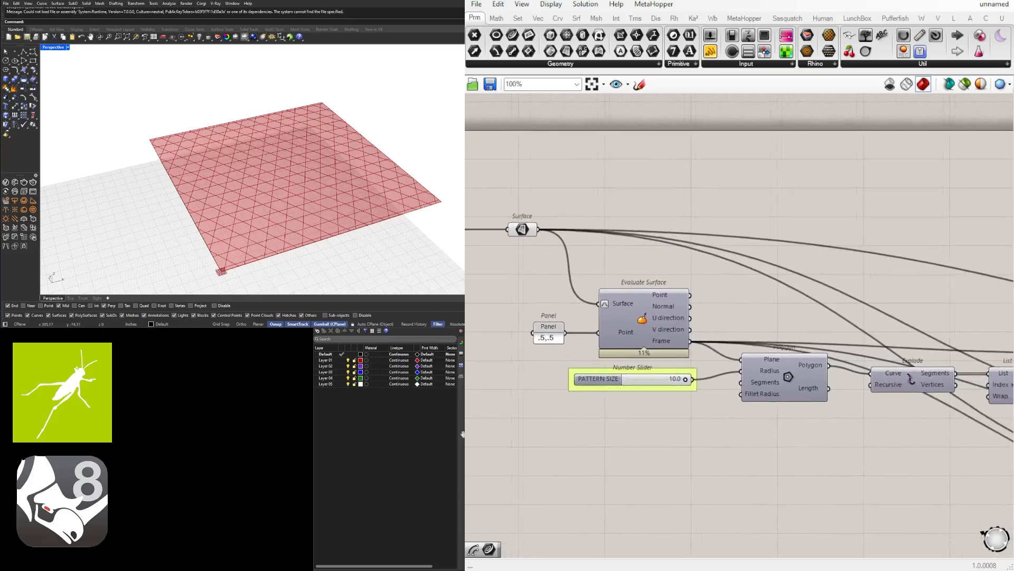
scroll("down", 3)
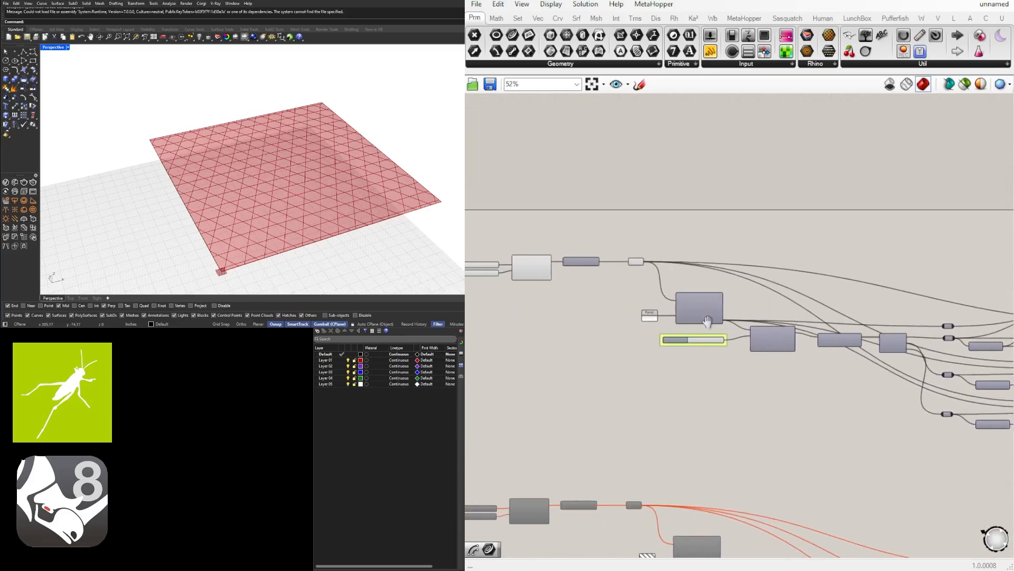
scroll("up", 3)
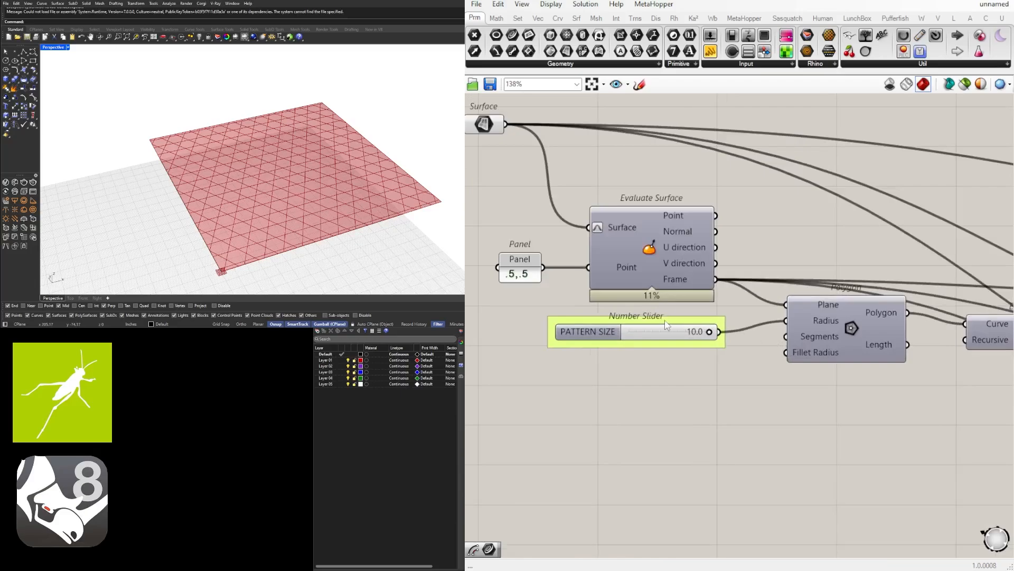
scroll("up", 3)
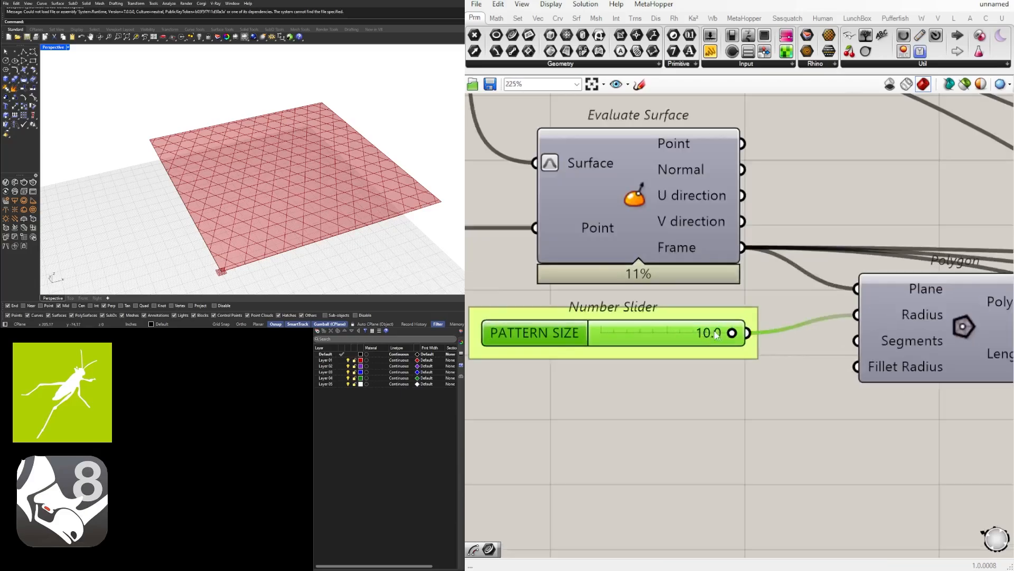
scroll("up", 3)
type("SURFA")
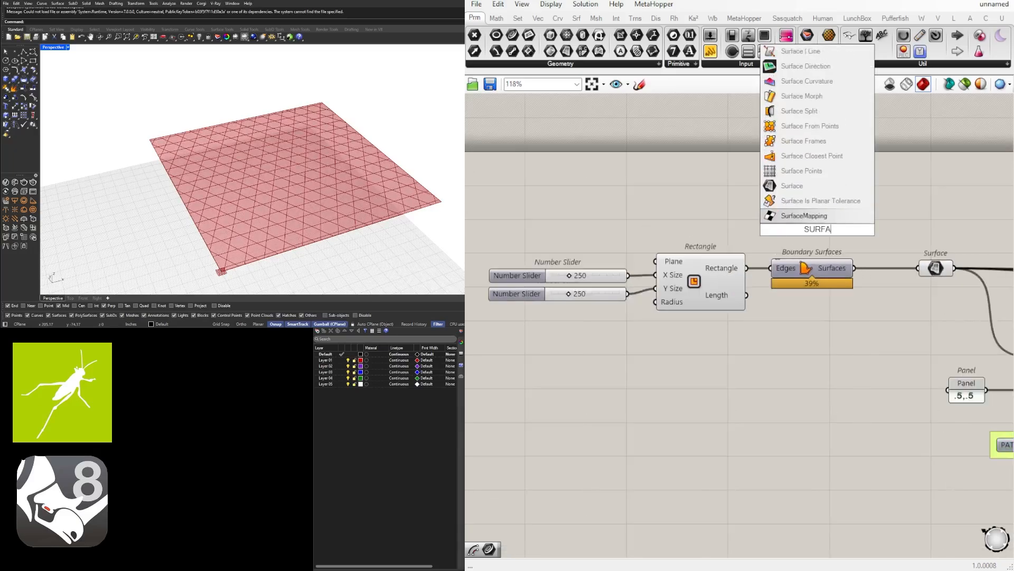
Step: Place an unconnected Surface parameter above the Boundary Surfaces component
left_click(792, 185)
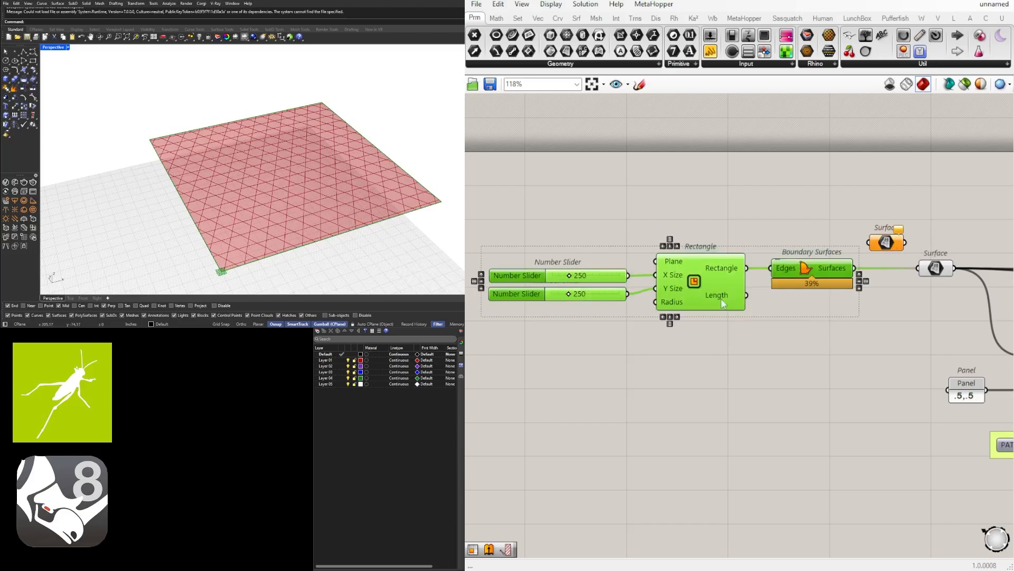
scroll("down", 3)
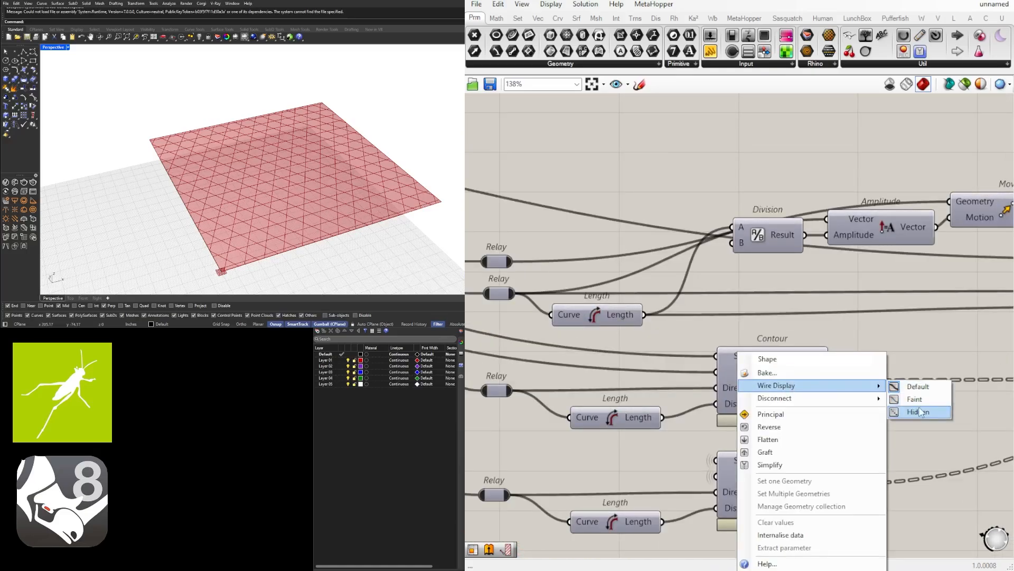
Step: Display the contour output wires as faint dashed lines and review the relays and contours
left_click(919, 412)
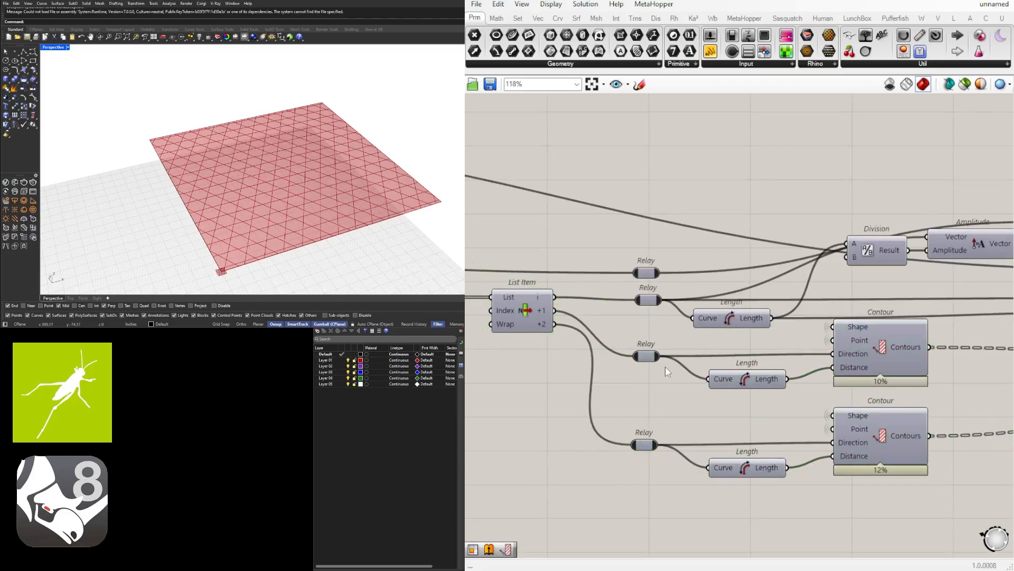
scroll("down", 3)
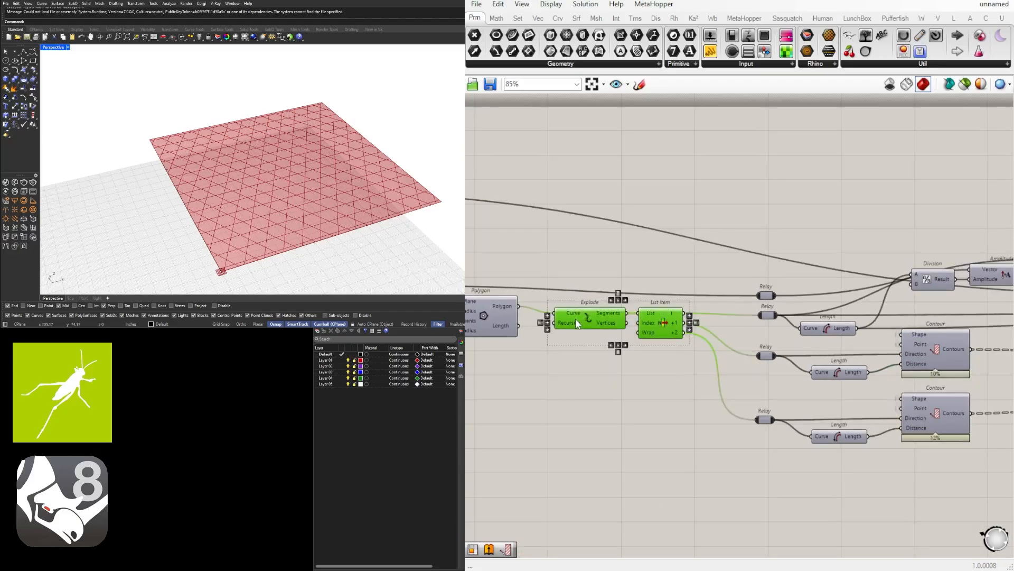
scroll("up", 3)
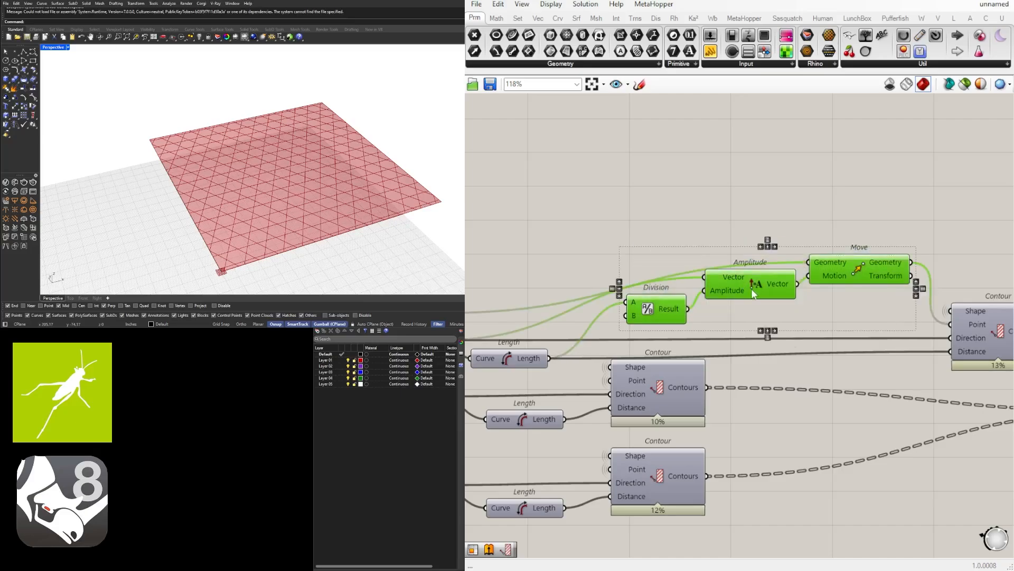
scroll("down", 3)
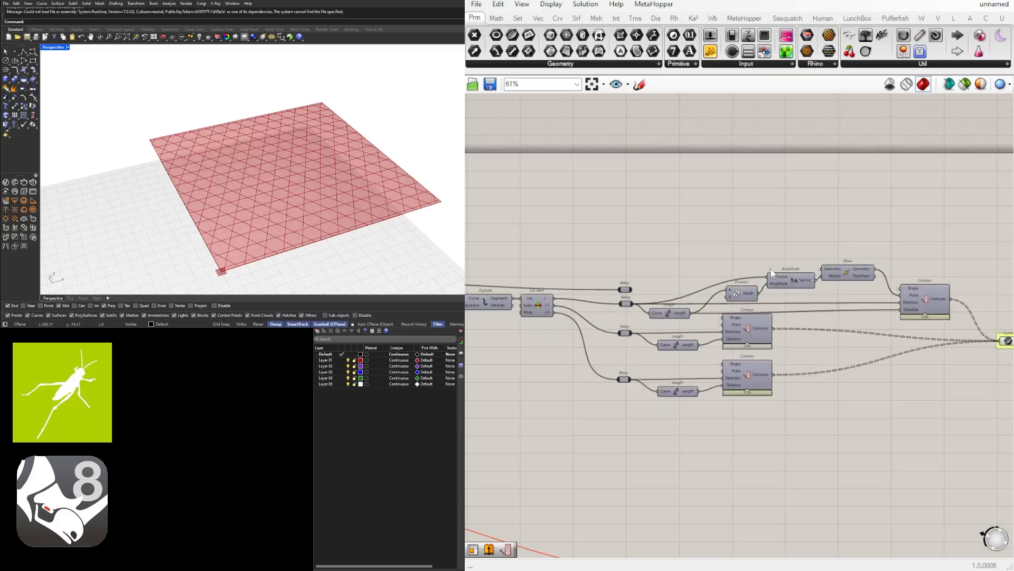
scroll("down", 3)
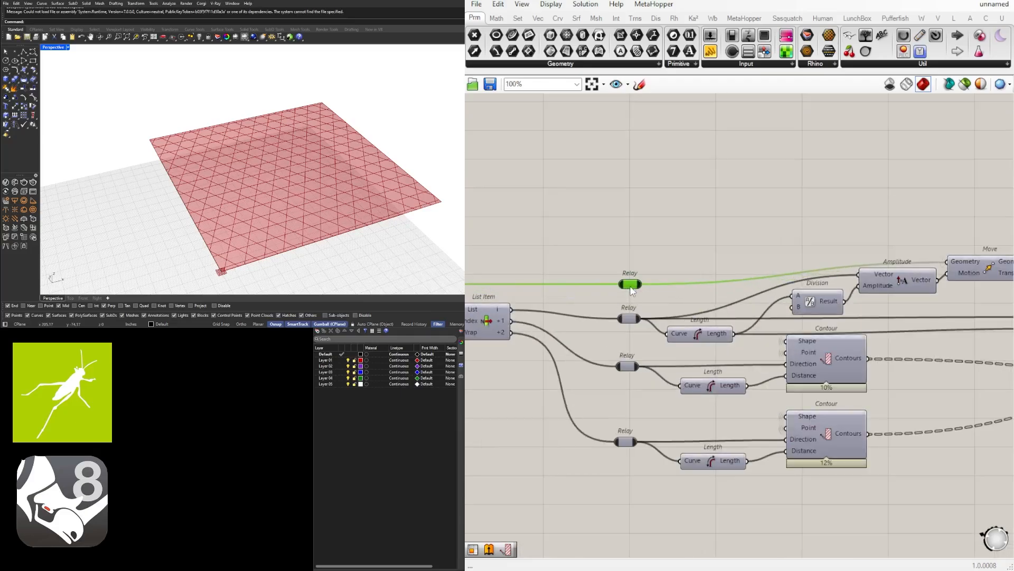
scroll("down", 3)
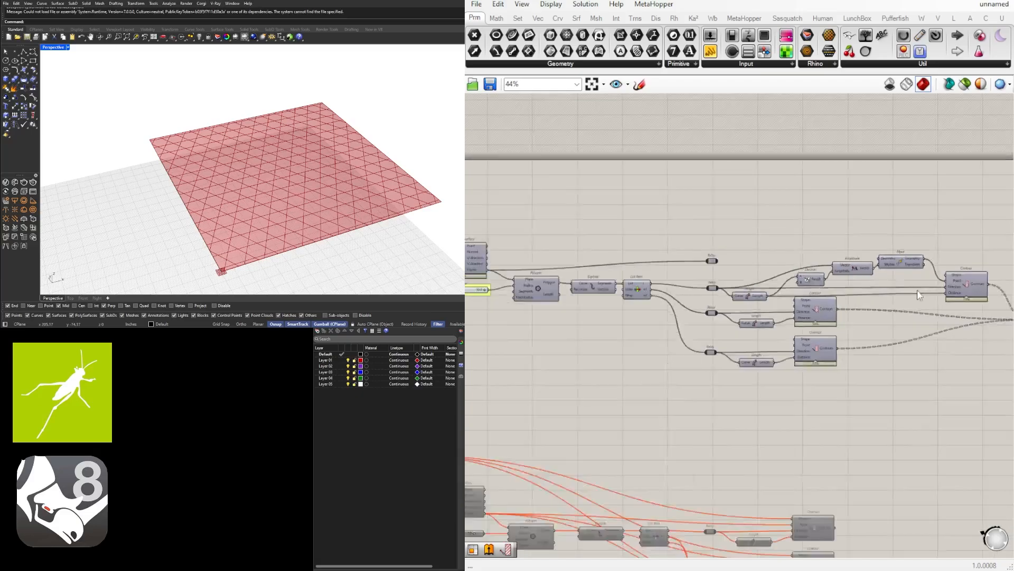
scroll("up", 3)
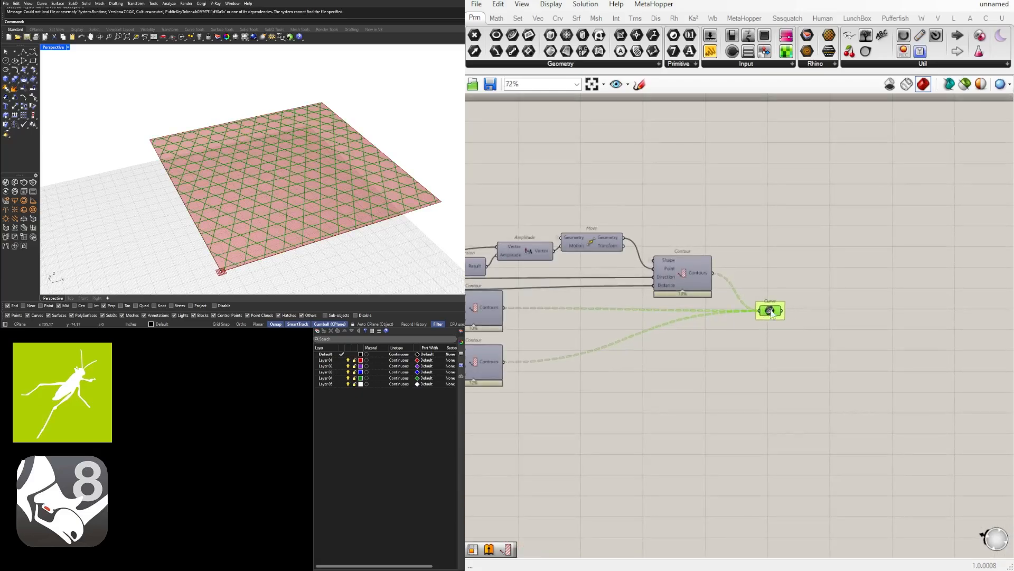
scroll("down", 3)
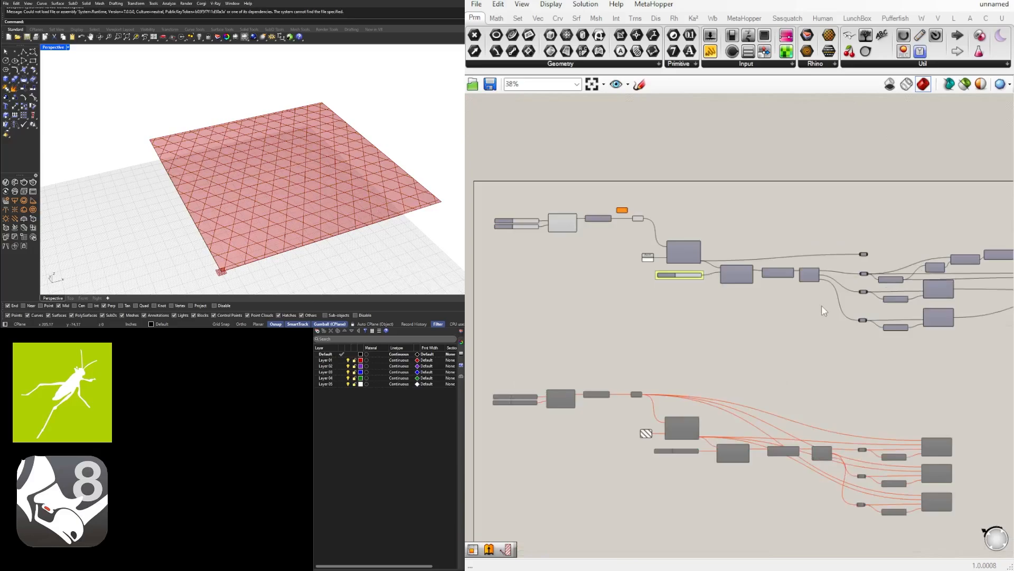
scroll("up", 3)
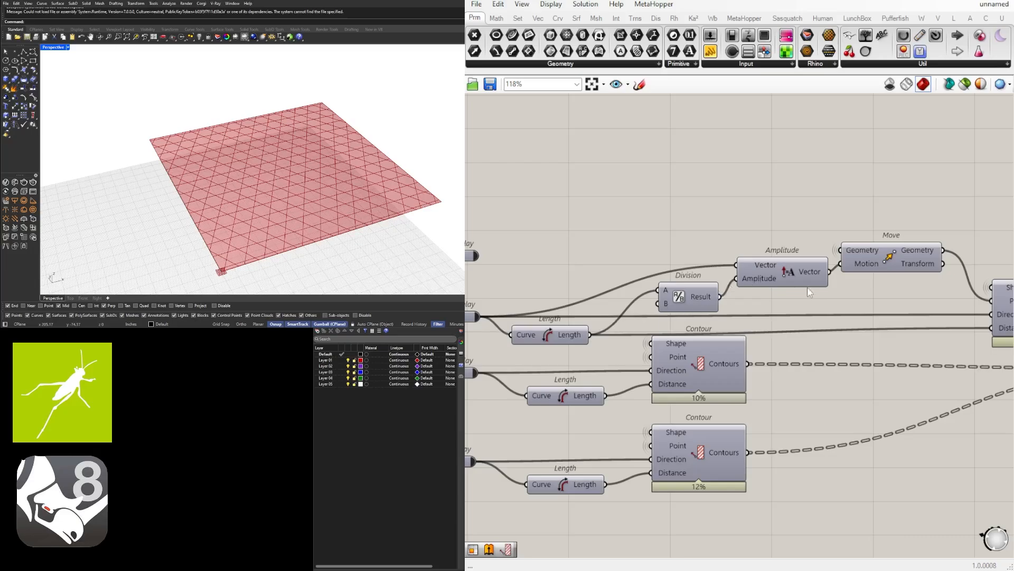
mouse_move(666, 304)
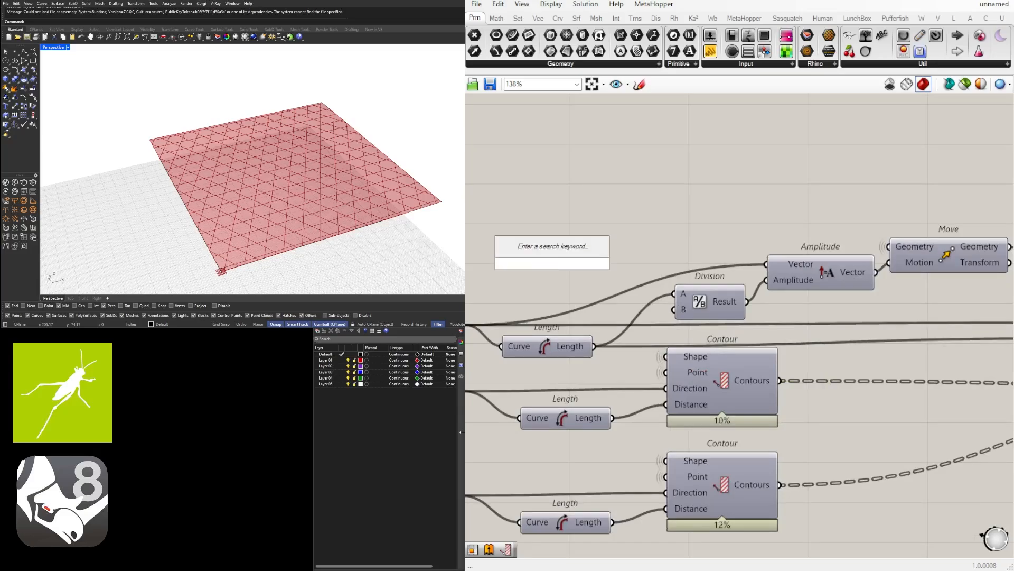
Step: Add an ON/OFF integer slider ranging 1 to 2, set to 2, feeding Division B
type("Number Slider")
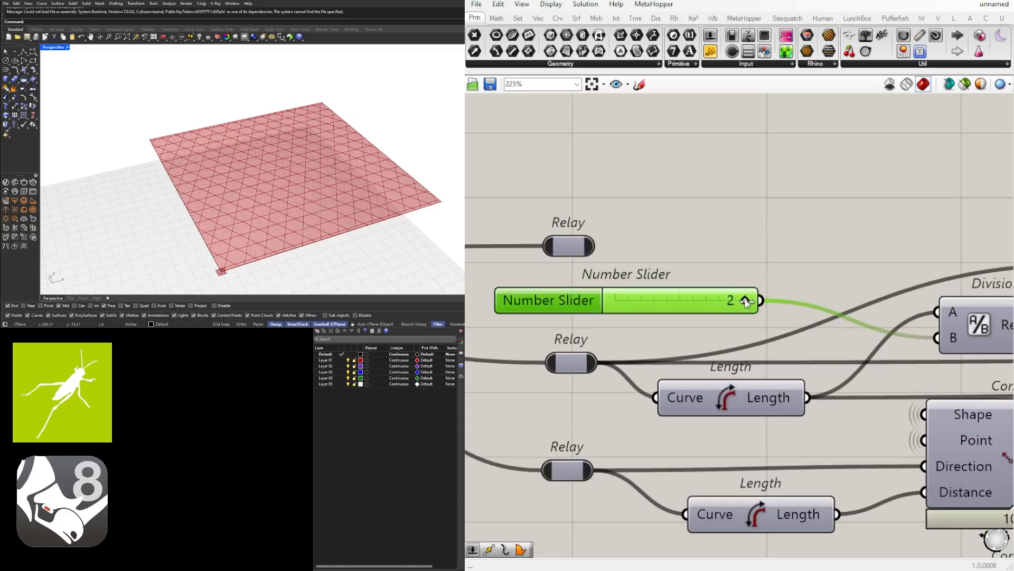
right_click(548, 299)
type("ON/OFF")
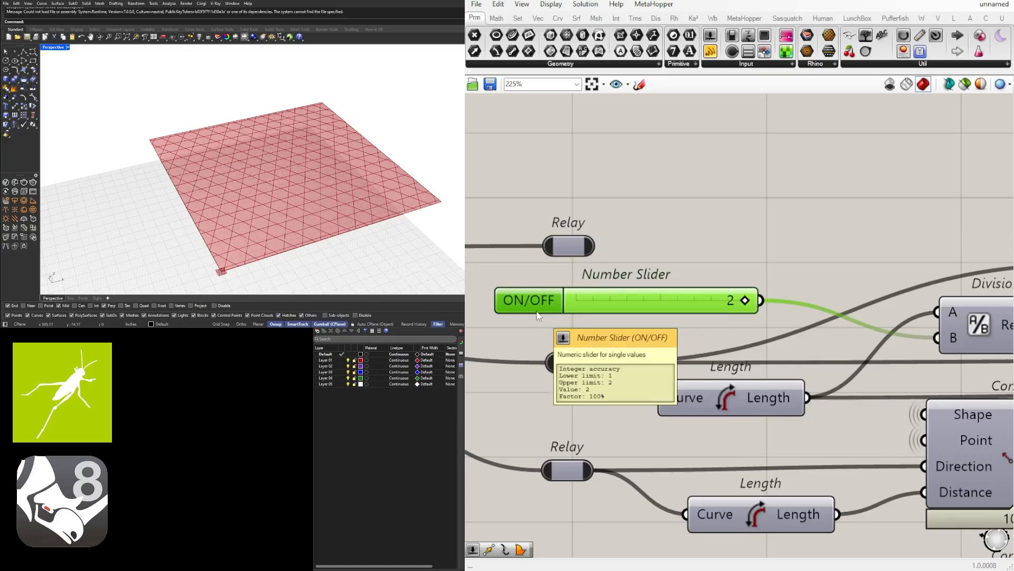
scroll("down", 3)
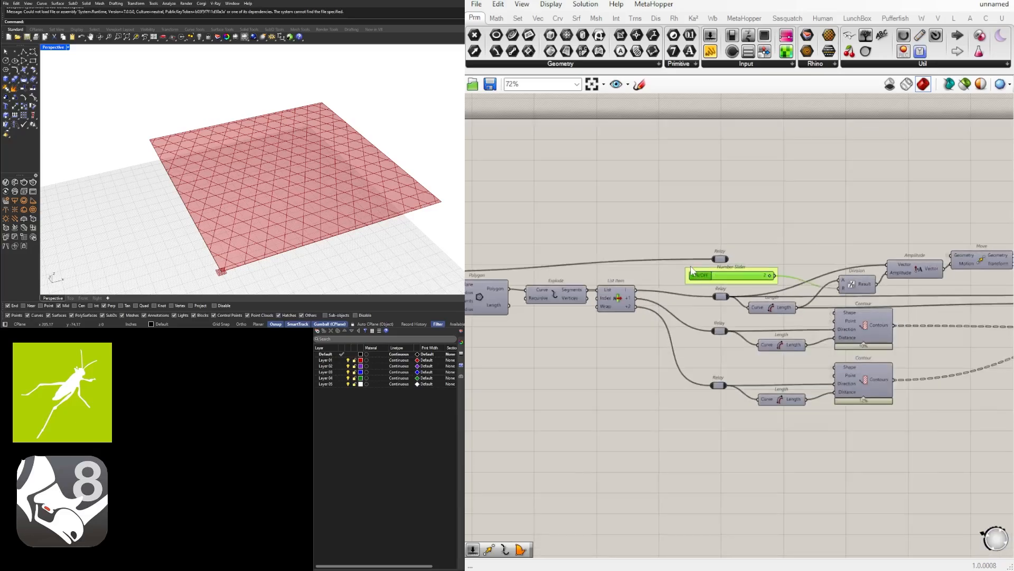
scroll("up", 3)
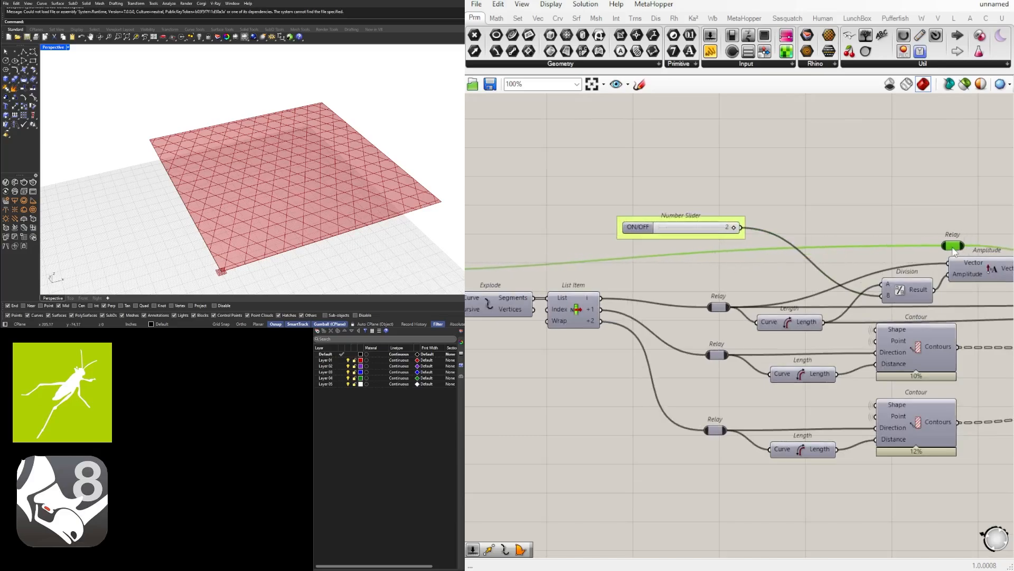
scroll("down", 3)
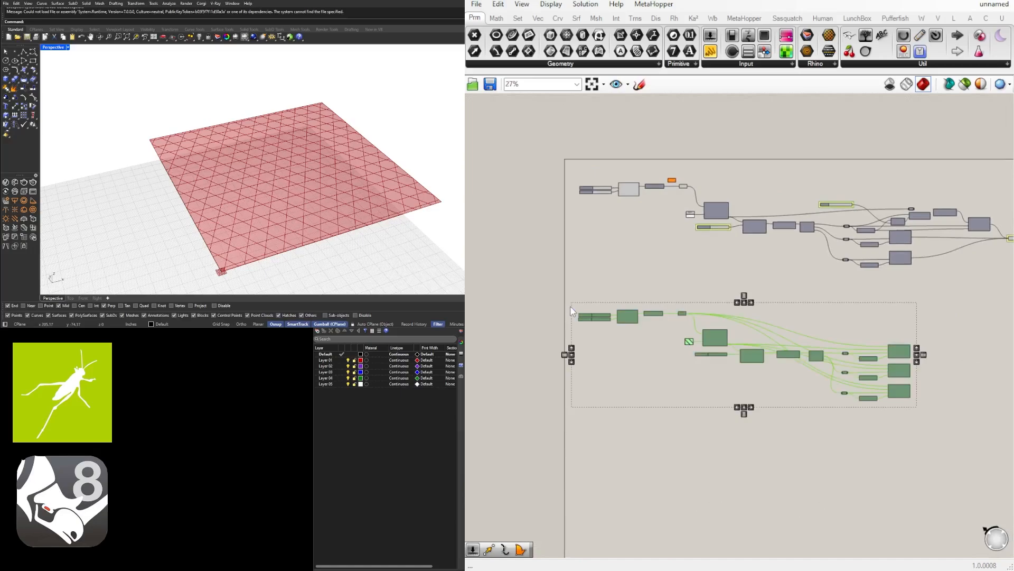
scroll("up", 3)
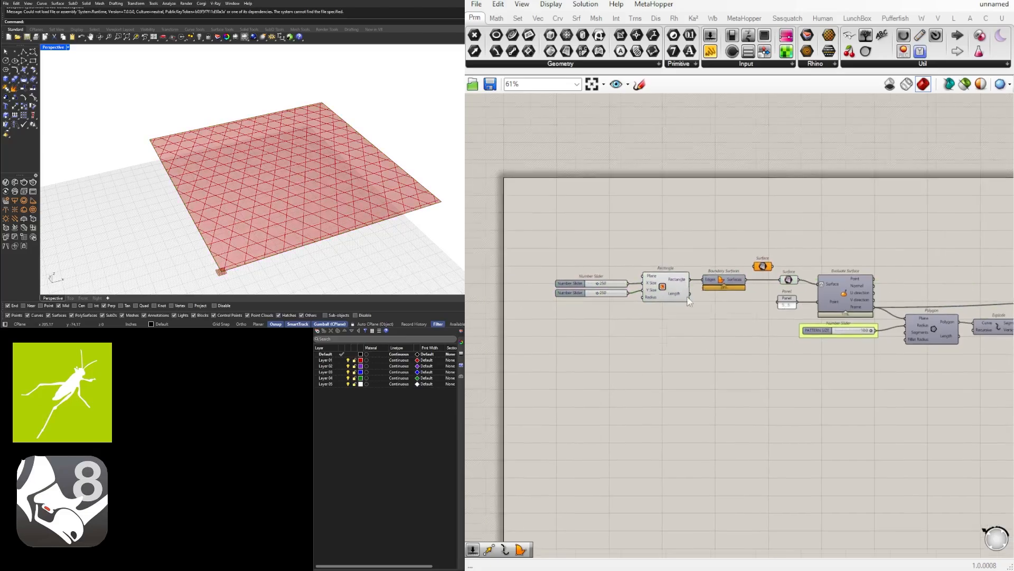
Step: Paste the canopy-and-columns definition beside the pattern script so its Brep previews in Rhino
scroll("up", 3)
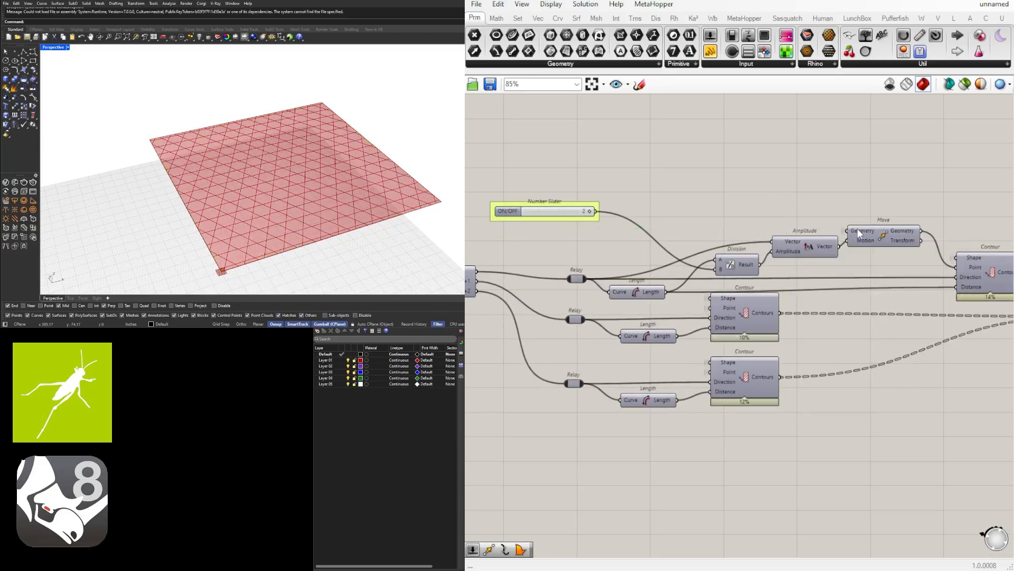
scroll("down", 3)
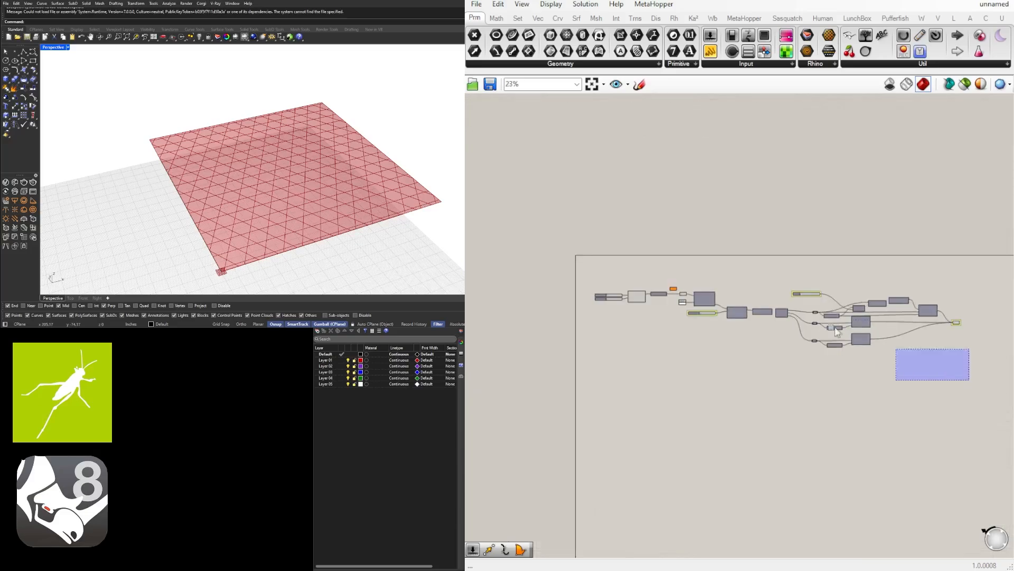
scroll("up", 3)
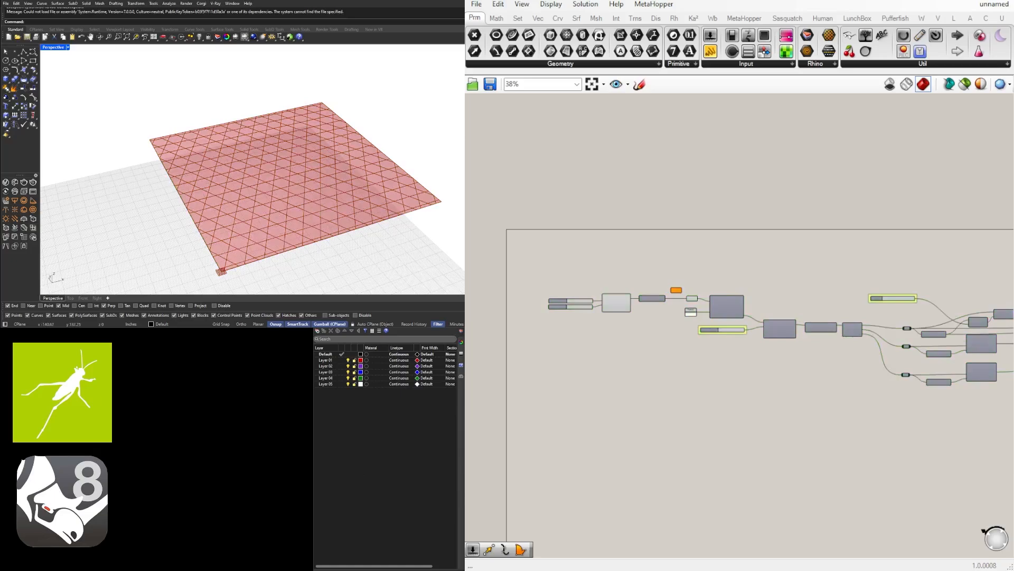
scroll("down", 3)
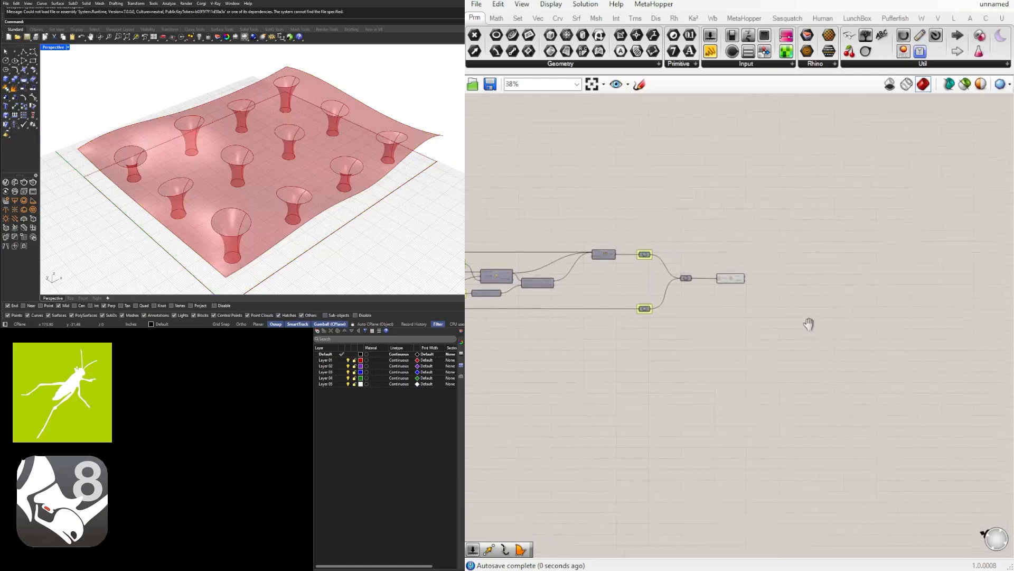
Step: Wire the Brep Join of canopy and columns into the Surface parameter feeding Evaluate Surface
scroll("down", 3)
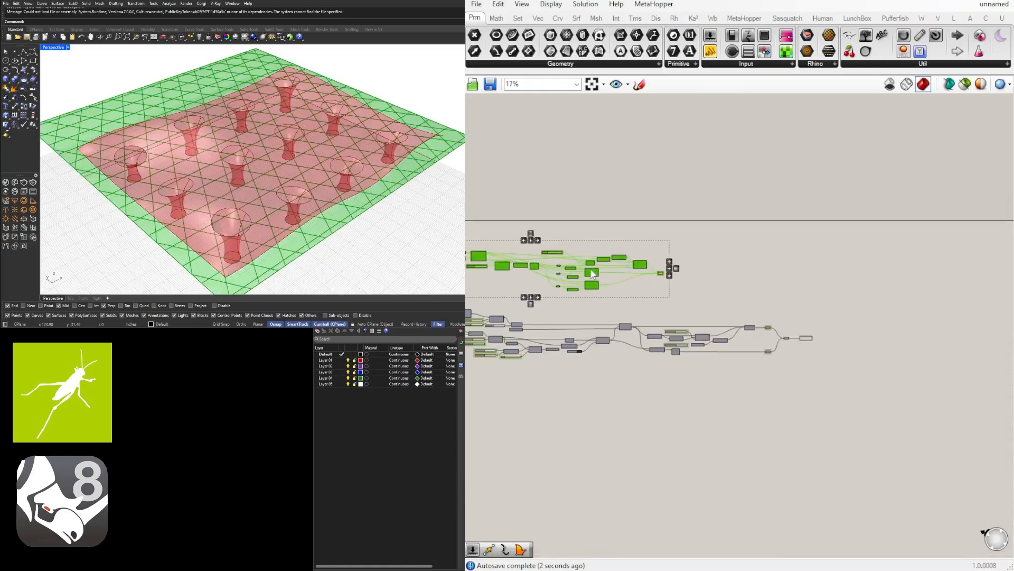
scroll("up", 3)
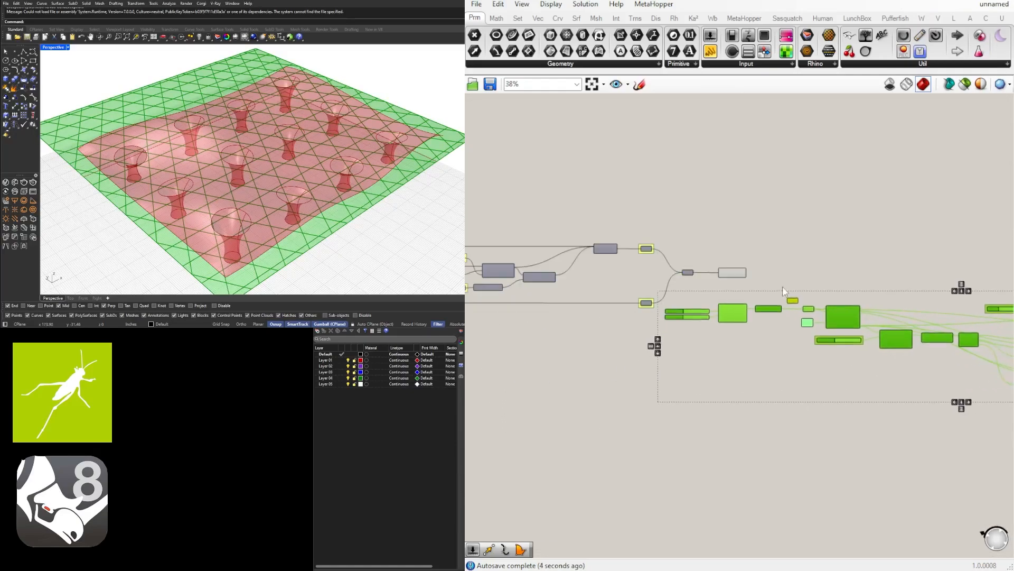
scroll("up", 3)
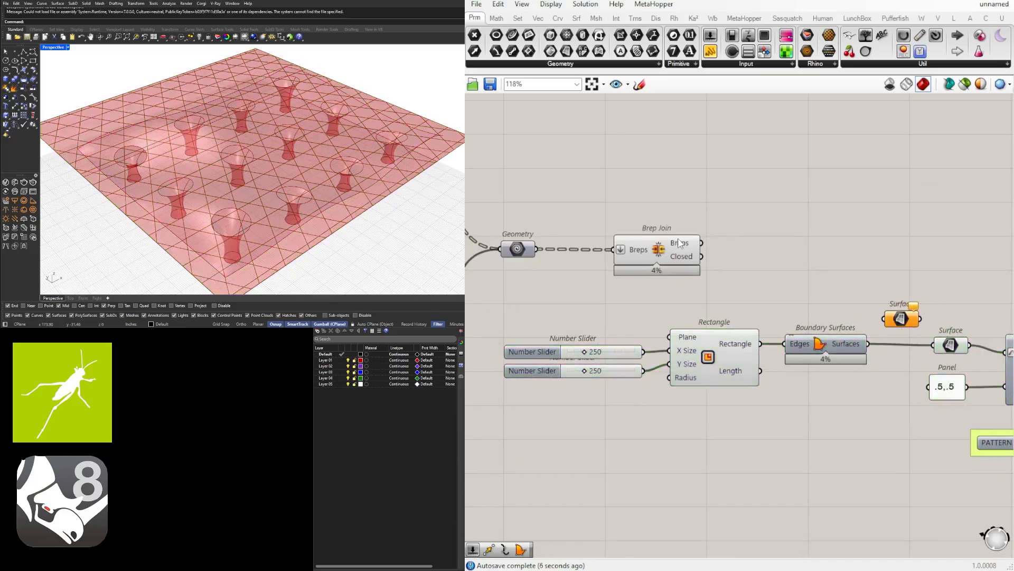
scroll("up", 3)
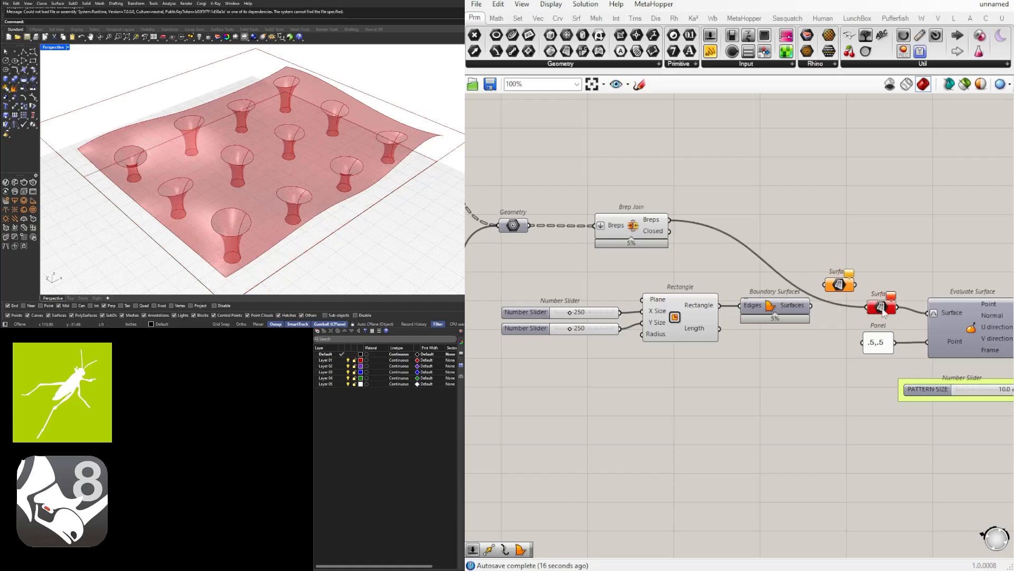
left_click(631, 225)
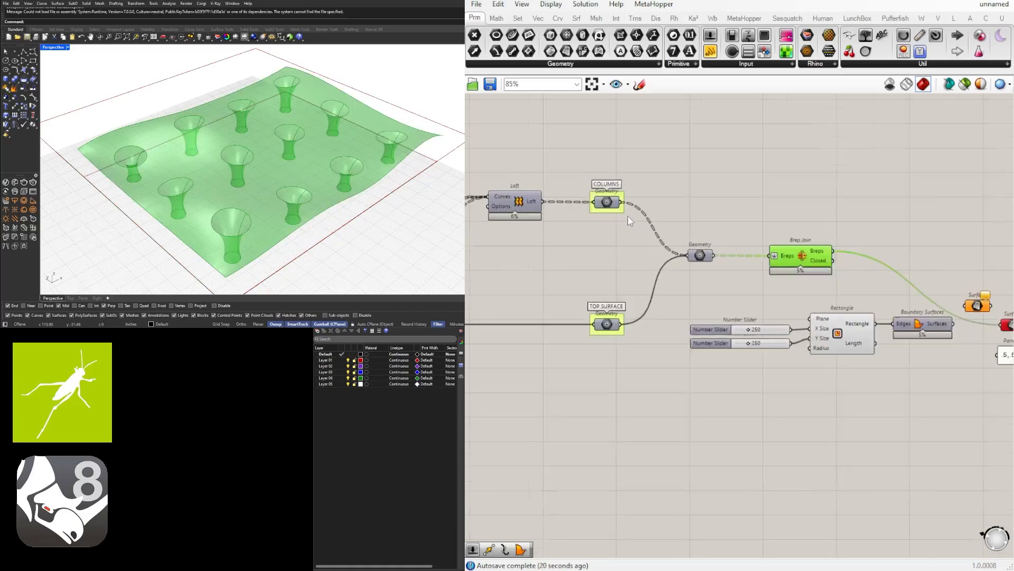
scroll("up", 3)
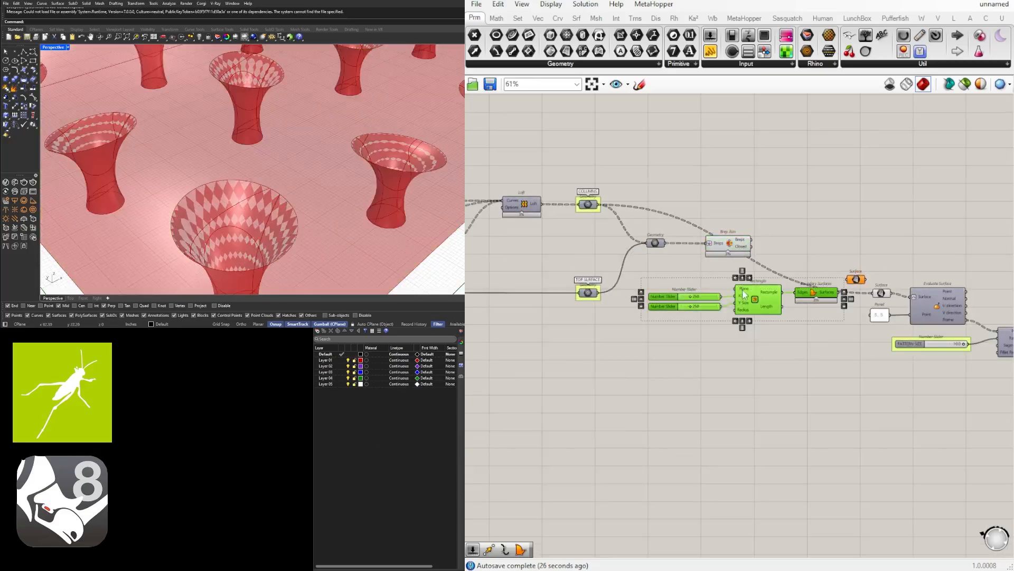
scroll("up", 3)
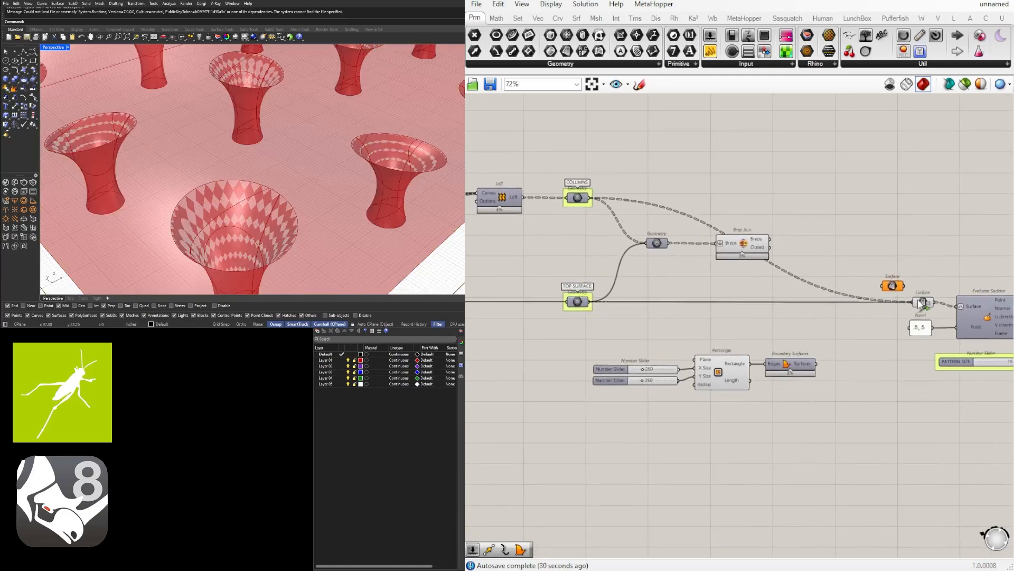
Step: Delete the flat Rectangle and Boundary Surfaces components
scroll("down", 3)
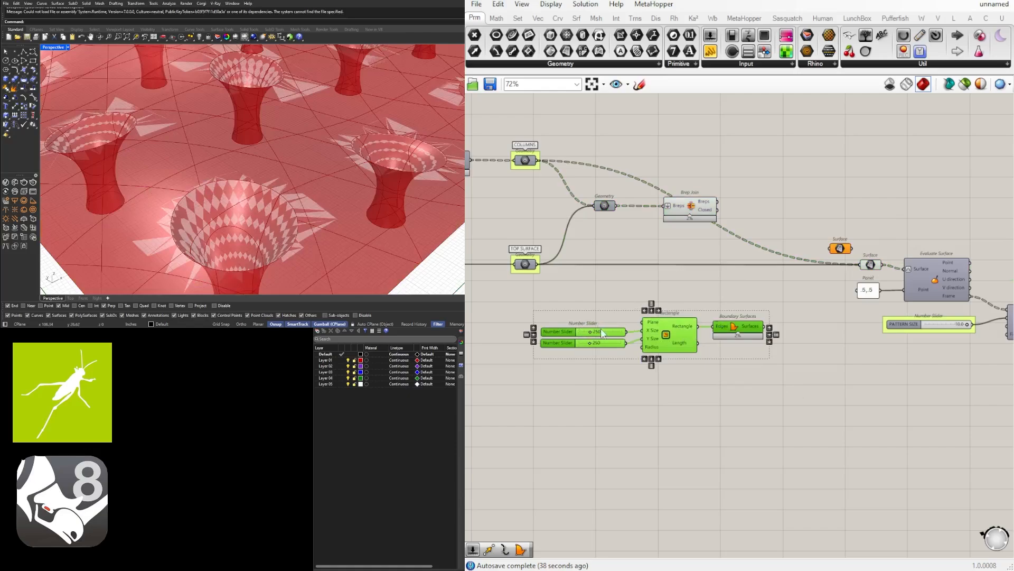
key("Delete")
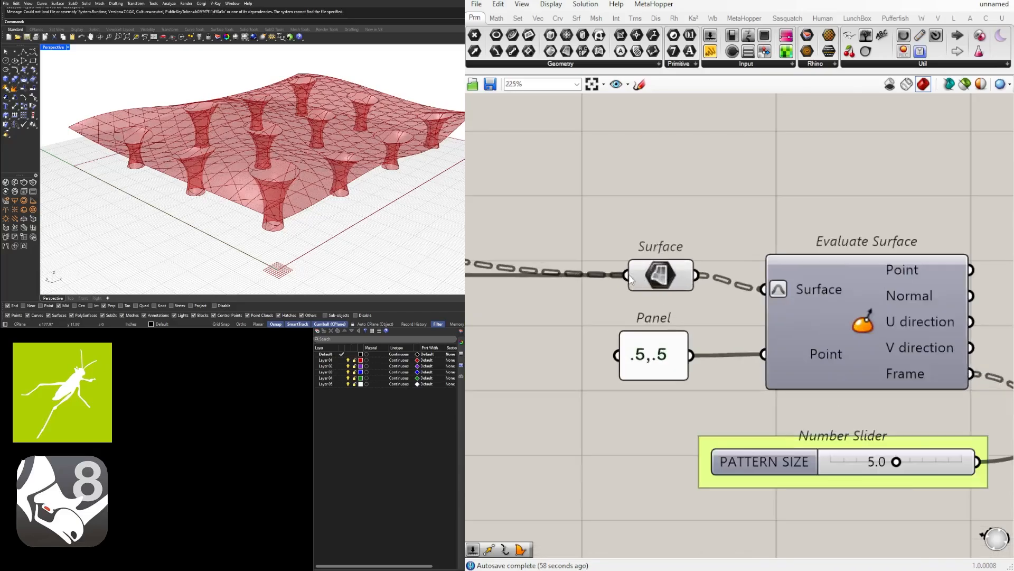
right_click(660, 275)
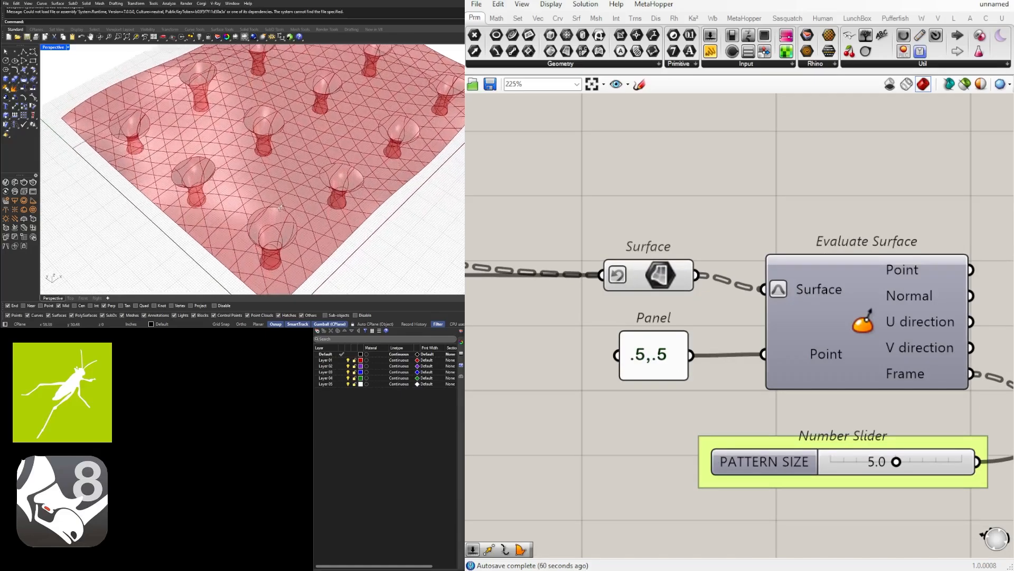
scroll("down", 3)
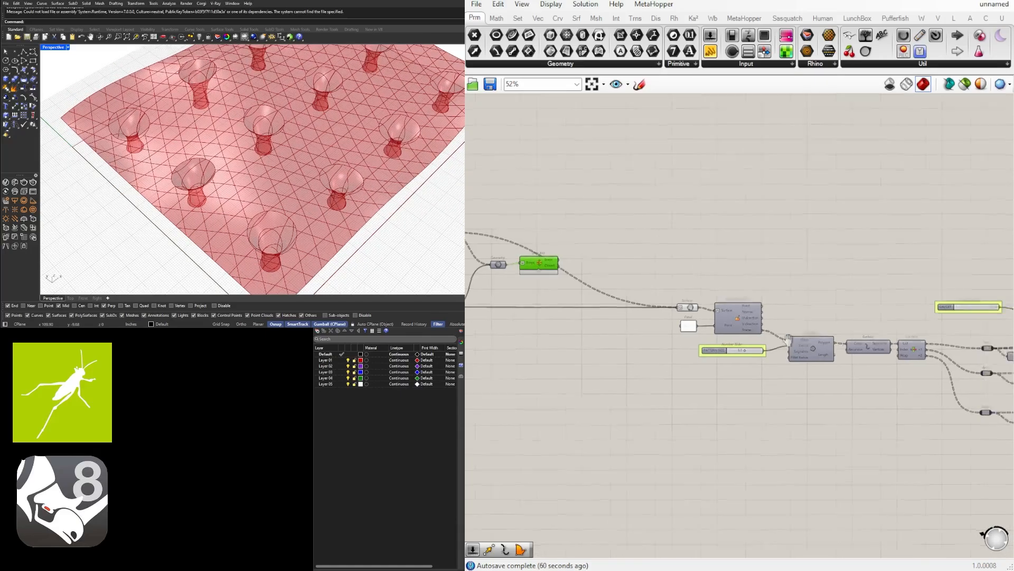
scroll("up", 3)
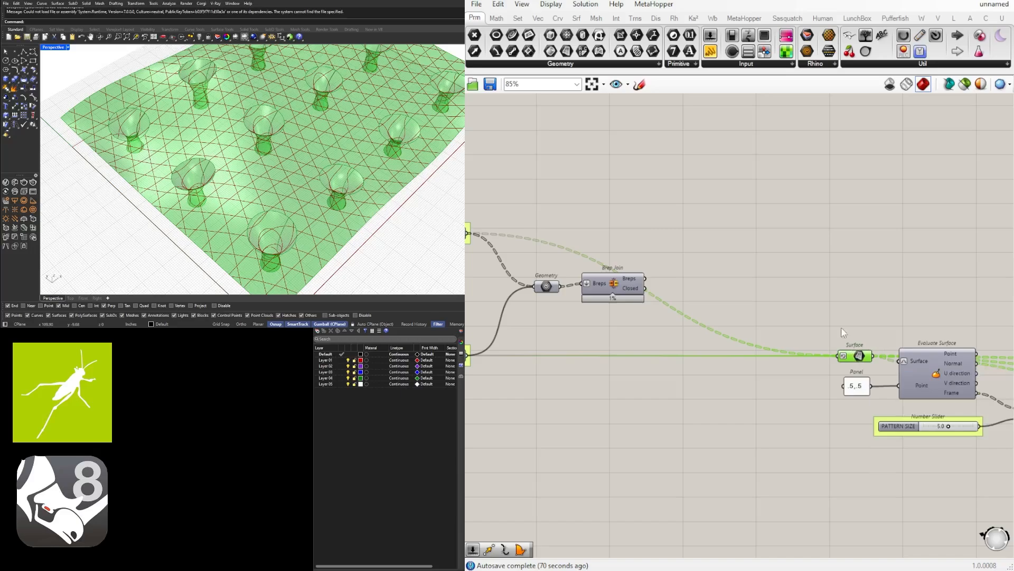
mouse_move(853, 314)
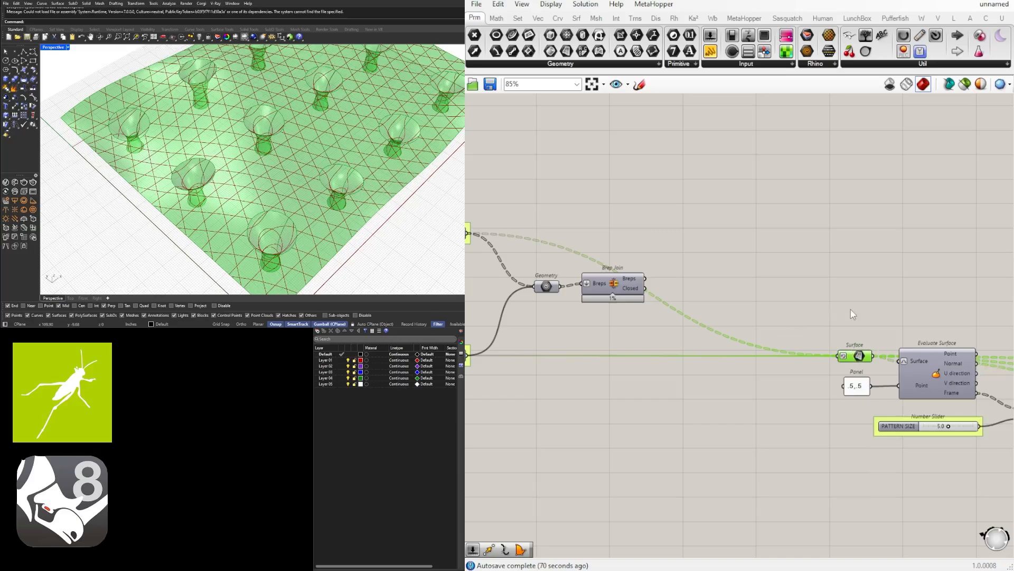
scroll("down", 3)
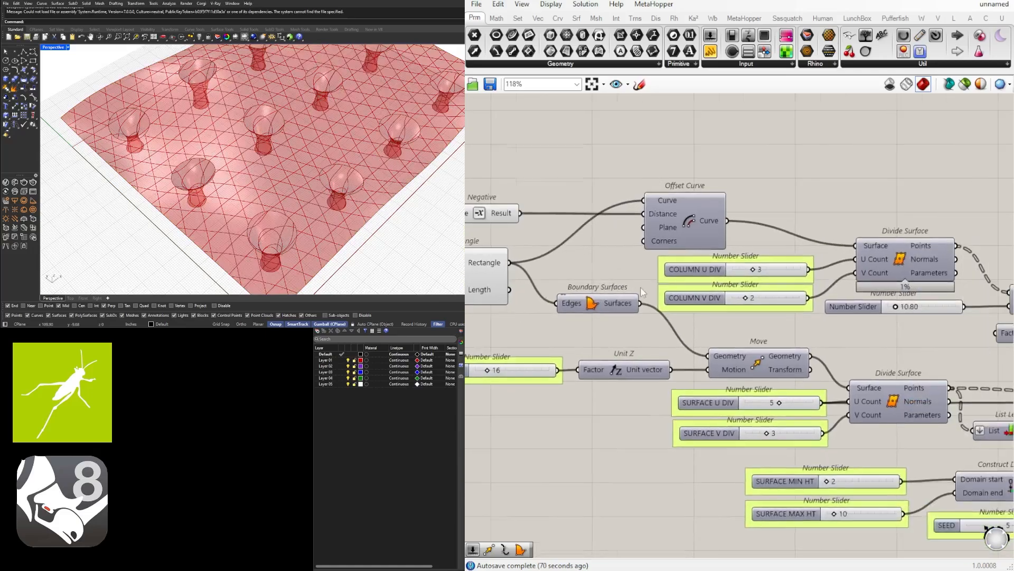
left_click(597, 302)
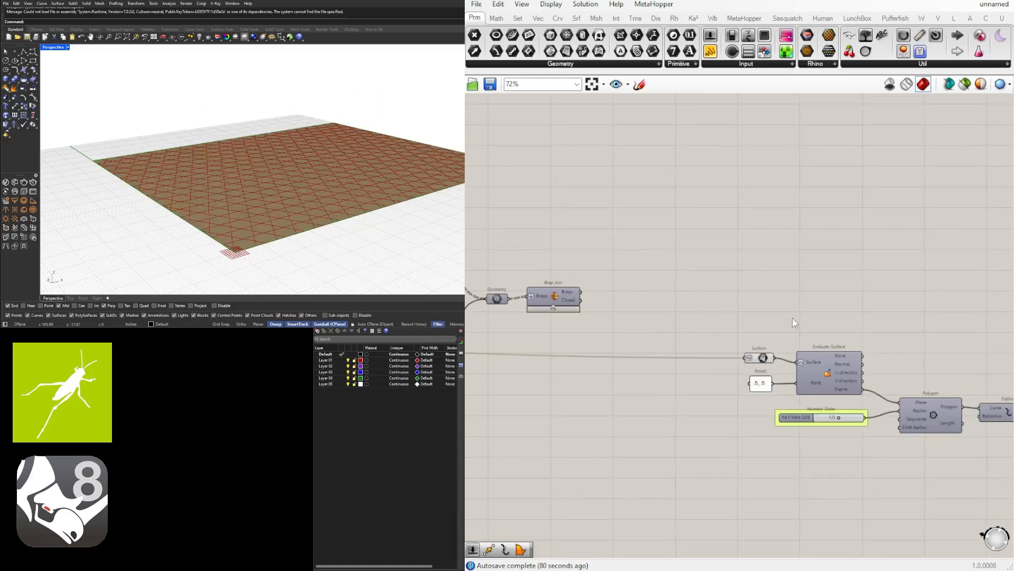
Step: Project the Curve lattice onto the Brep Join and set PATTERN SIZE to 1.5
left_click(553, 297)
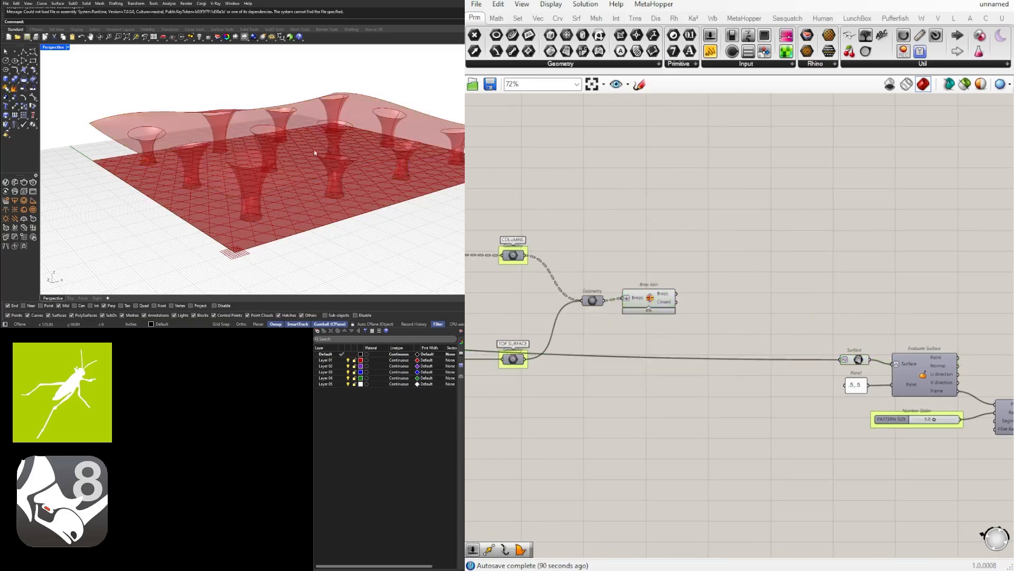
scroll("down", 3)
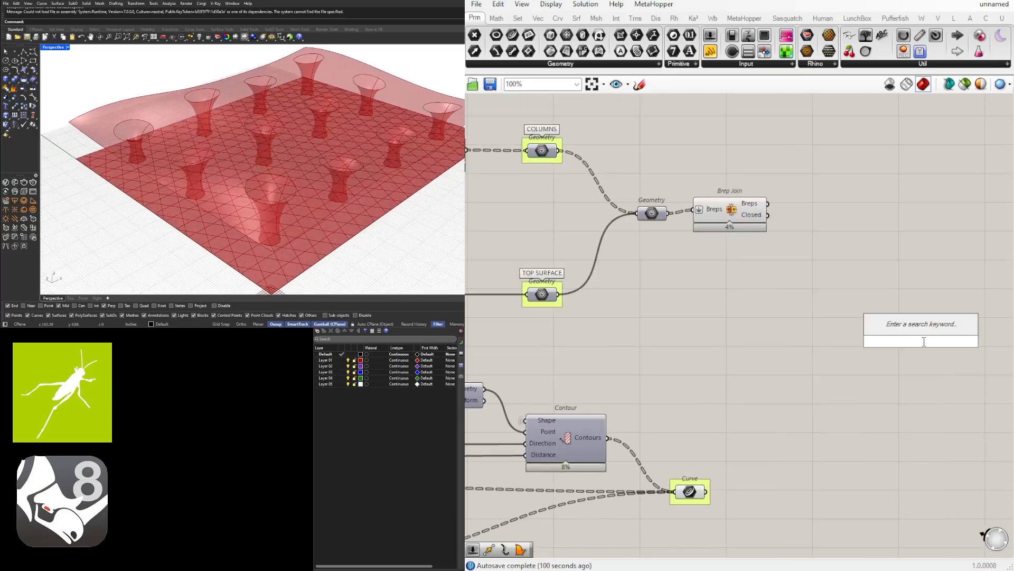
type("PROJECT")
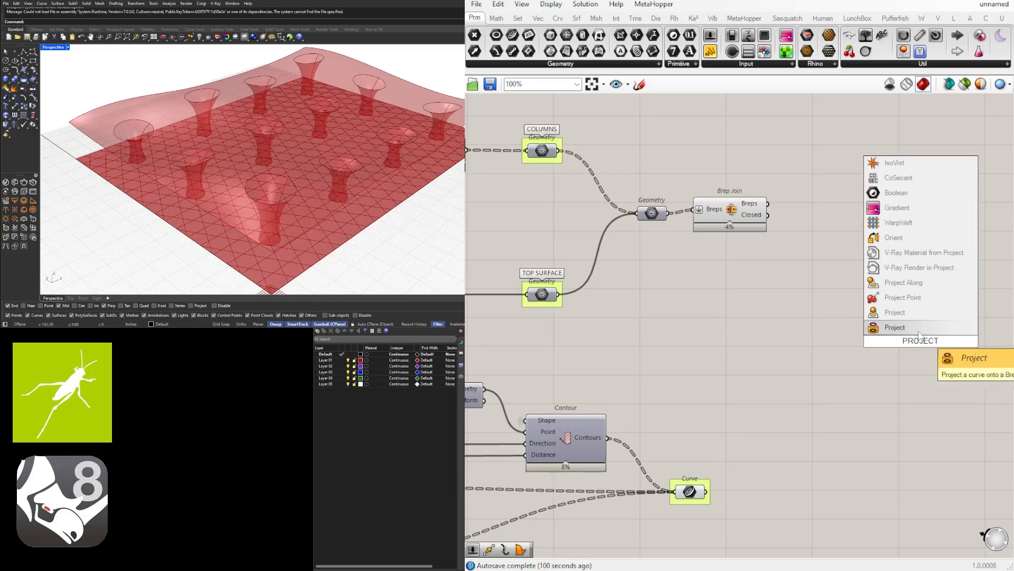
left_click(894, 326)
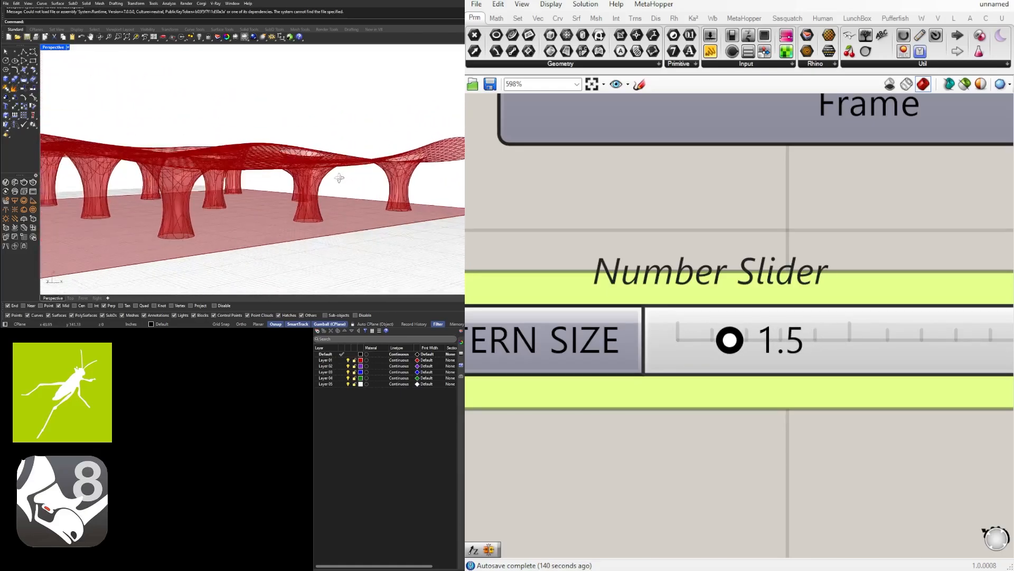
scroll("down", 3)
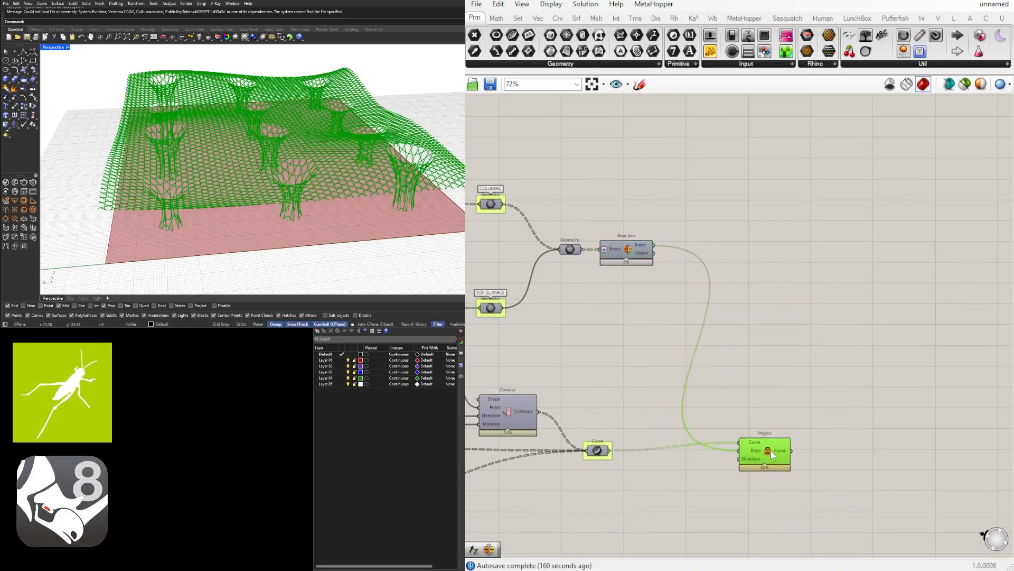
Step: Feed Brep Join into Brep Edges and pipe its naked and interior edges at radius 0.2
scroll("down", 3)
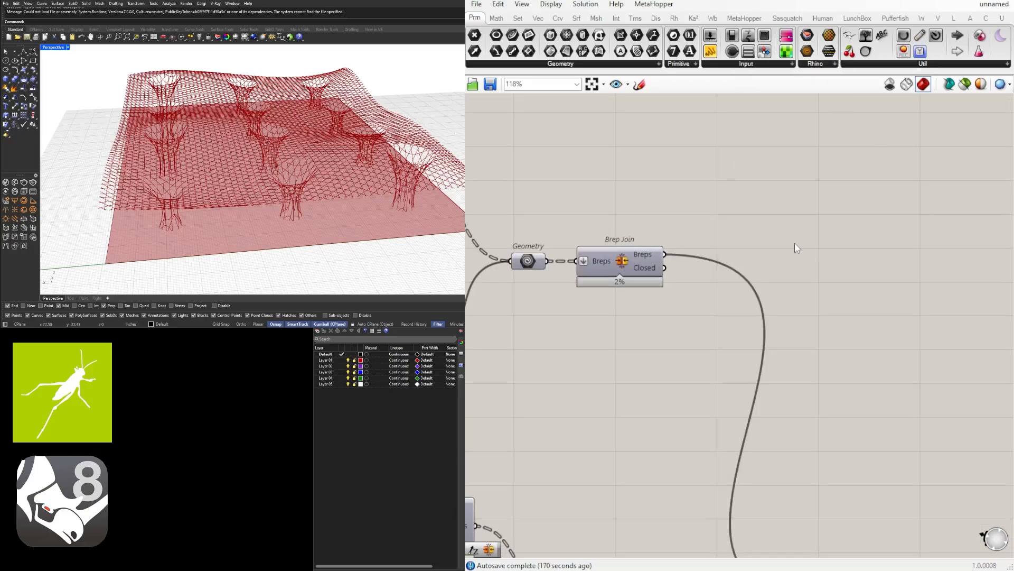
double_click(796, 248)
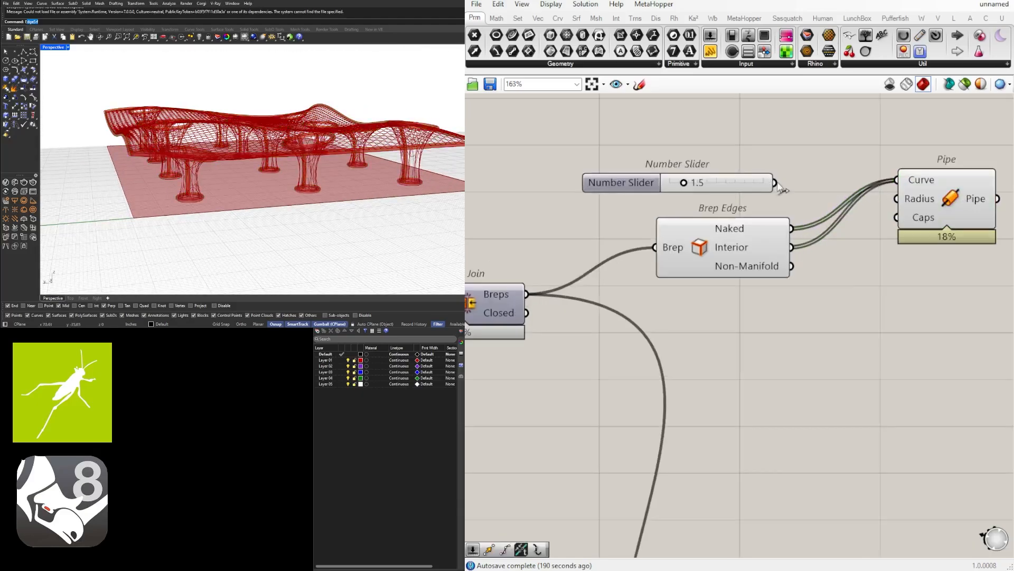
scroll("up", 3)
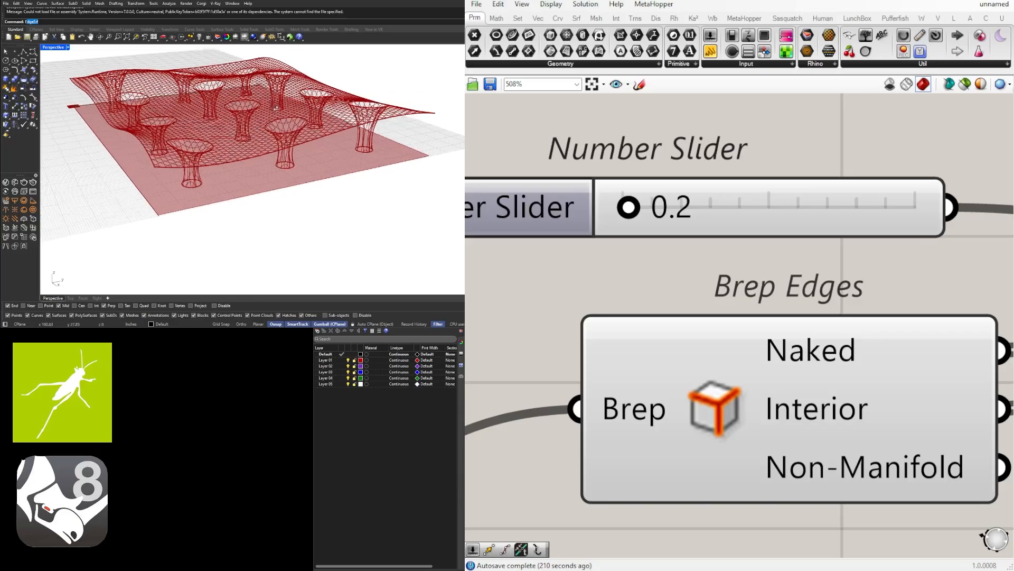
scroll("down", 3)
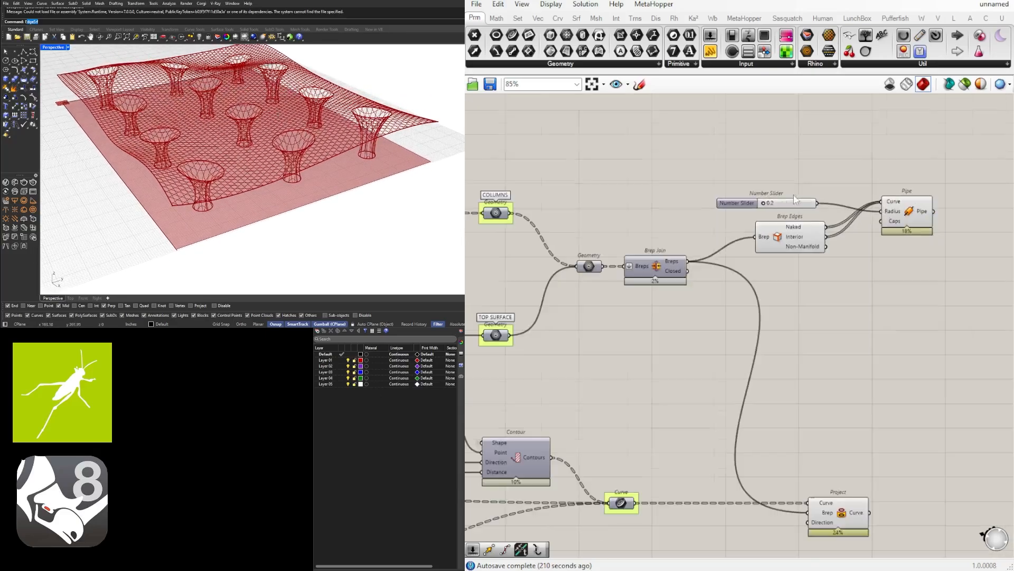
Step: Zoom and pan across the kagome pattern definition, passing the ON/OFF slider and List Item, then back to the whole canvas
scroll("down", 3)
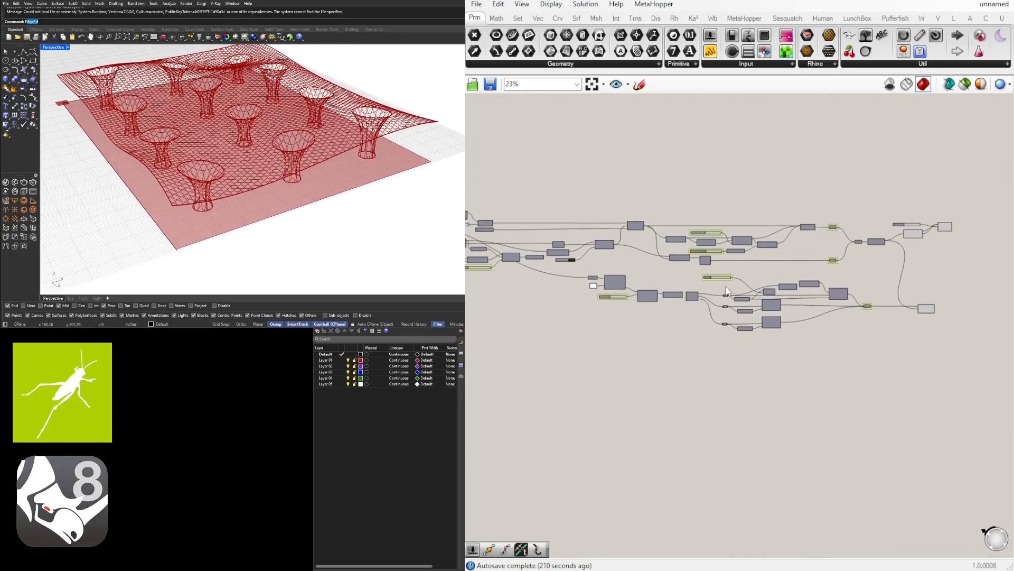
scroll("down", 3)
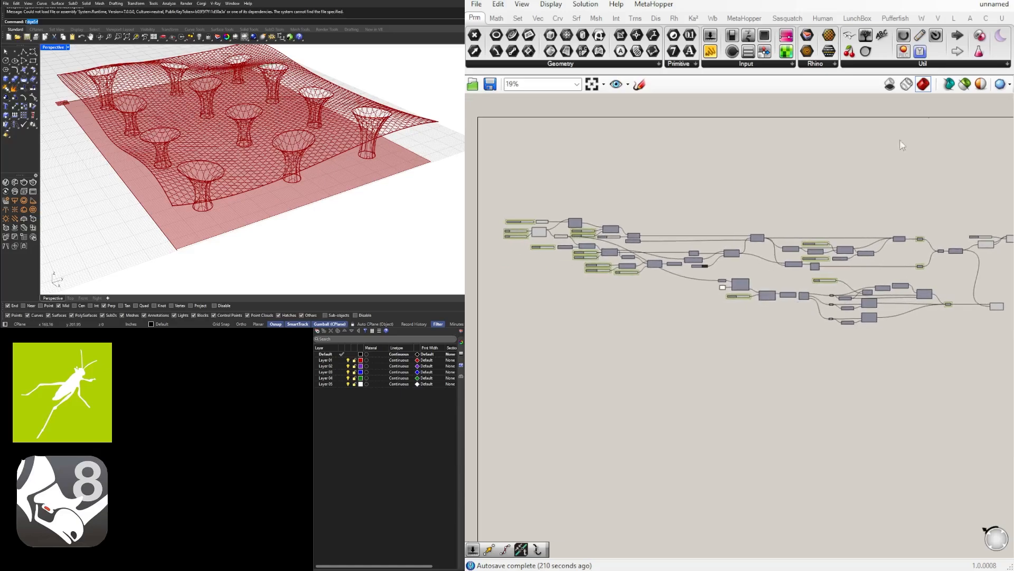
mouse_move(703, 200)
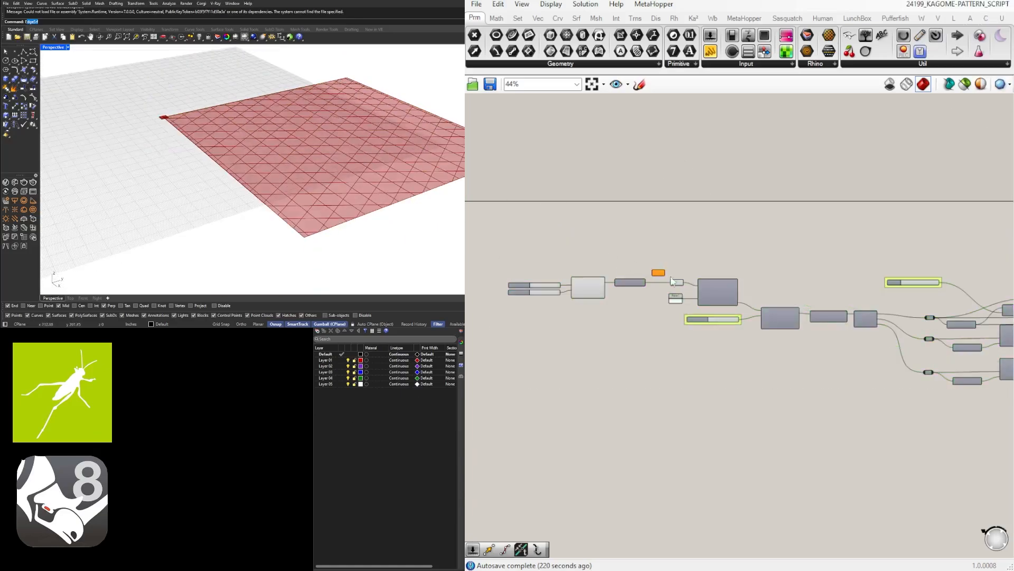
scroll("up", 3)
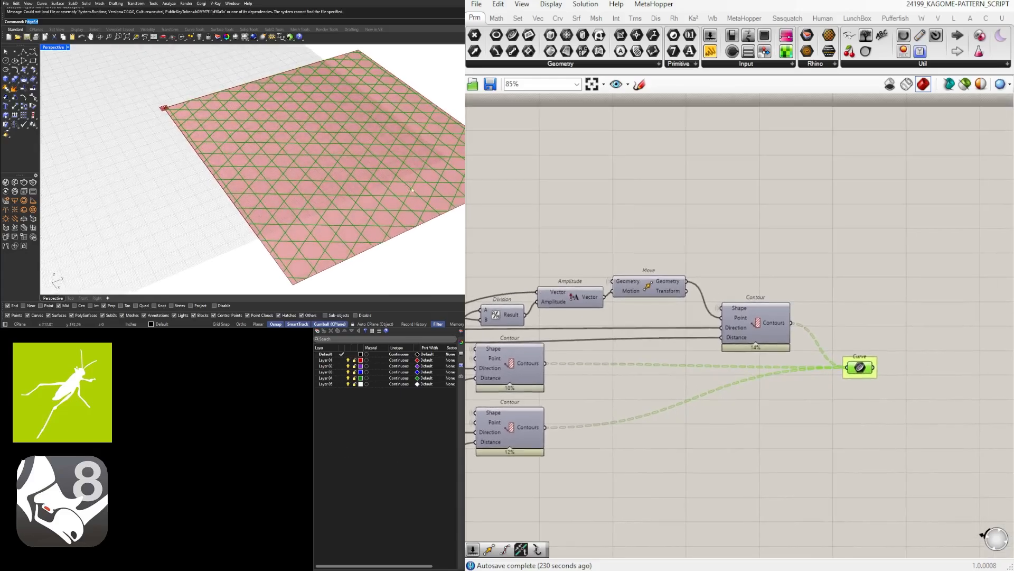
scroll("up", 3)
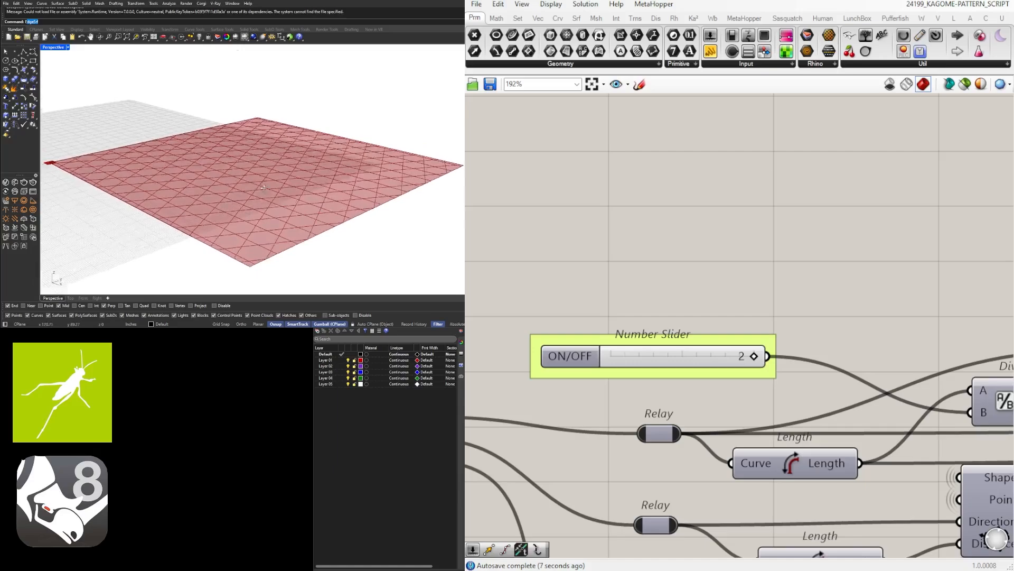
scroll("down", 3)
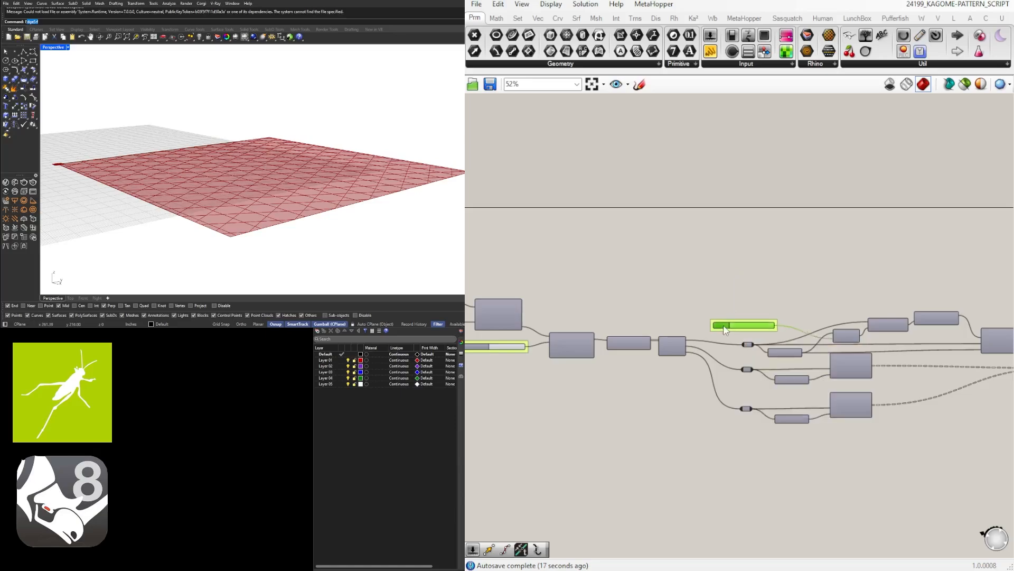
scroll("down", 3)
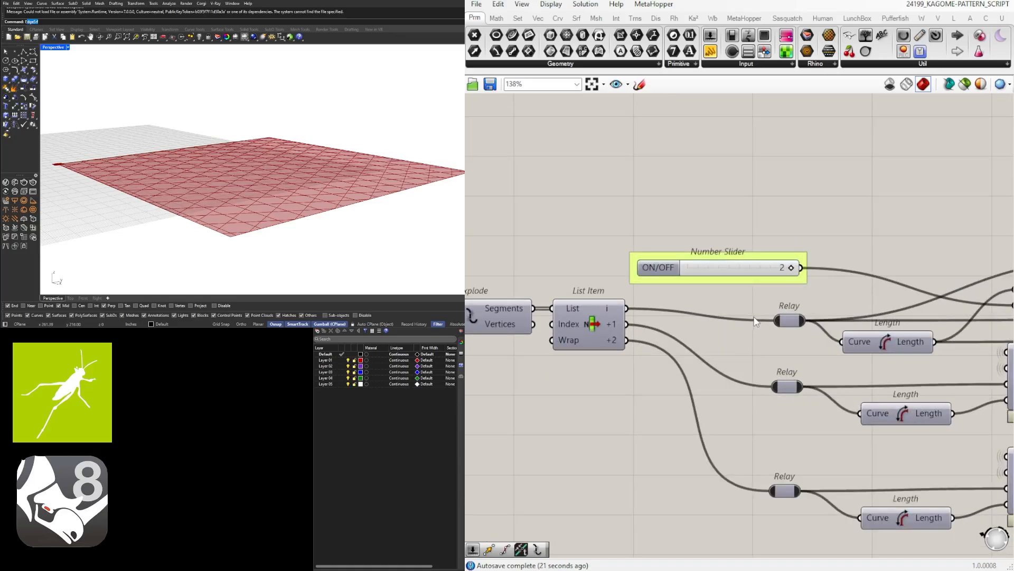
mouse_move(783, 293)
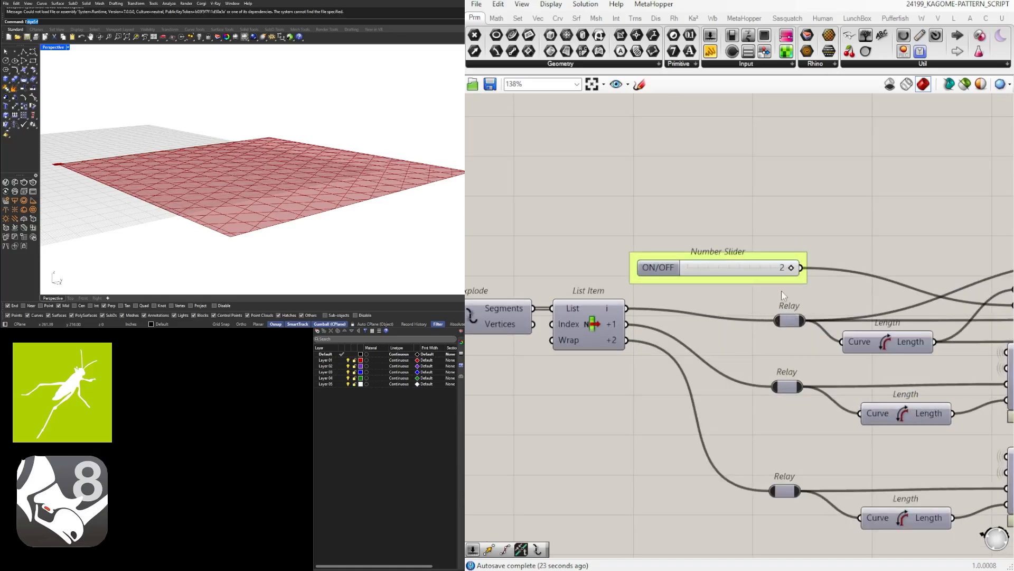
scroll("down", 3)
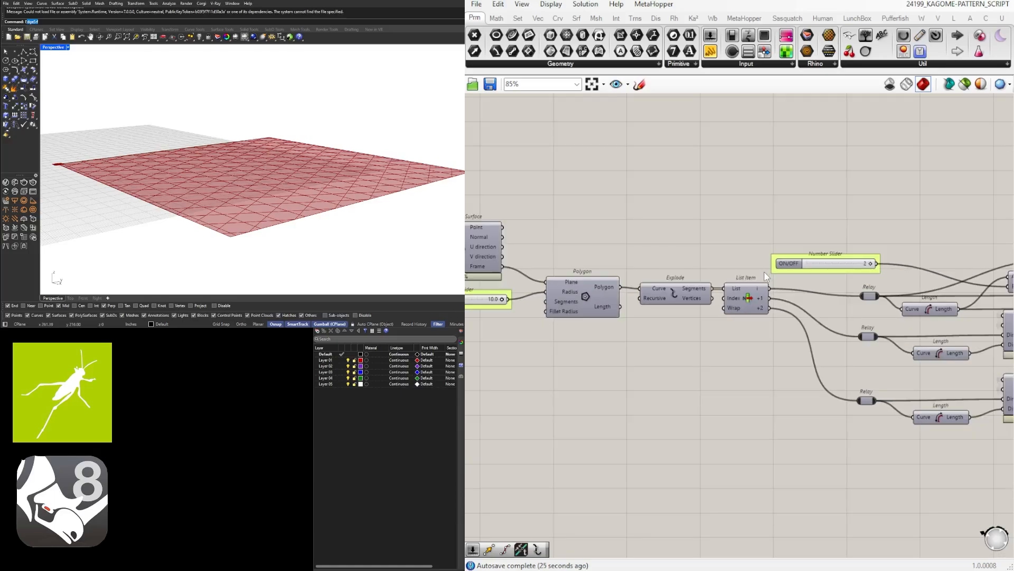
scroll("down", 3)
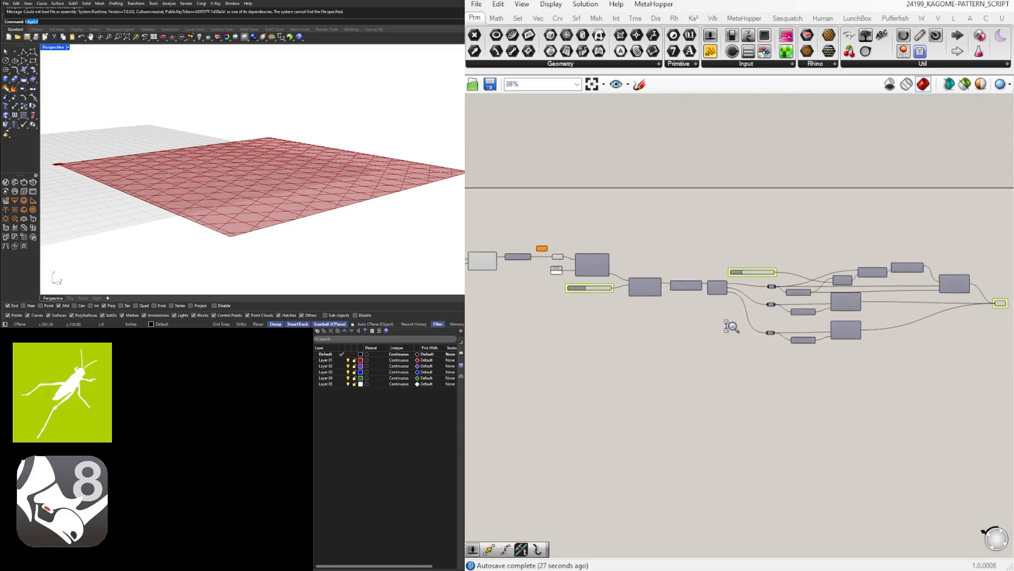
scroll("down", 3)
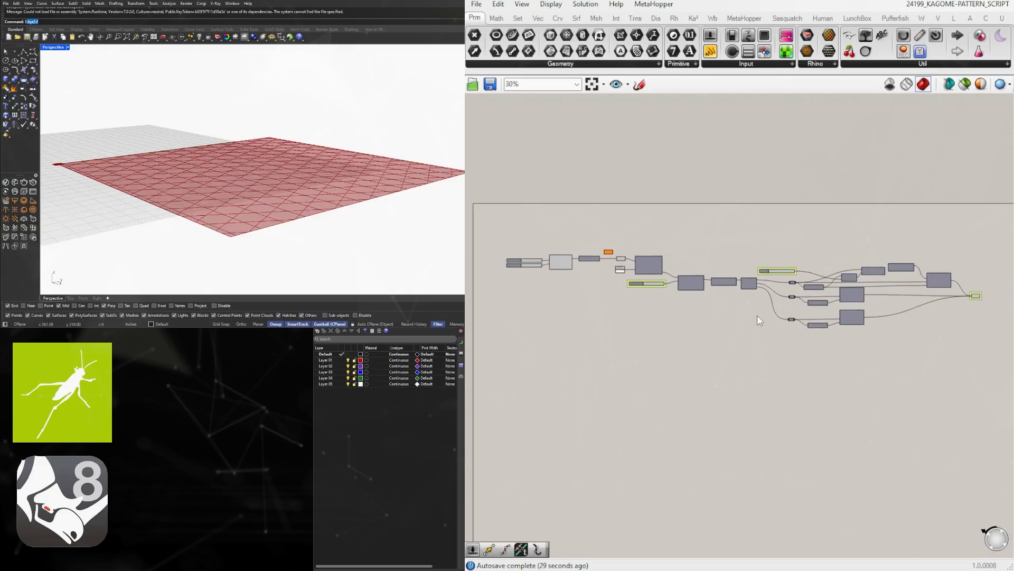